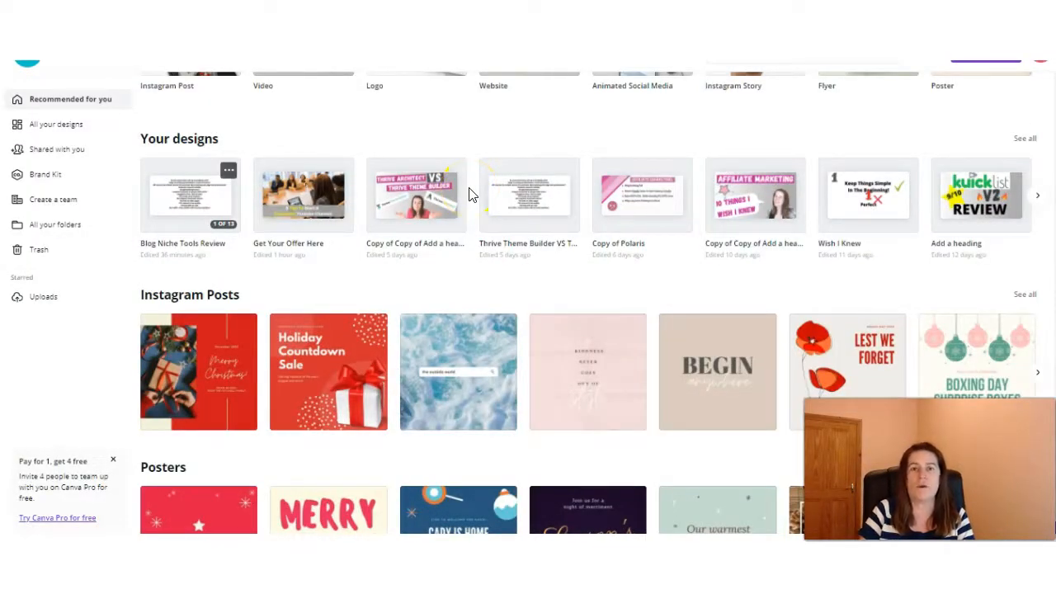
- Create a new Vidnami video project from My Videos, landing on Content Video template selection
scroll(down, 3)
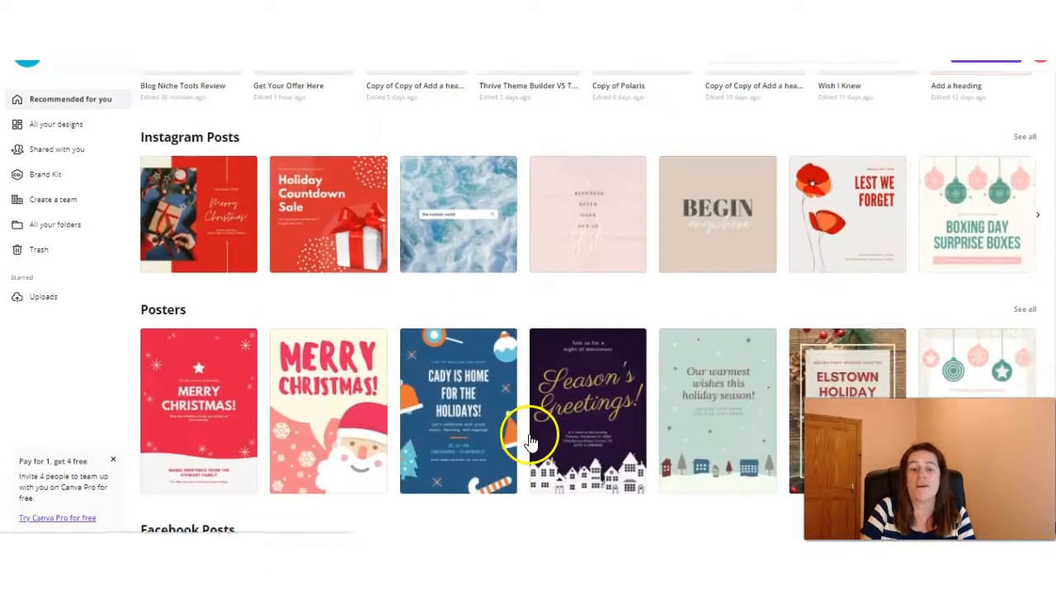
scroll(down, 3)
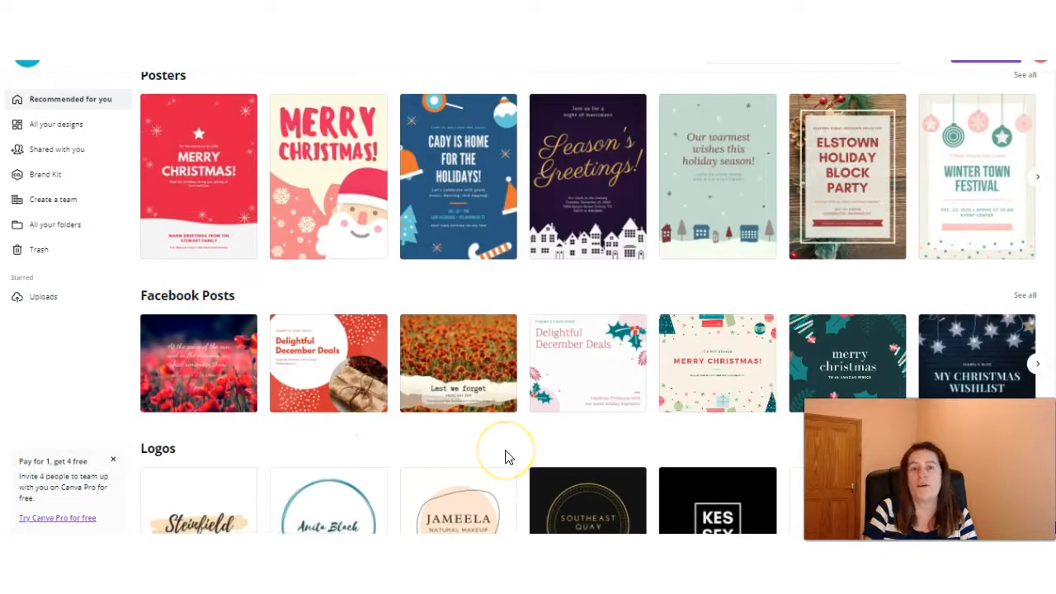
mouse_move(509, 457)
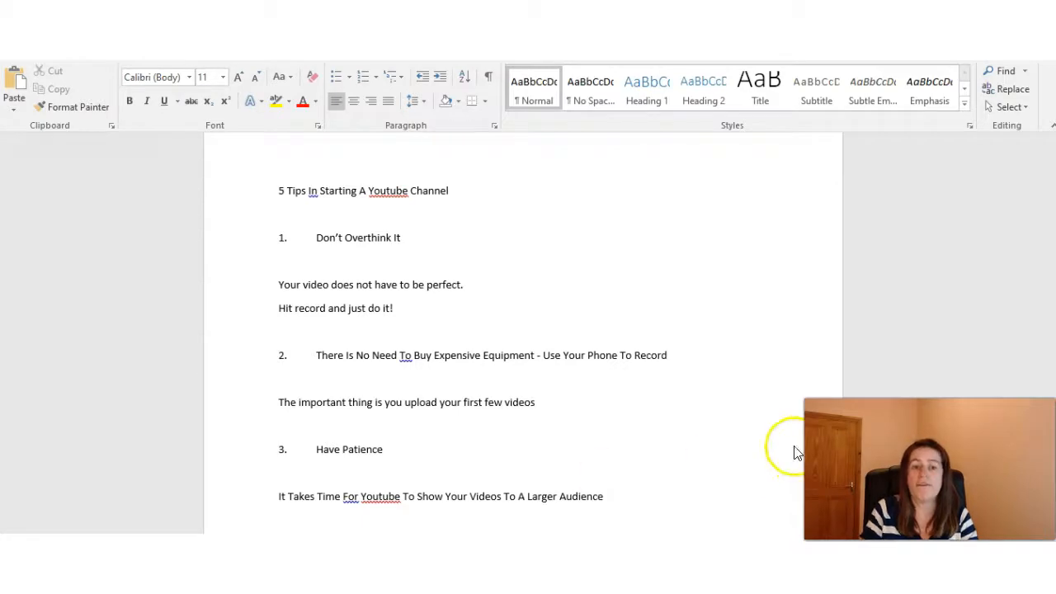
scroll(down, 3)
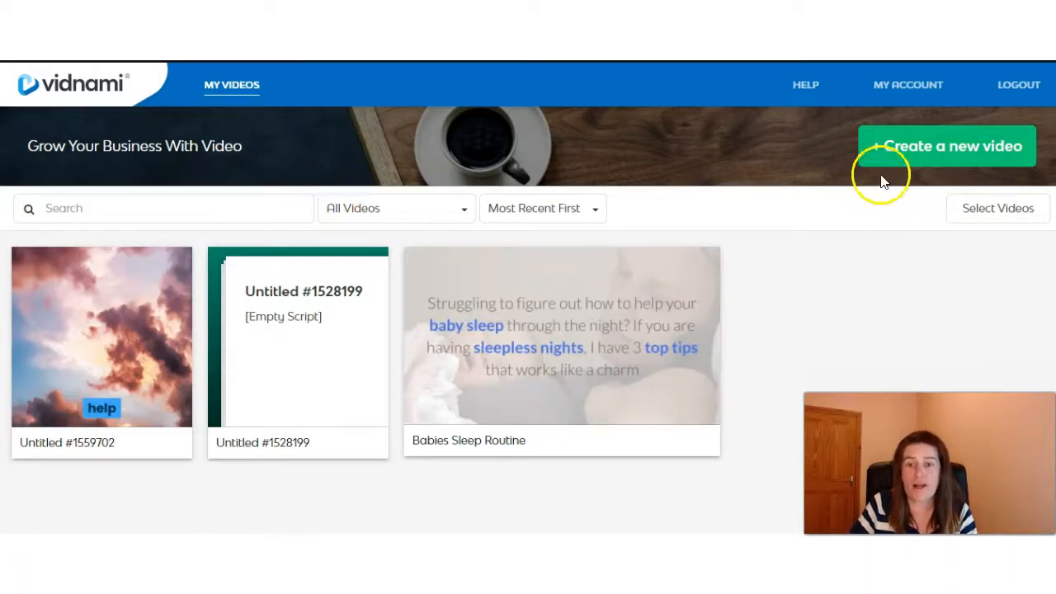
mouse_move(939, 155)
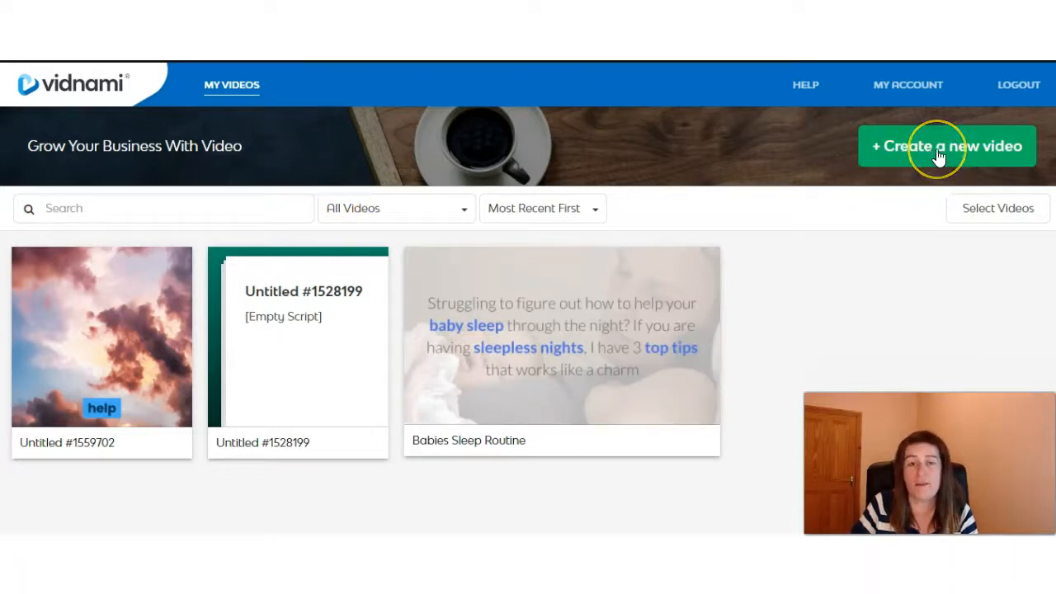
click(947, 145)
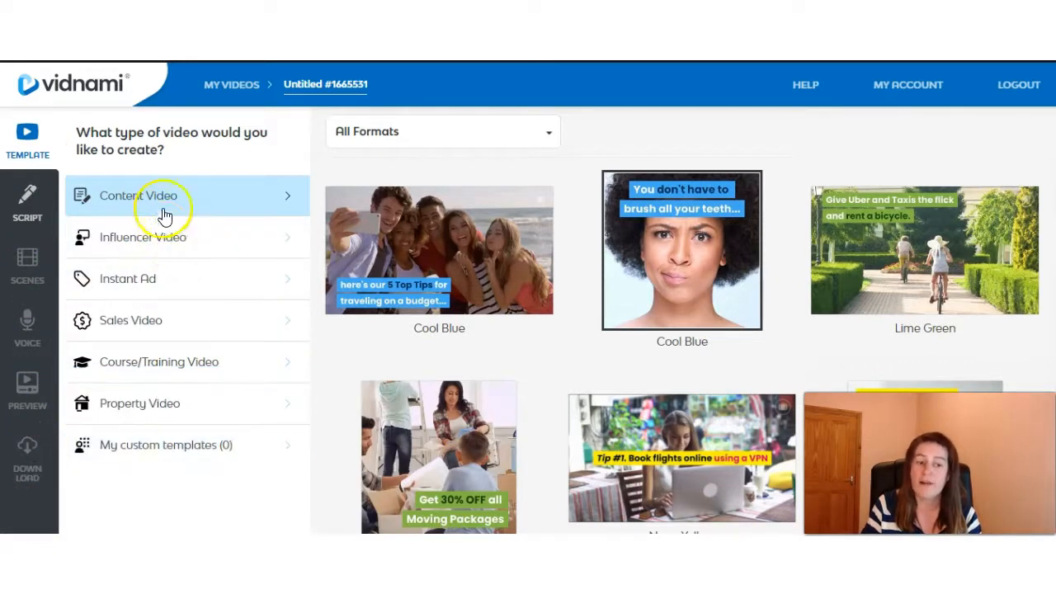
mouse_move(170, 265)
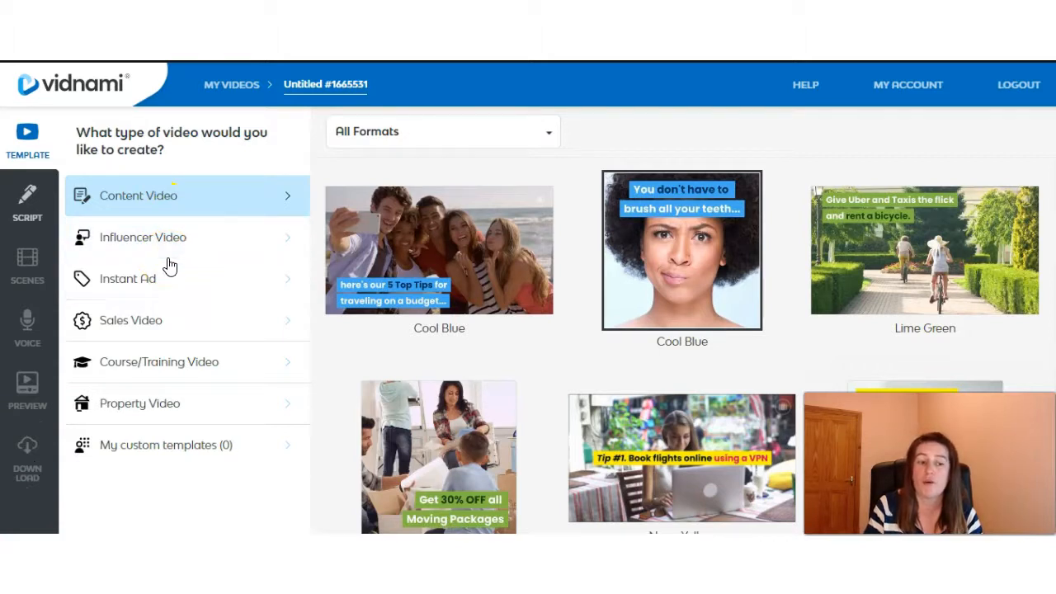
mouse_move(301, 97)
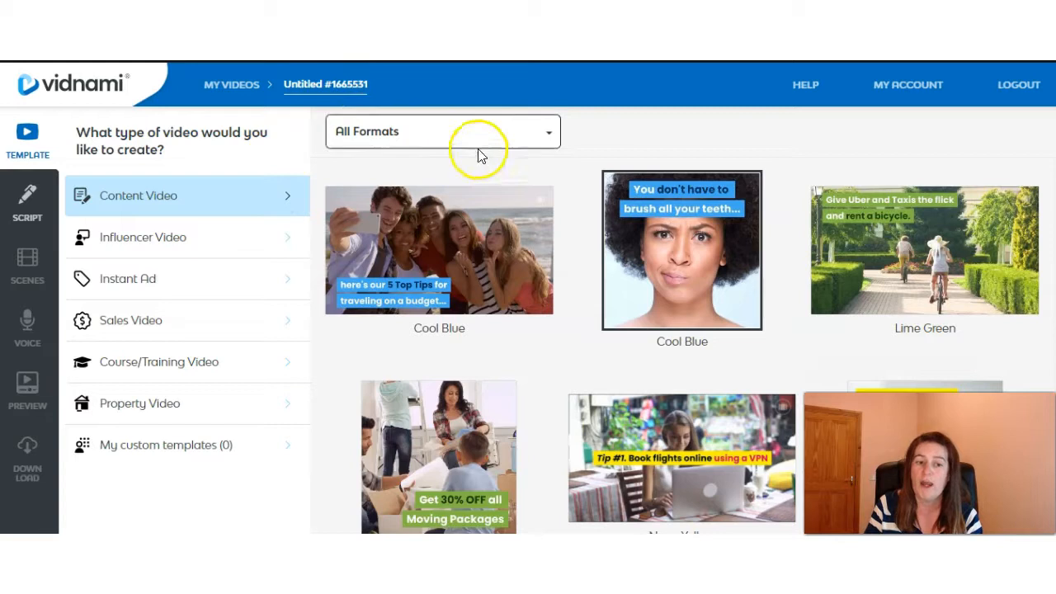
- Filter the templates to Landscape (16:9) and scroll down to Social Story
click(442, 132)
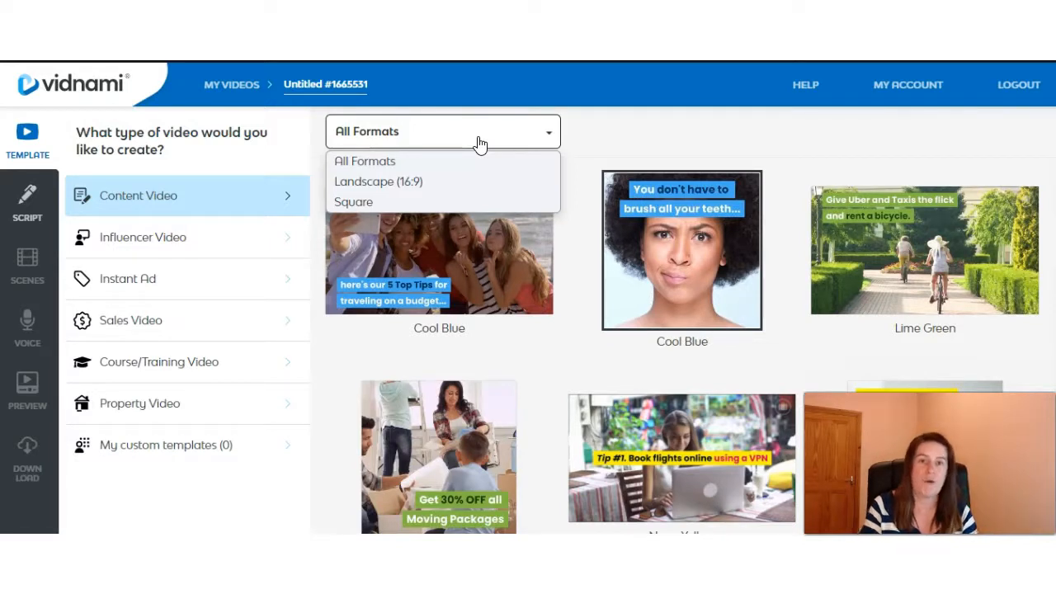
click(378, 182)
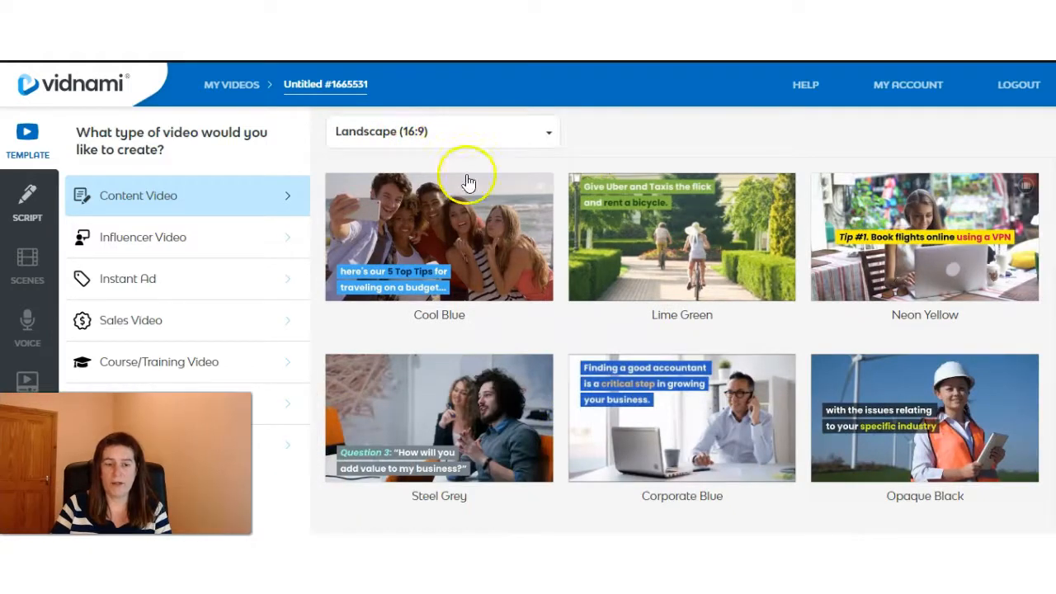
scroll(down, 3)
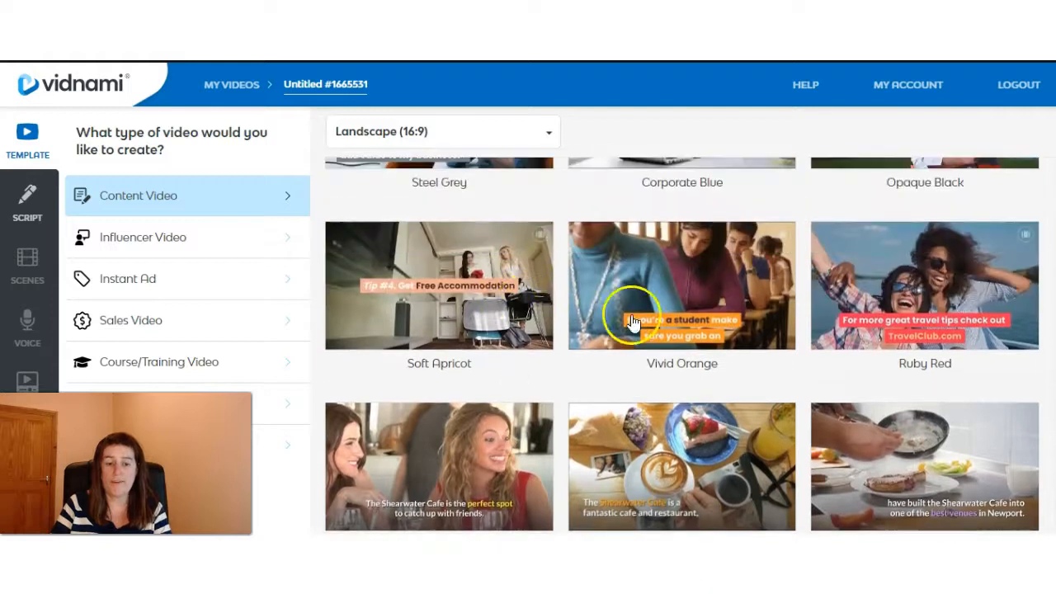
mouse_move(699, 335)
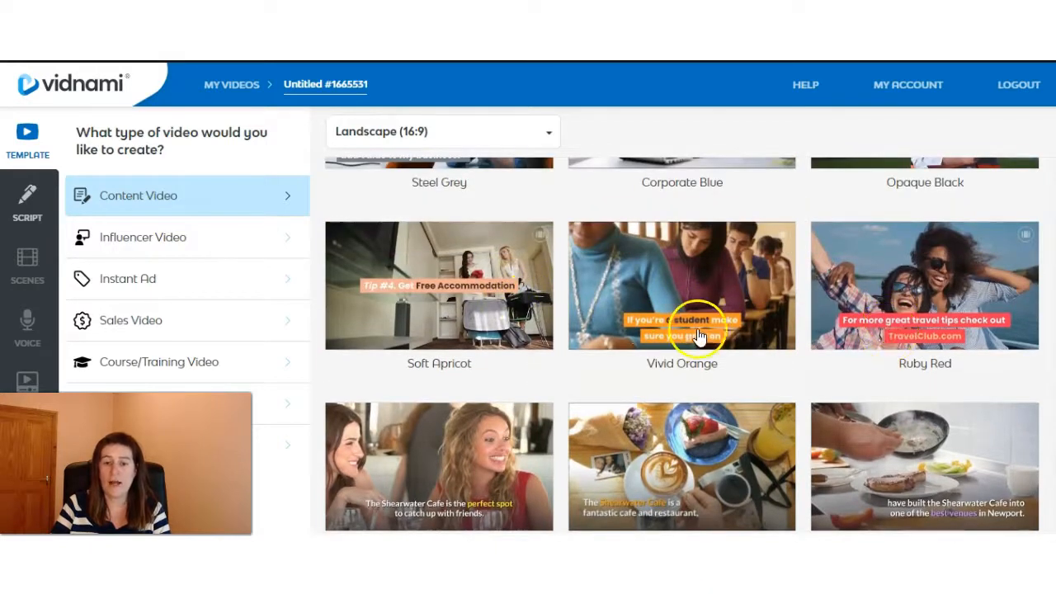
scroll(down, 3)
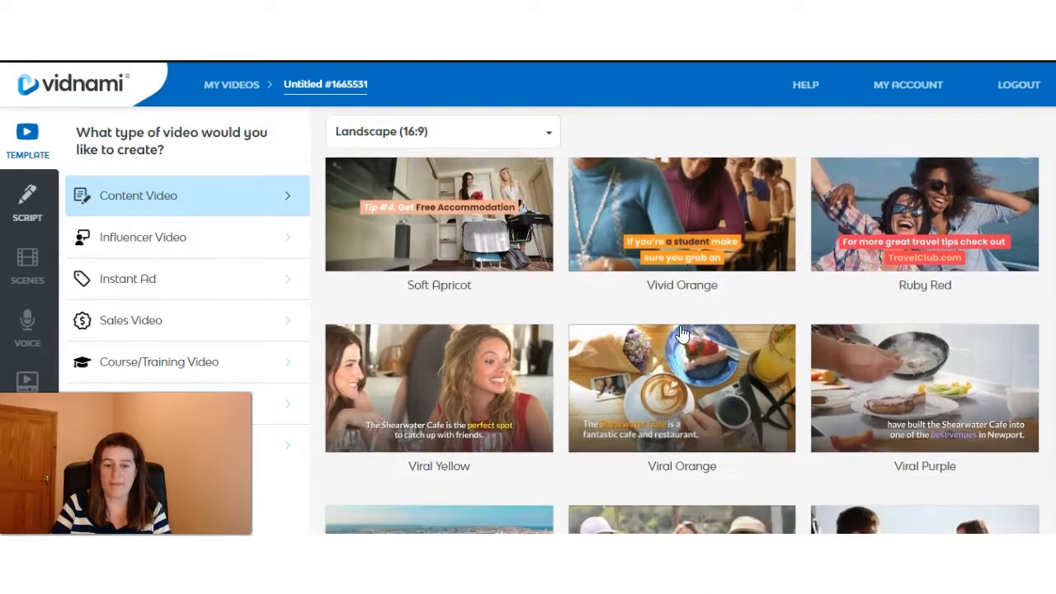
scroll(down, 3)
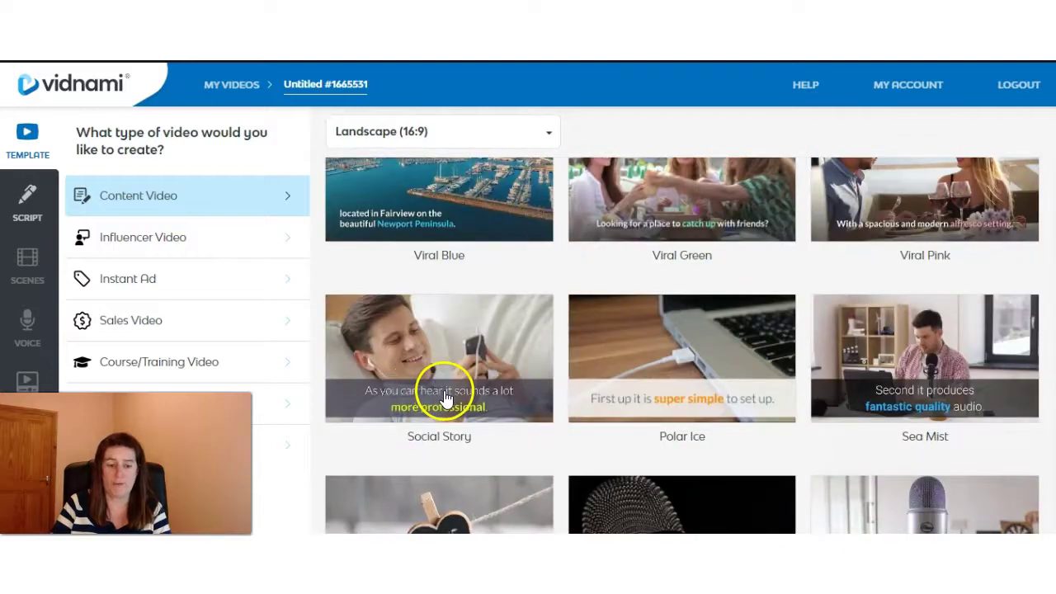
- Use the Social Story template for the video project
click(439, 360)
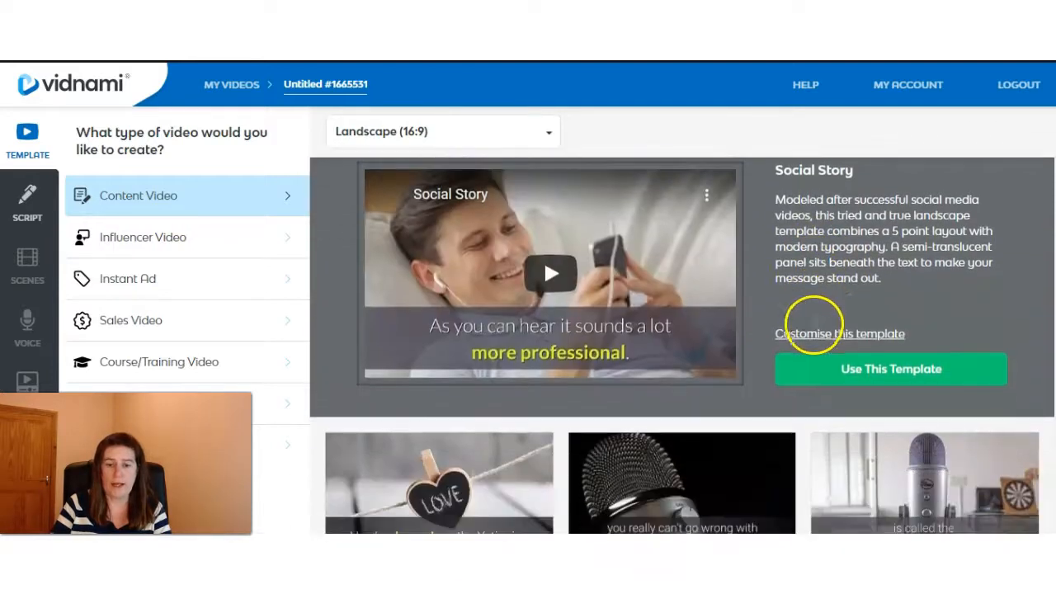
scroll(down, 3)
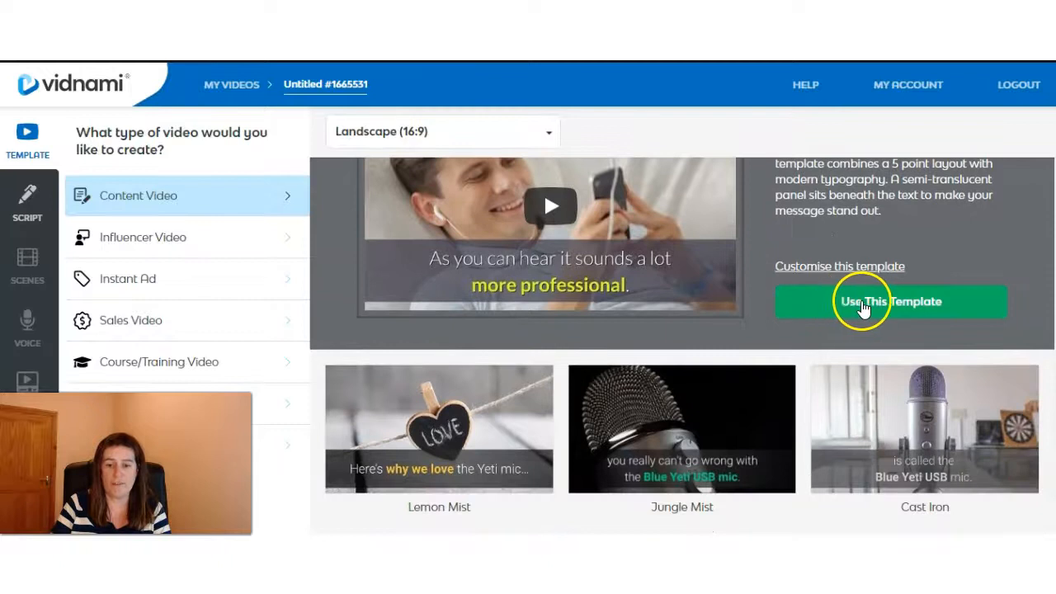
click(891, 301)
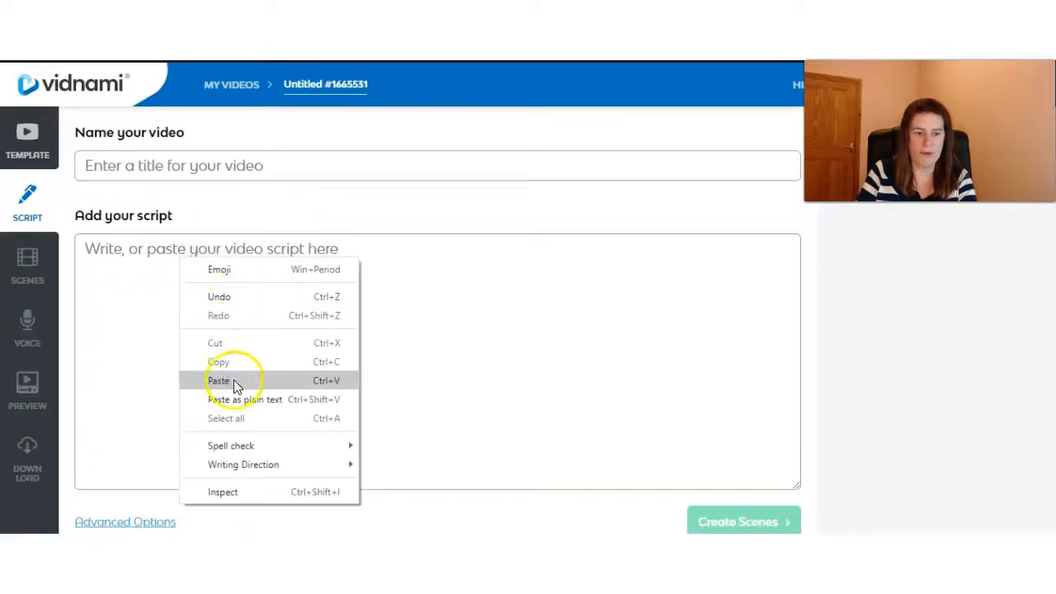
- Paste the five-tip script, title it 'Youtube Tips' and create the scenes
click(218, 380)
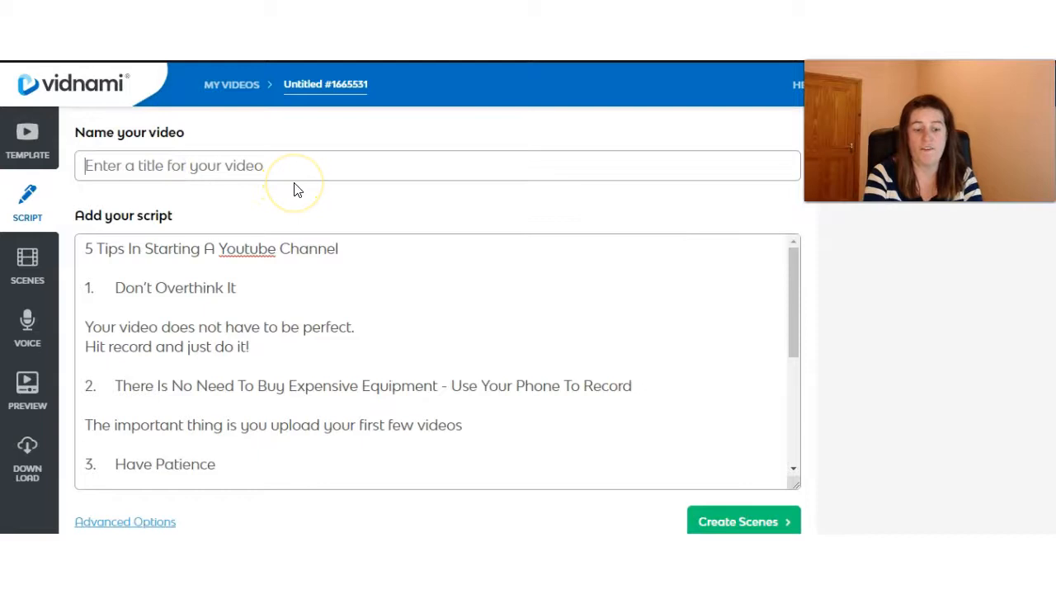
text(Youtube Tips)
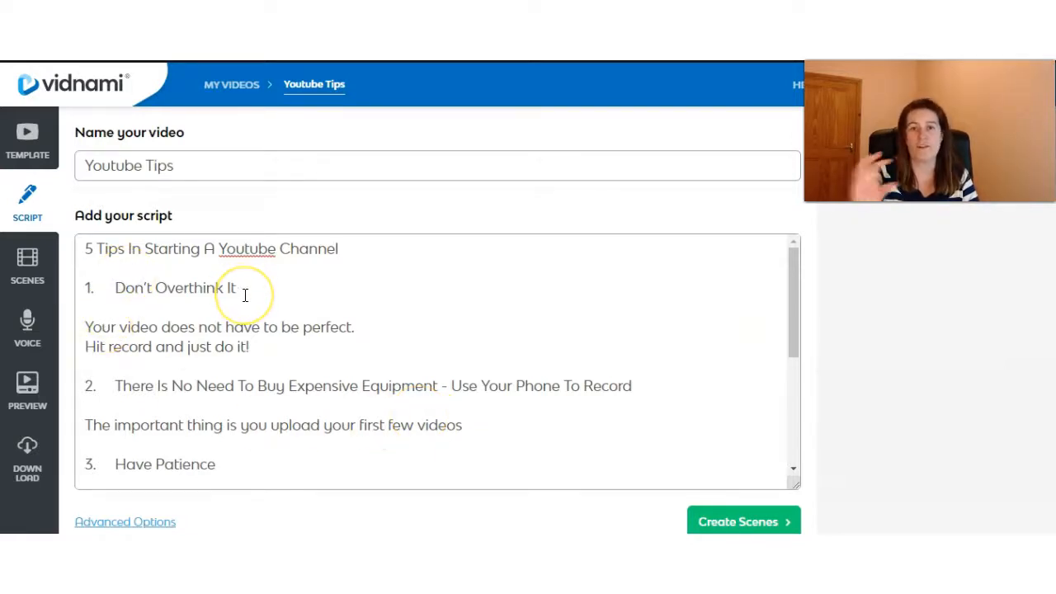
scroll(down, 3)
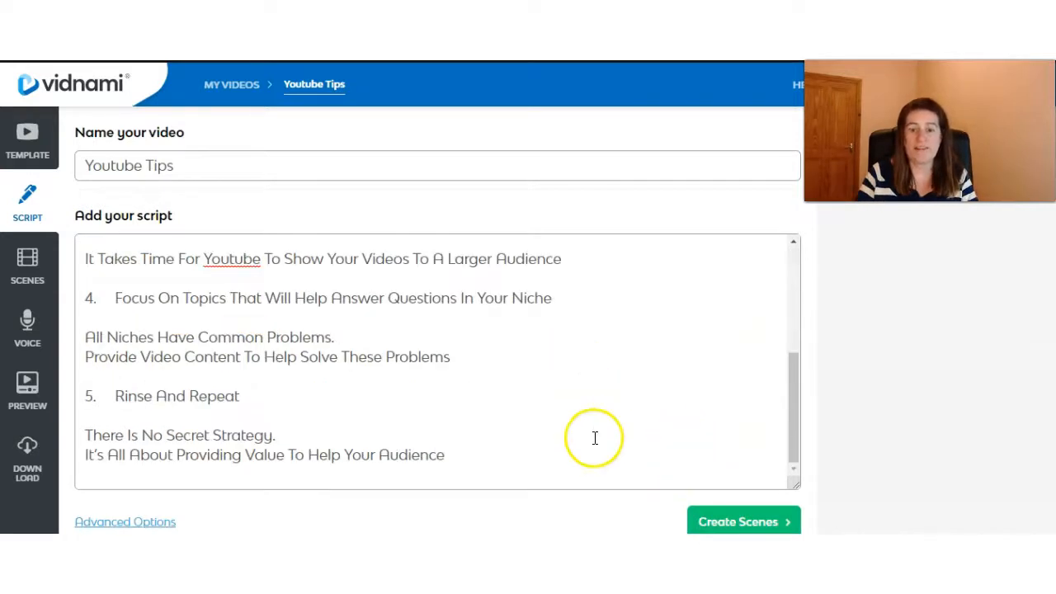
click(743, 521)
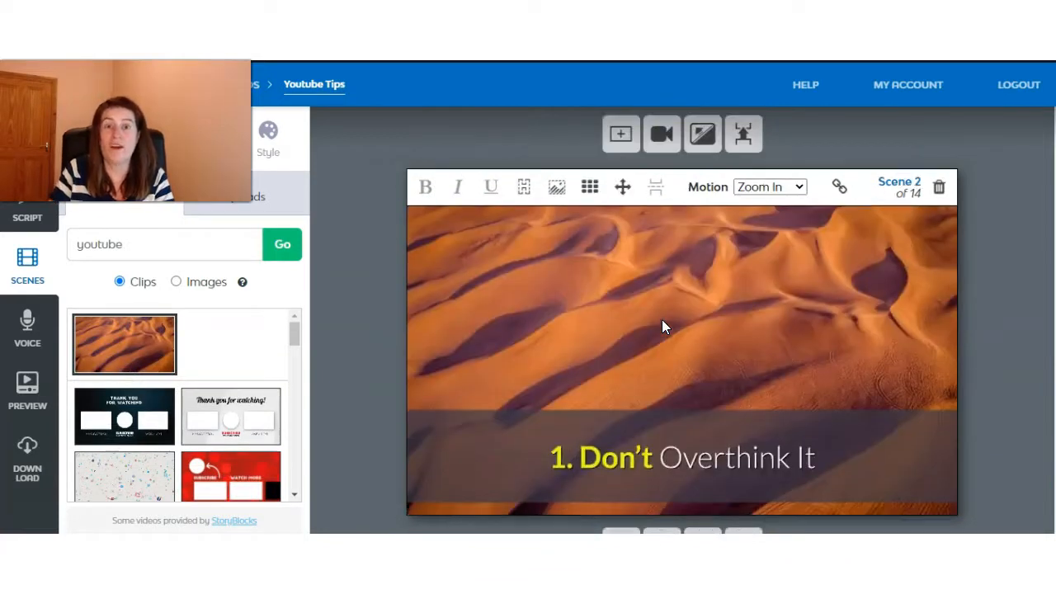
- For scene 3, search clips for 'video' and use the smiling woman in red as background
scroll(down, 3)
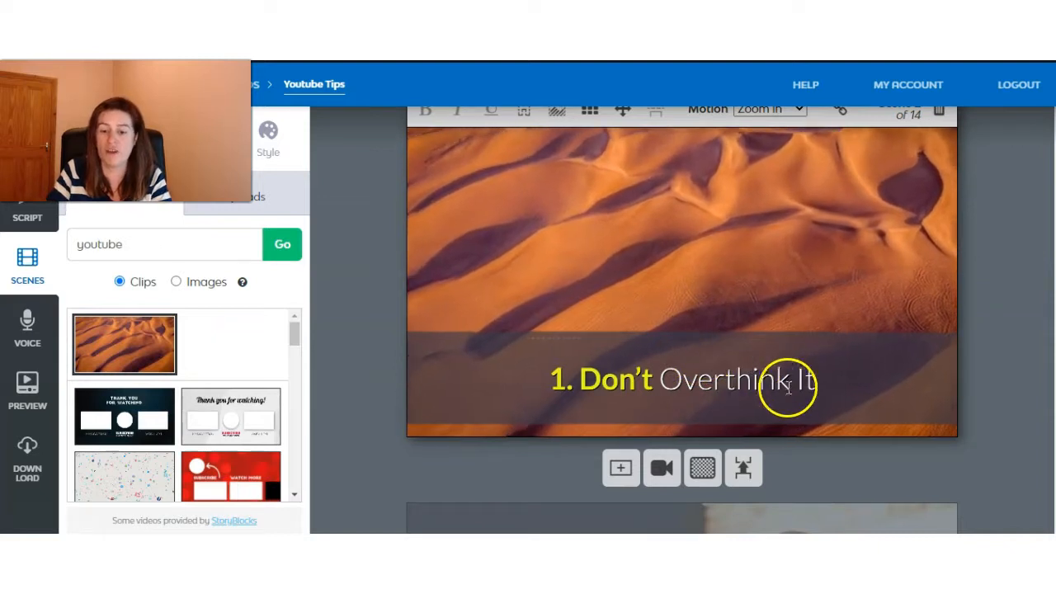
double_click(719, 378)
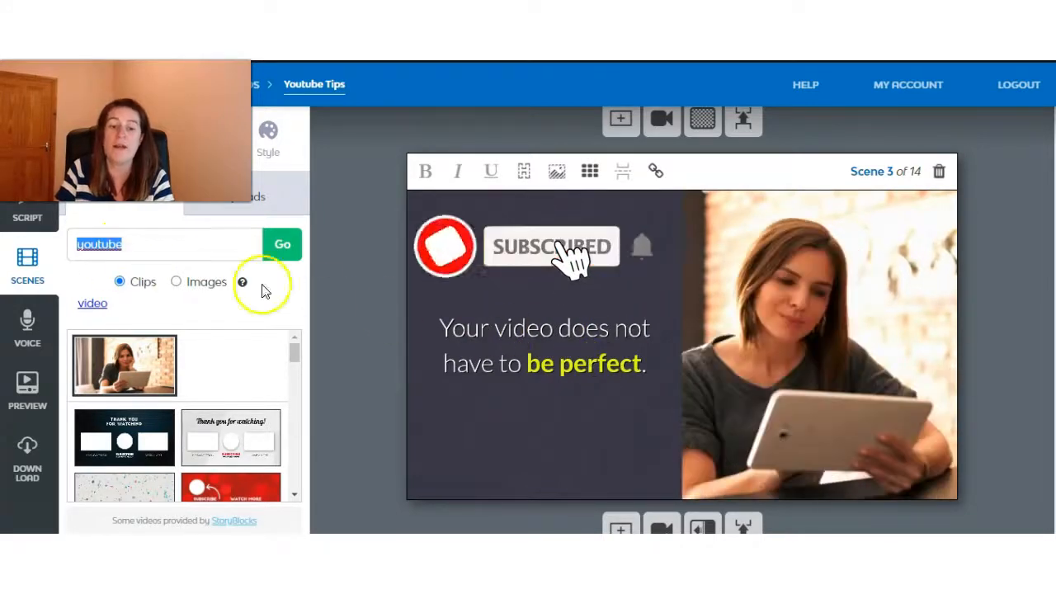
text(vid)
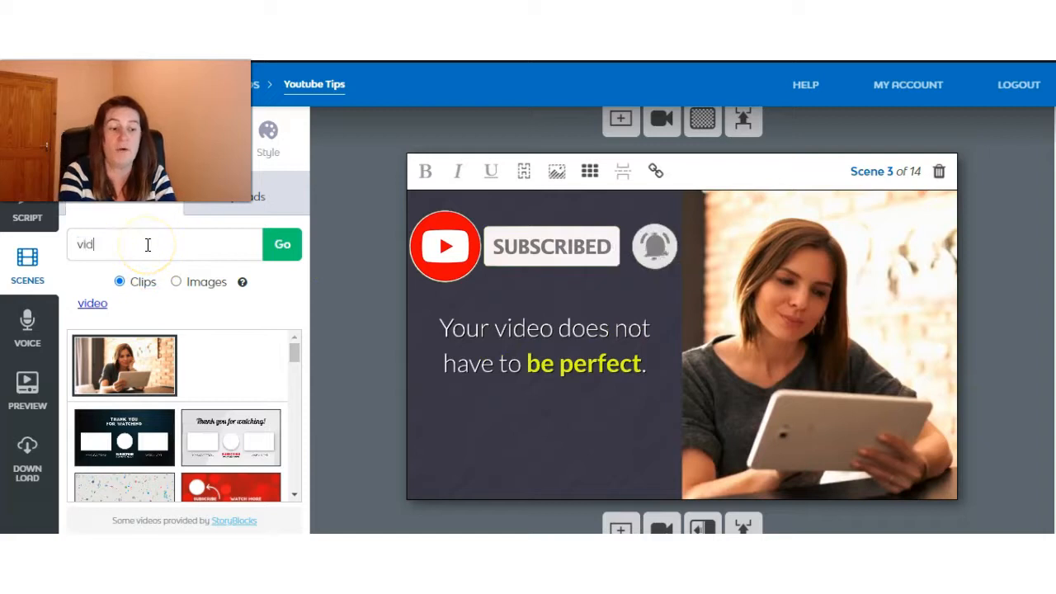
click(282, 244)
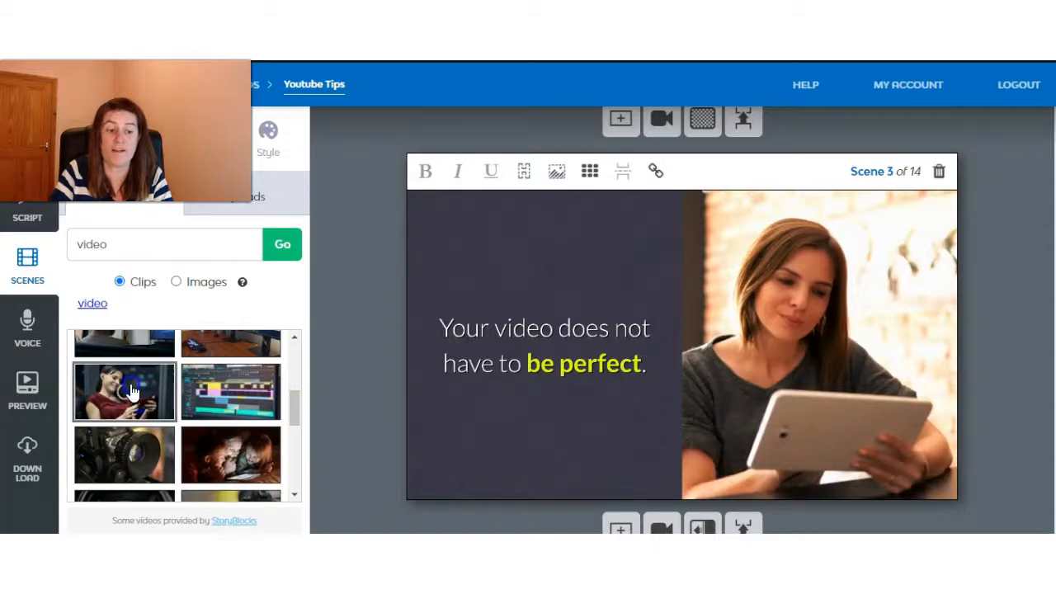
click(124, 393)
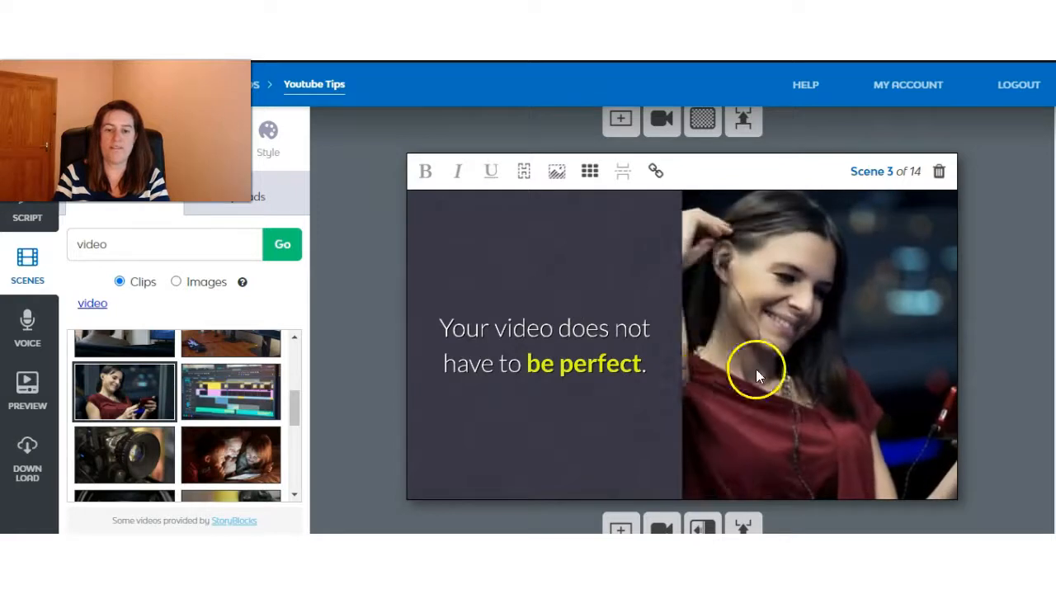
scroll(down, 3)
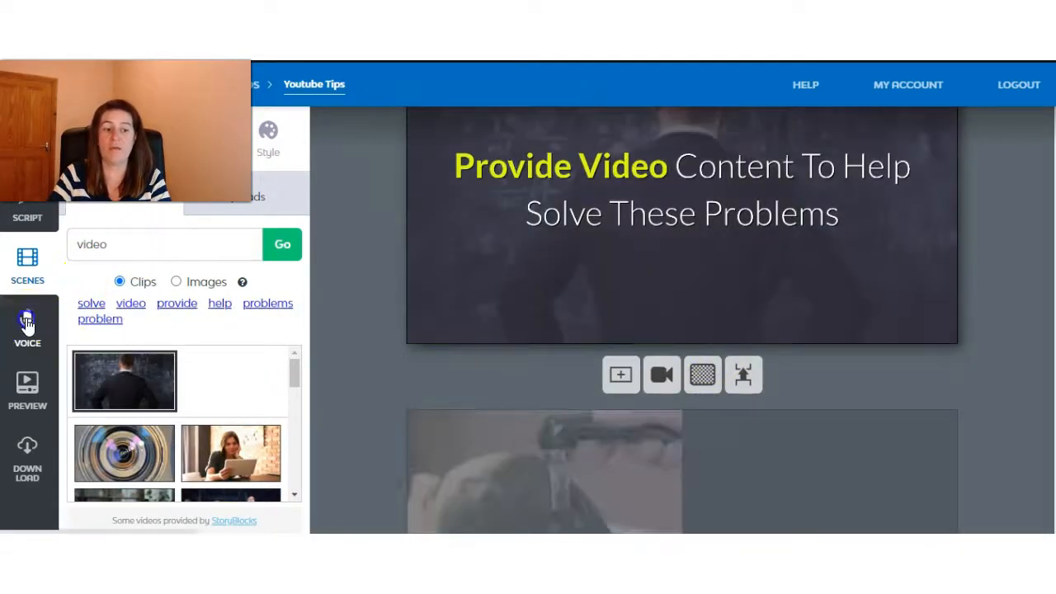
- Set the voice track to Auto-voice with UK voice Kate, sample it, and start the video preview
click(26, 327)
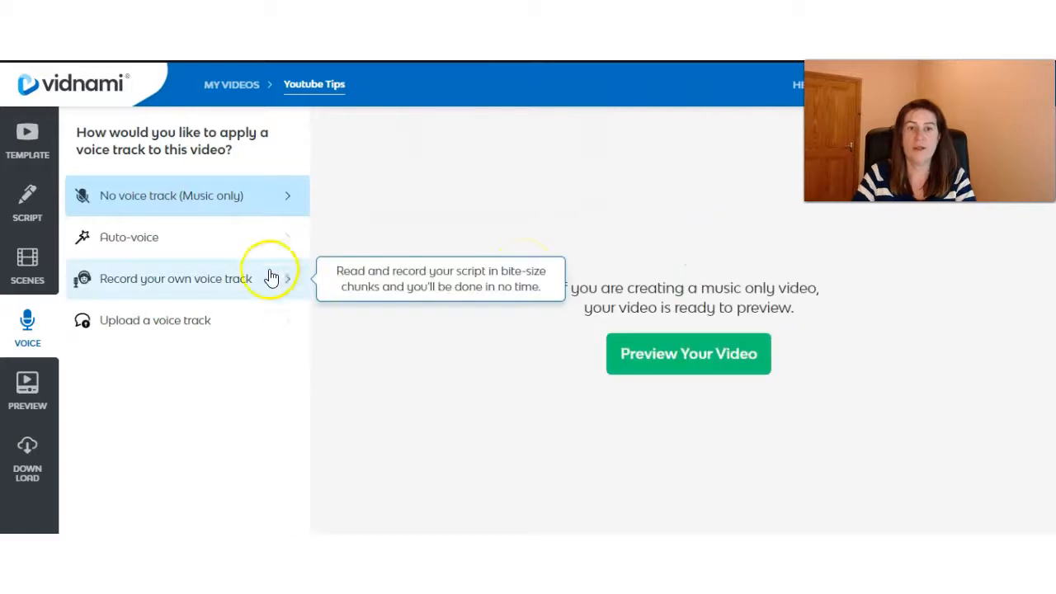
mouse_move(188, 204)
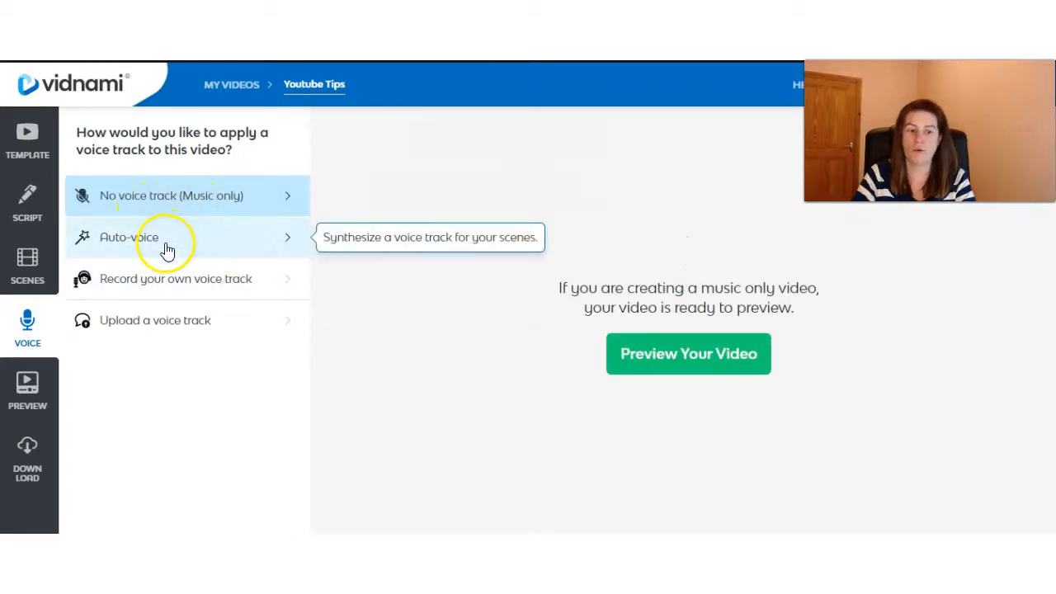
mouse_move(247, 284)
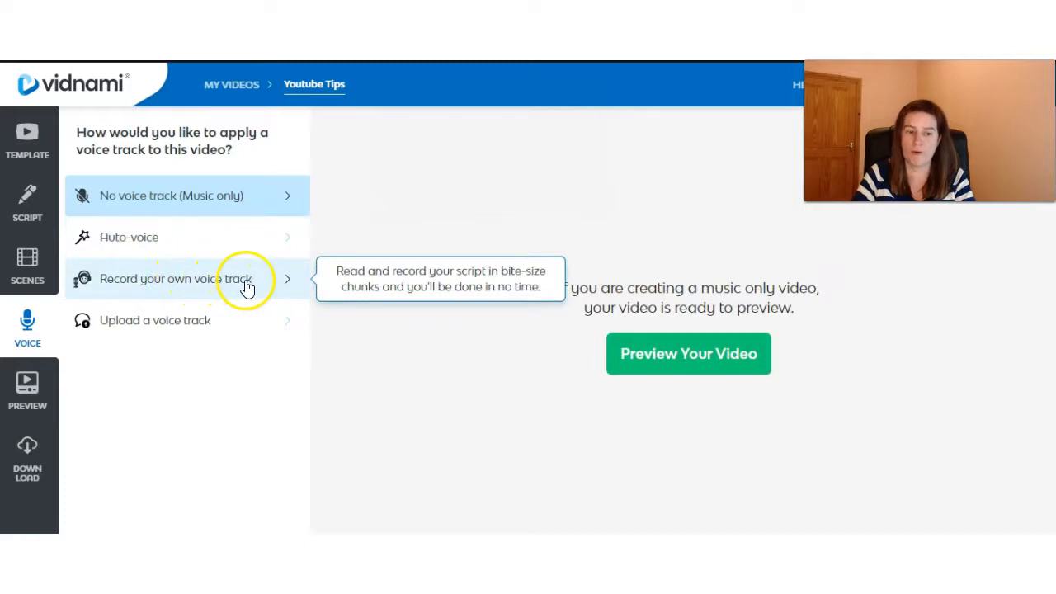
mouse_move(169, 337)
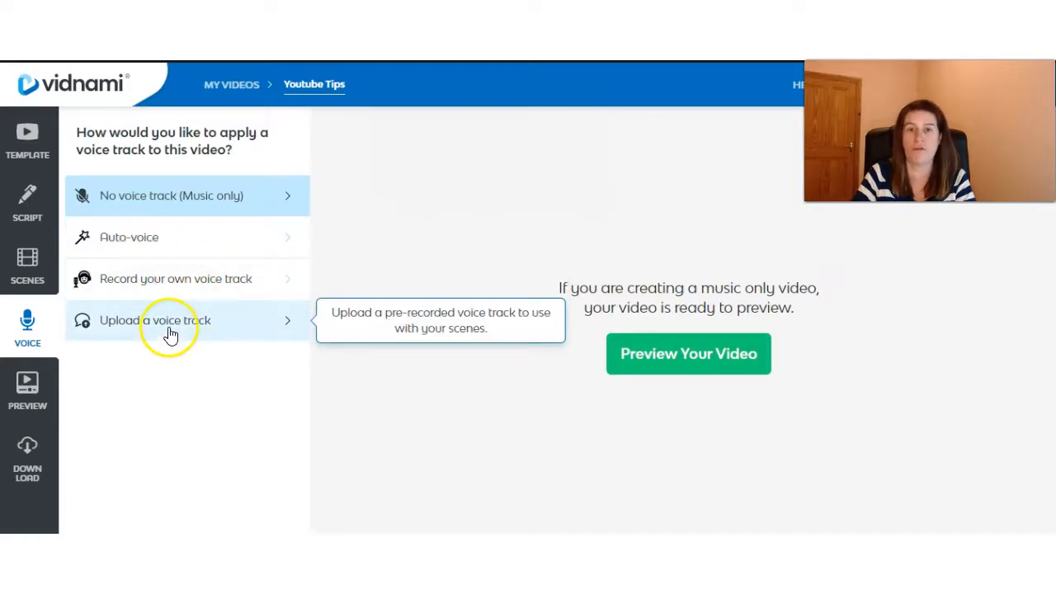
click(128, 237)
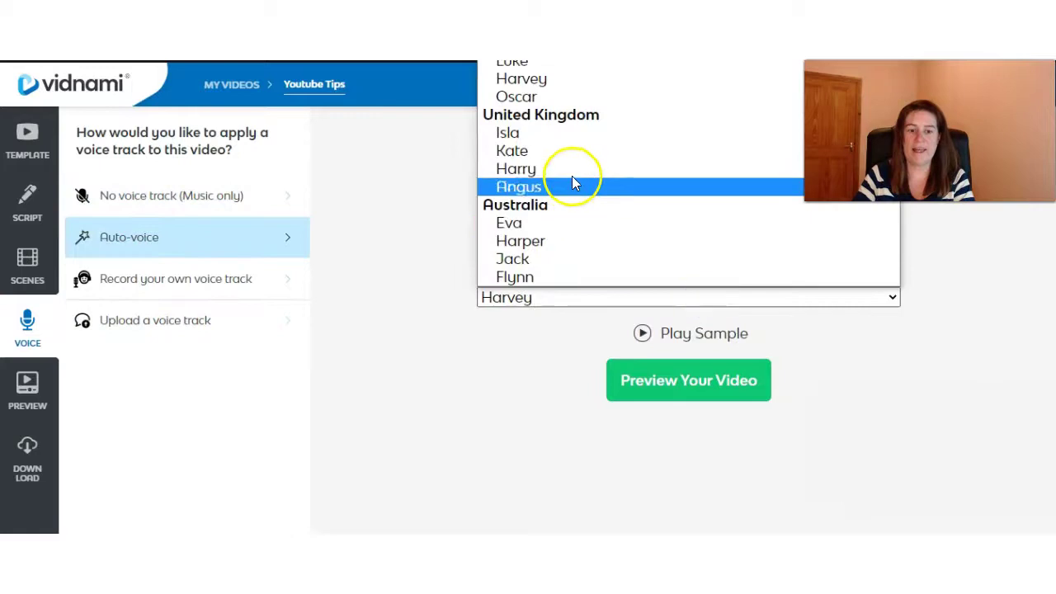
click(512, 150)
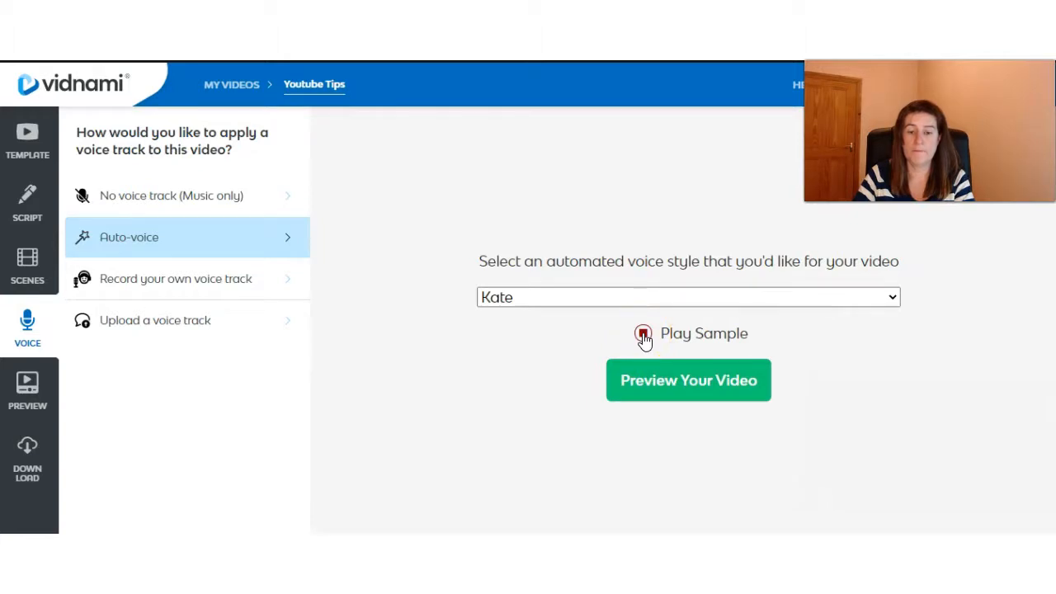
click(644, 333)
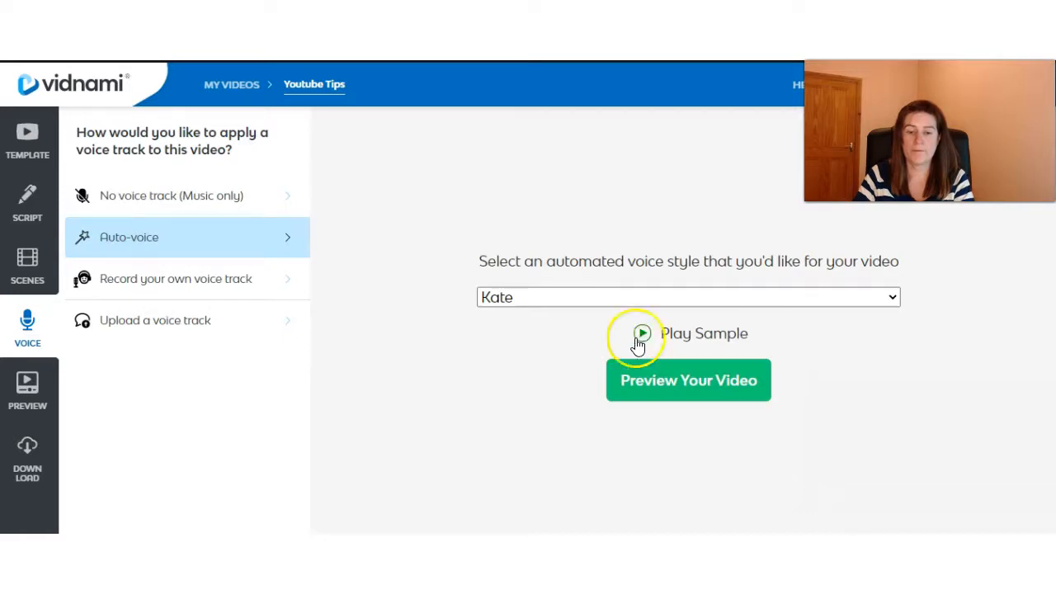
mouse_move(679, 389)
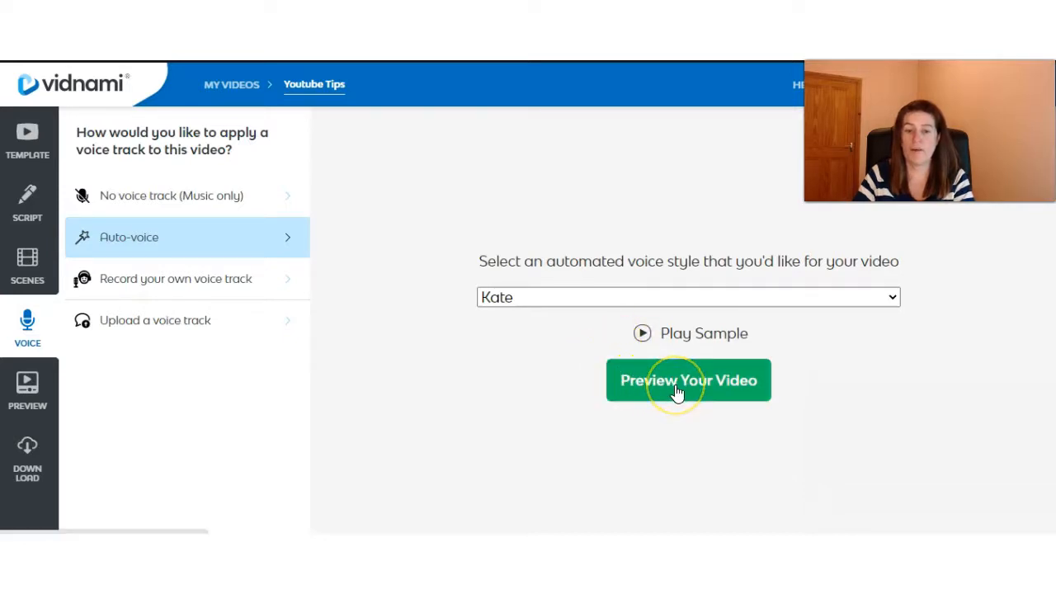
click(689, 380)
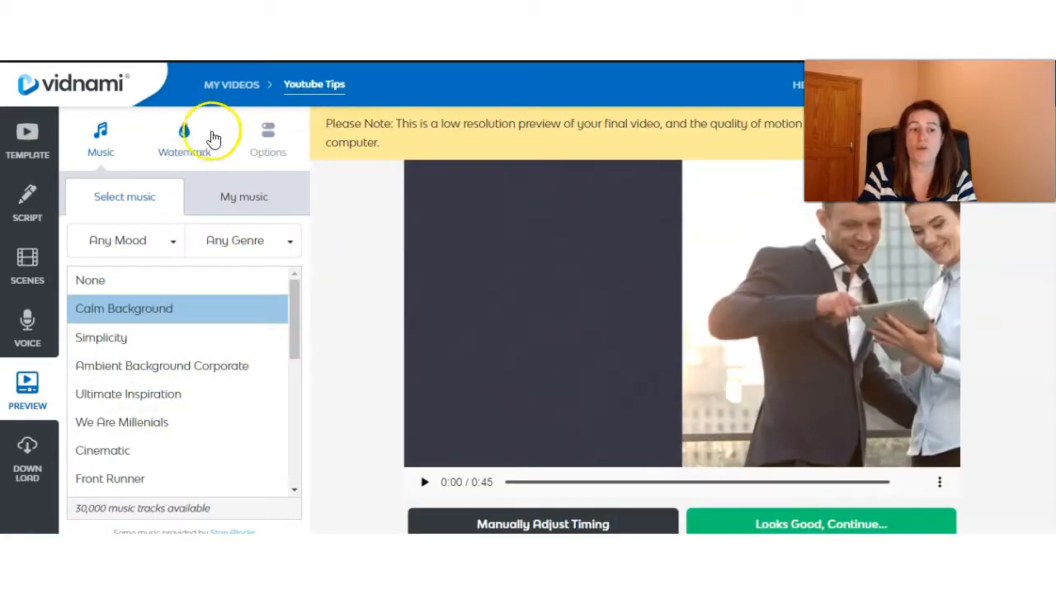
- Choose Ambient Background Corporate as the music and play then pause the preview
click(267, 135)
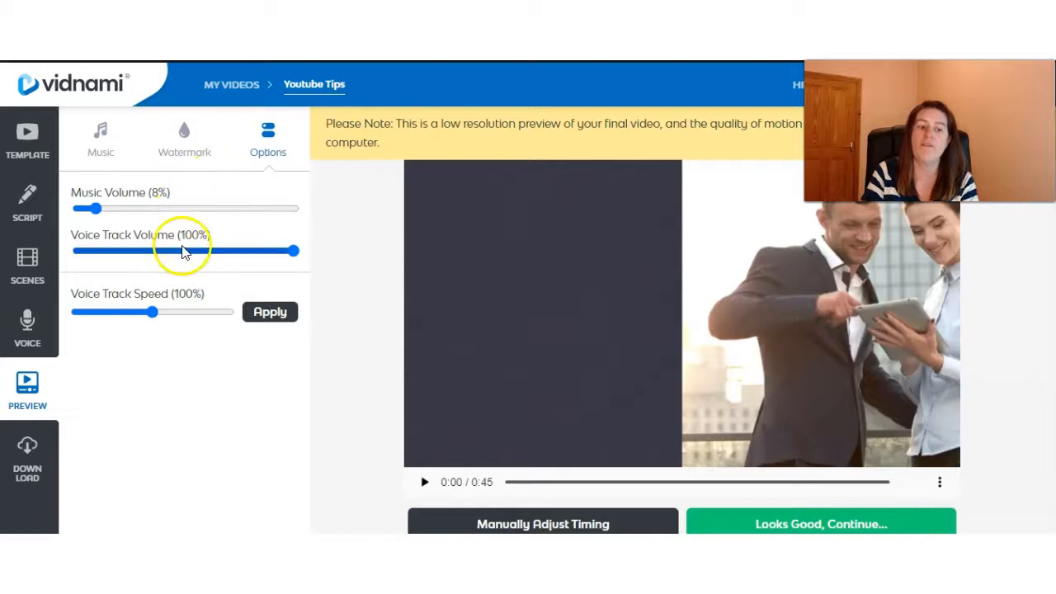
mouse_move(166, 313)
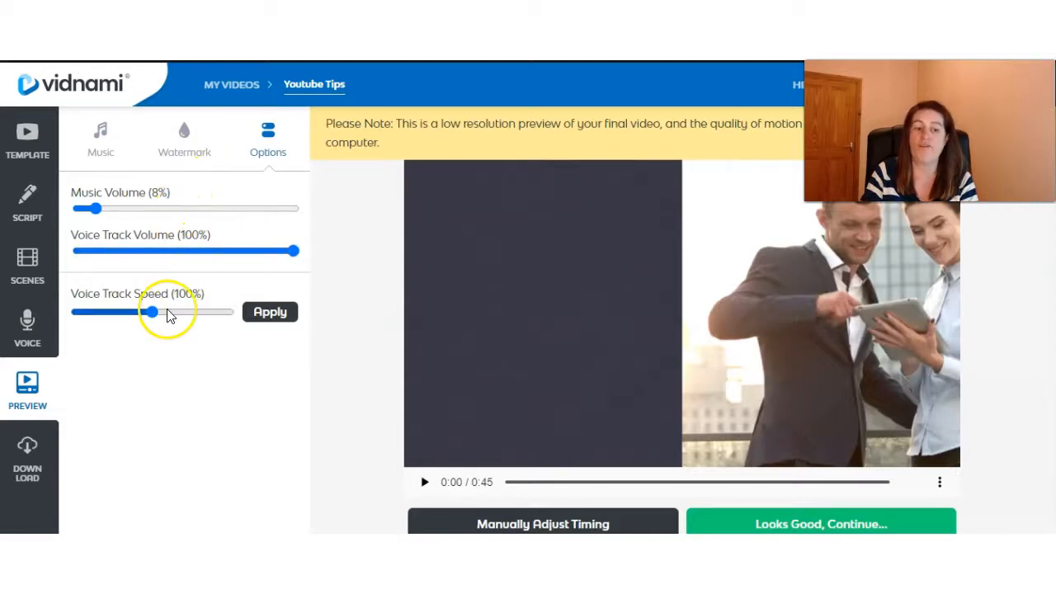
click(99, 135)
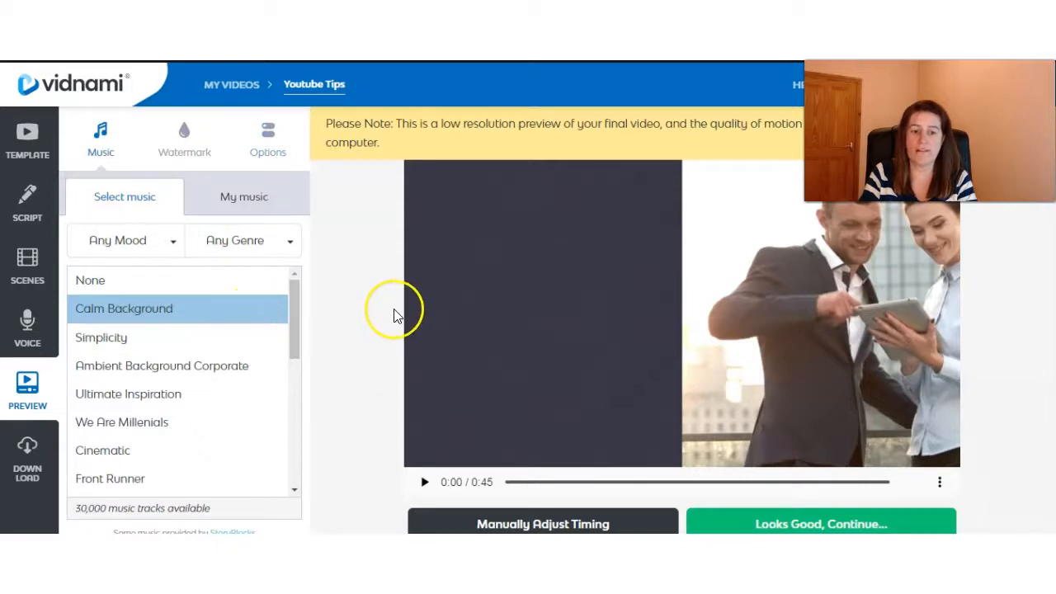
mouse_move(239, 366)
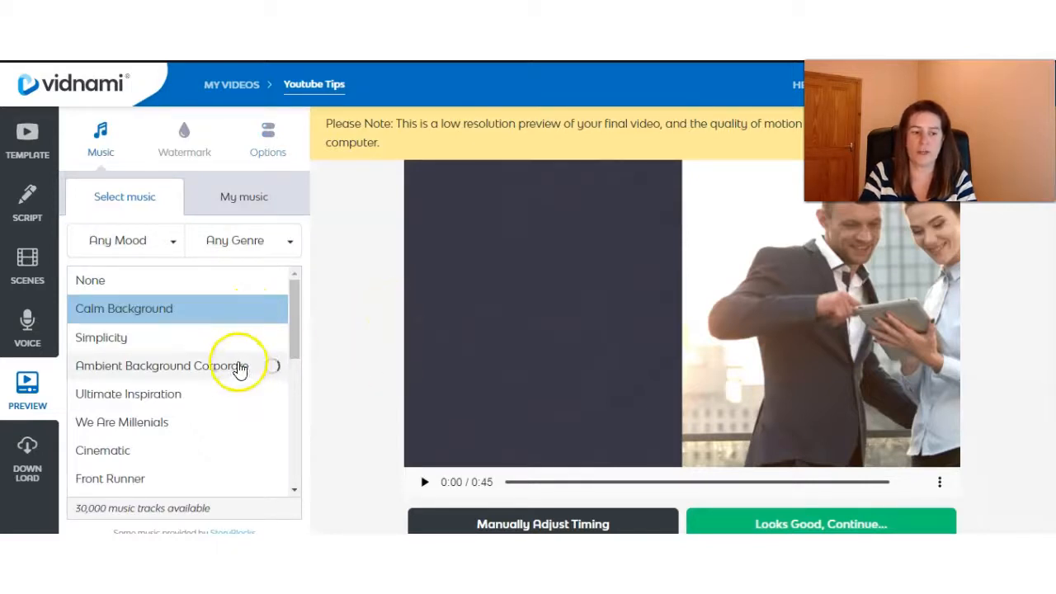
mouse_move(223, 320)
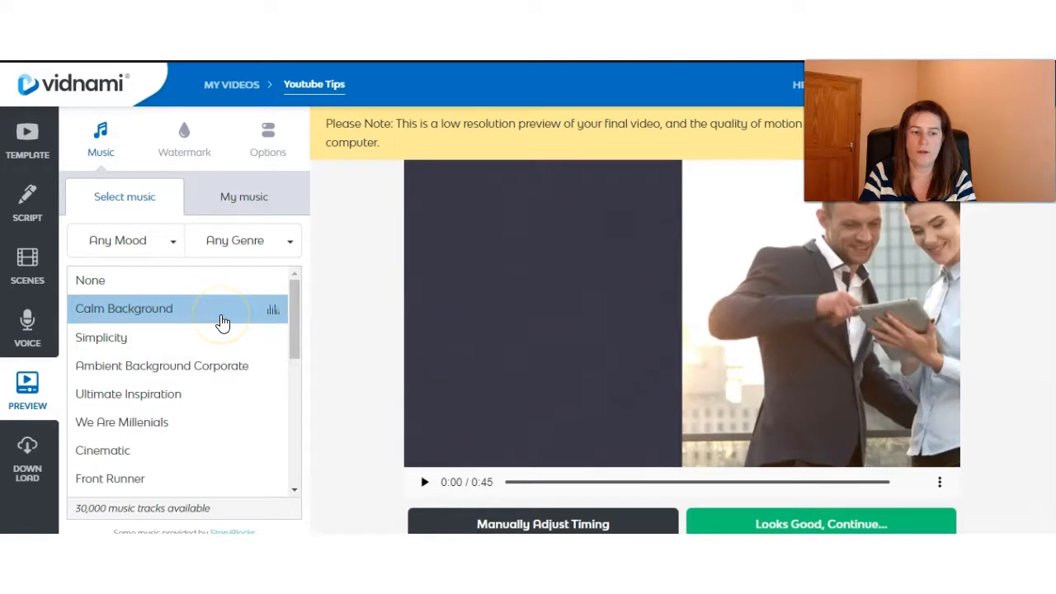
mouse_move(216, 341)
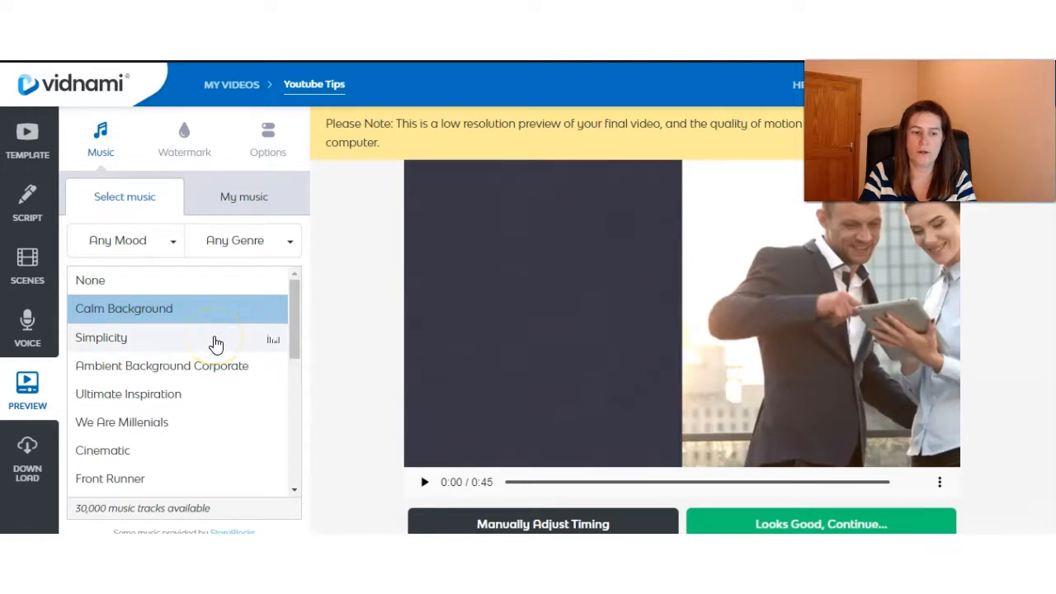
mouse_move(213, 378)
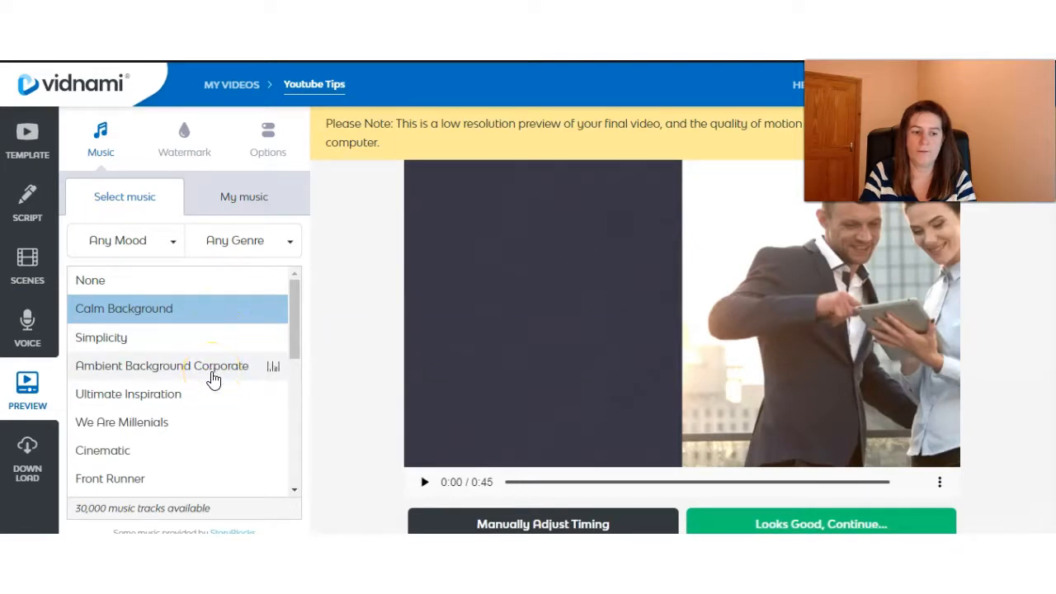
mouse_move(314, 362)
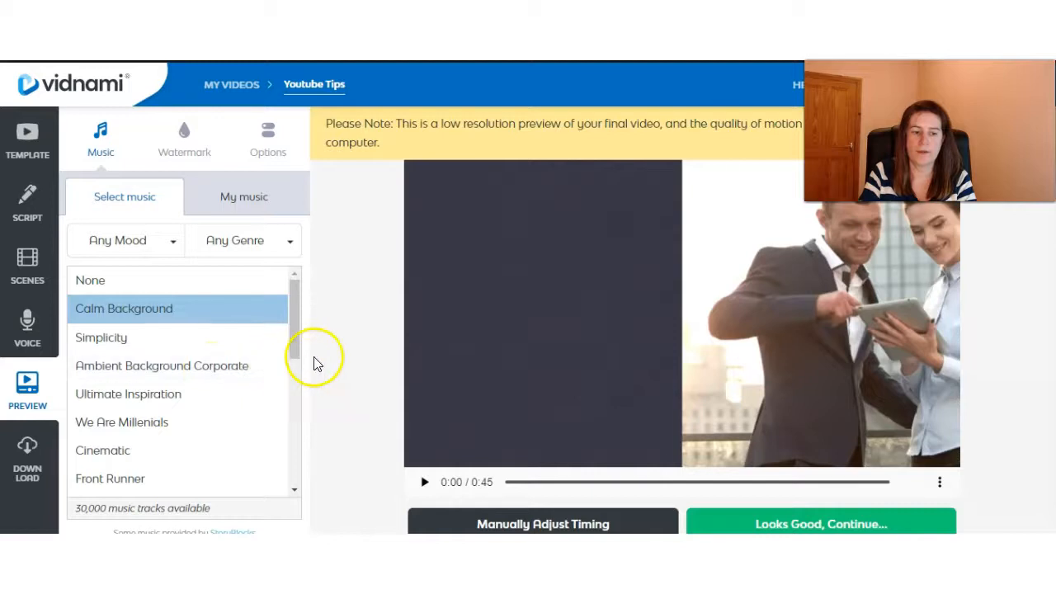
click(161, 366)
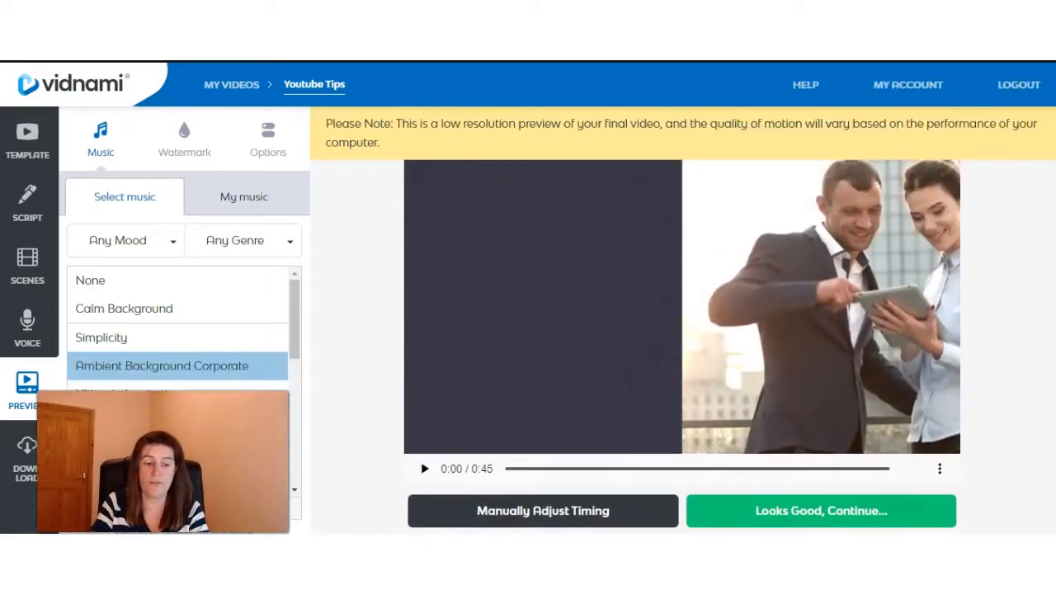
click(424, 468)
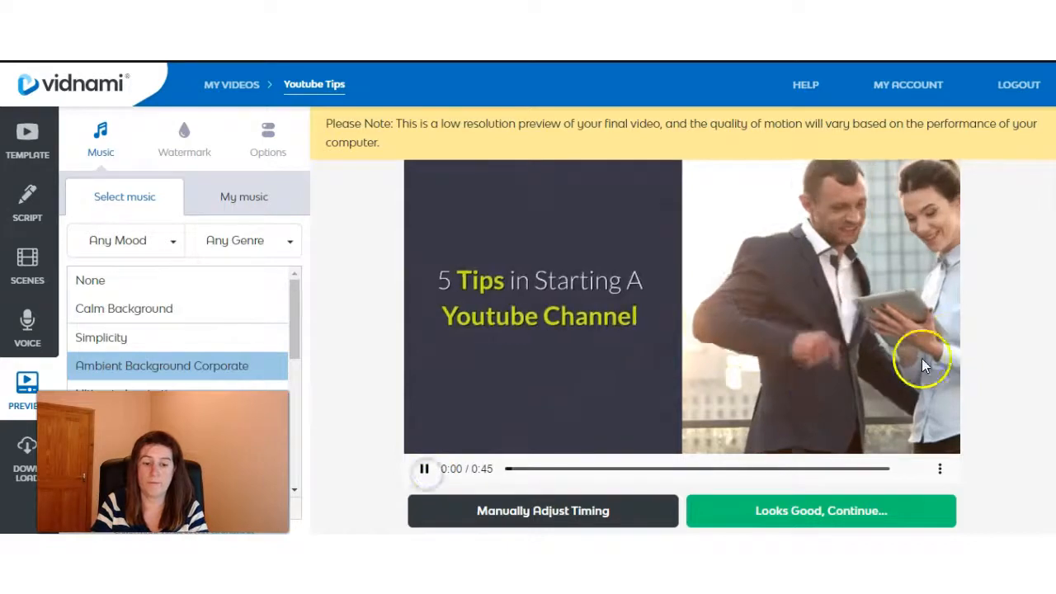
mouse_move(982, 329)
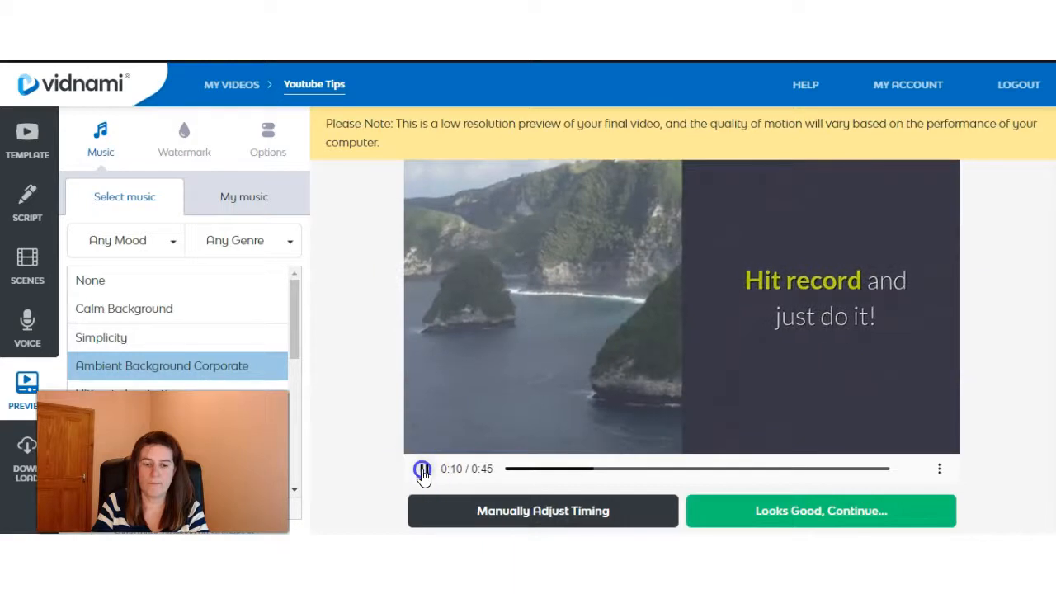
click(423, 469)
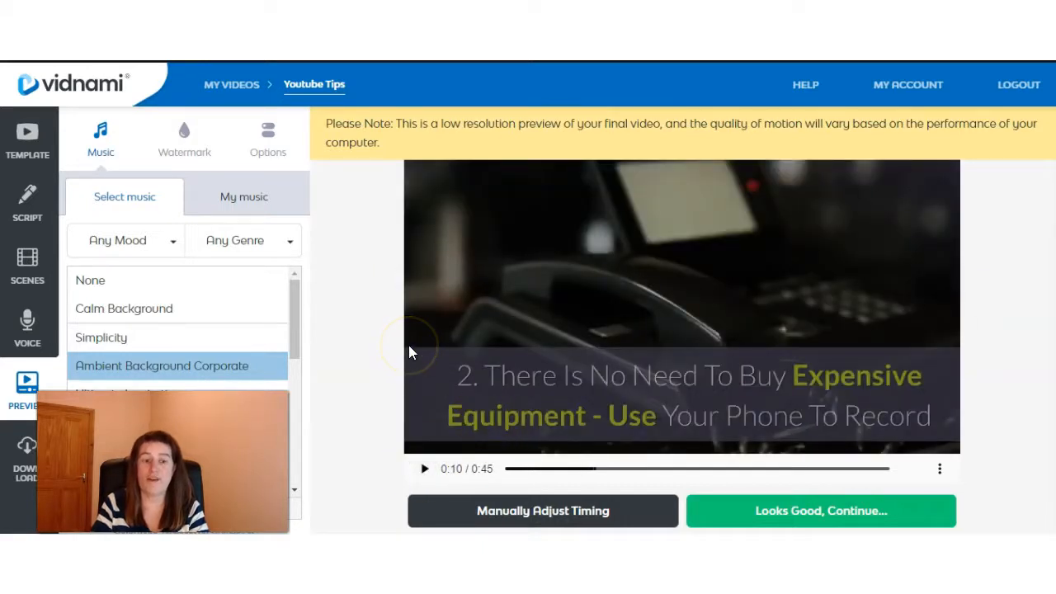
mouse_move(261, 152)
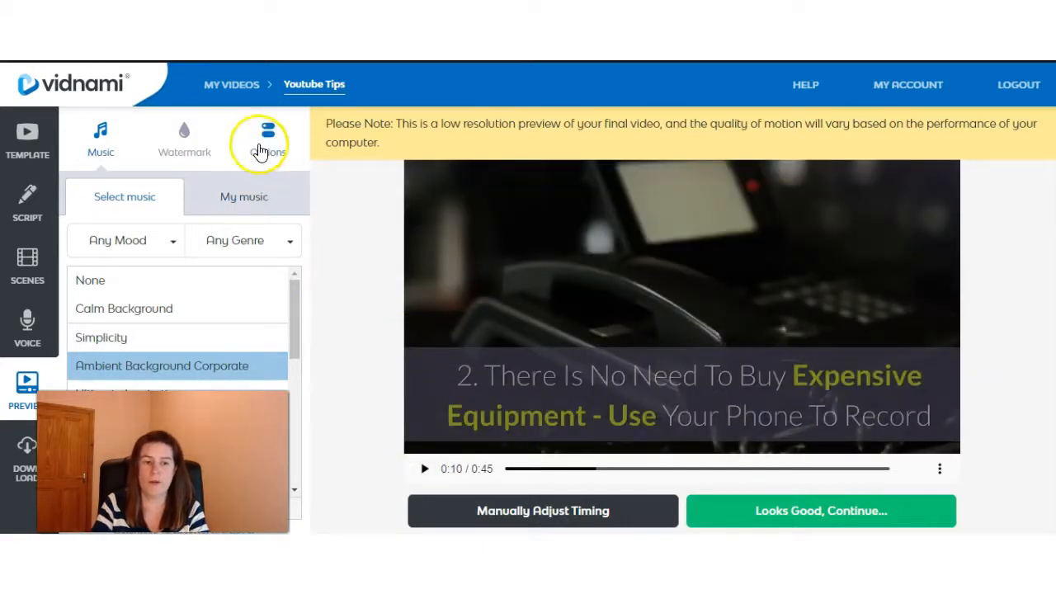
- In Options raise the music volume to 15% and briefly play the preview
click(267, 136)
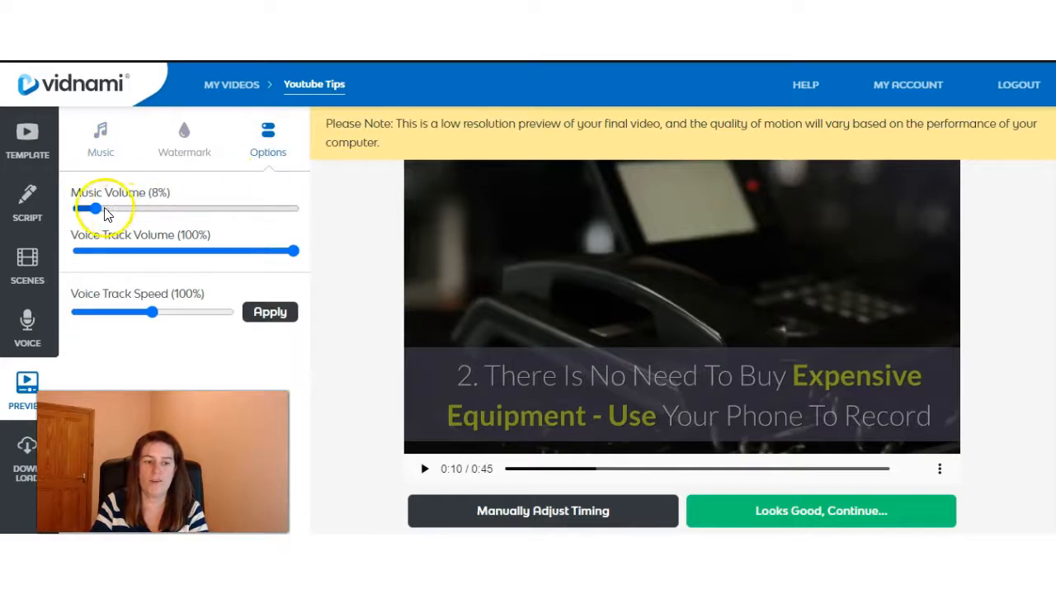
drag(94, 208, 112, 208)
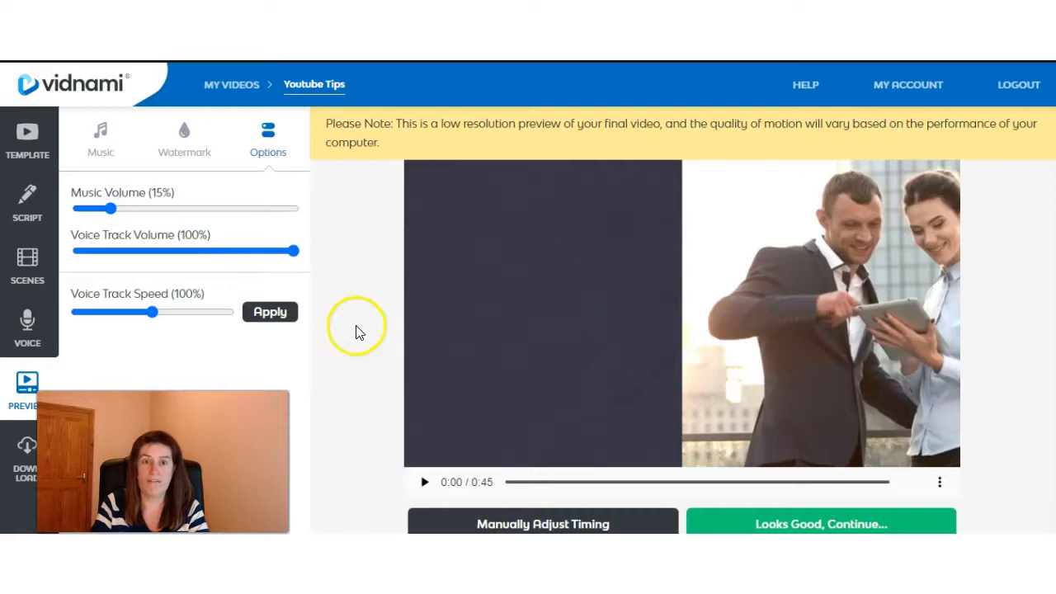
click(425, 482)
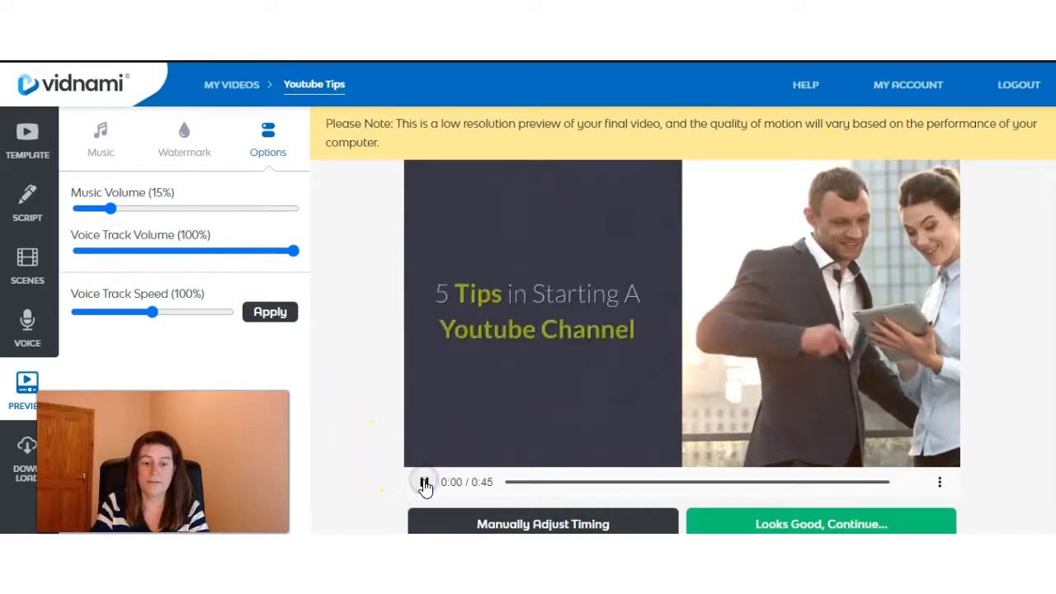
click(422, 482)
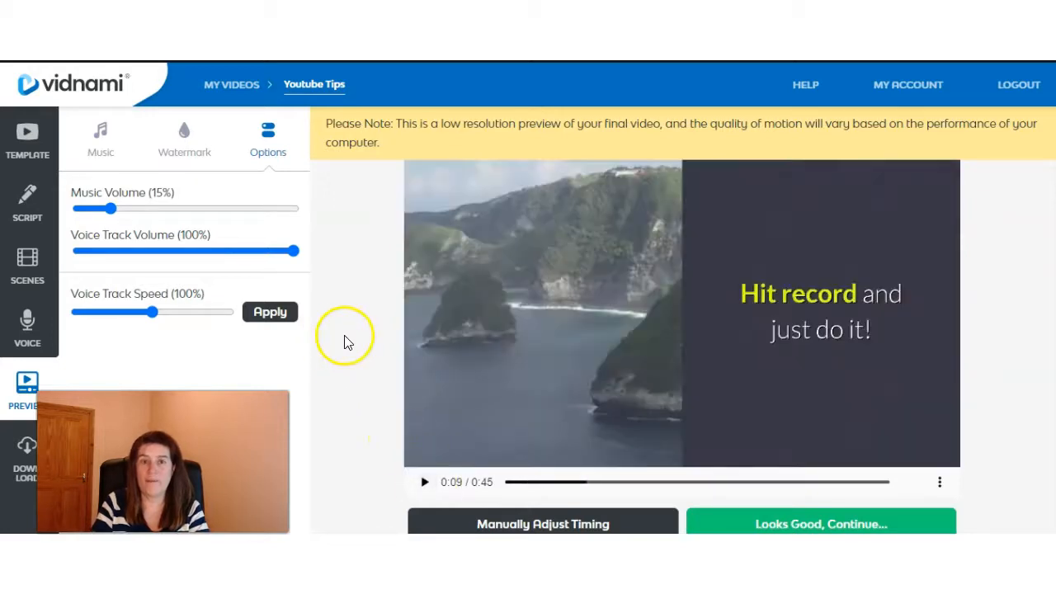
- Set music volume to 28% with voice at 61%, apply, and watch the preview to tip 4
drag(293, 251, 221, 251)
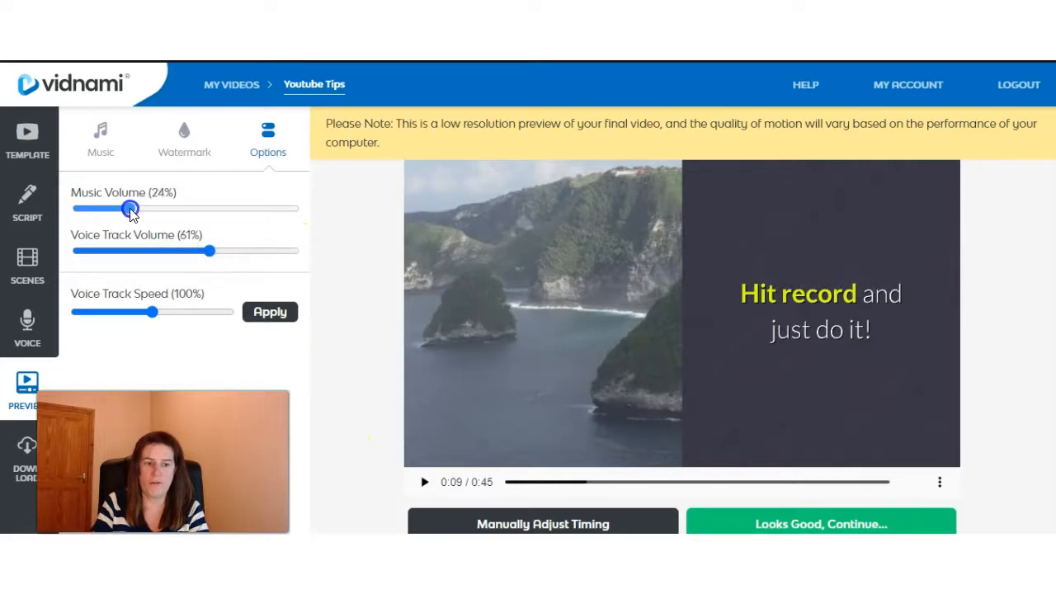
drag(131, 208, 139, 208)
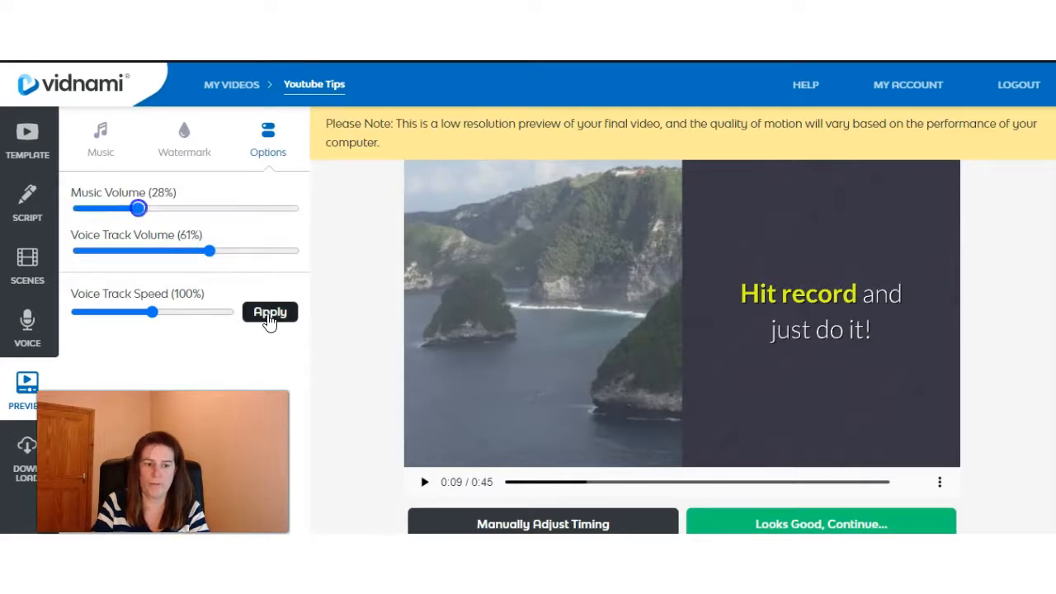
click(270, 312)
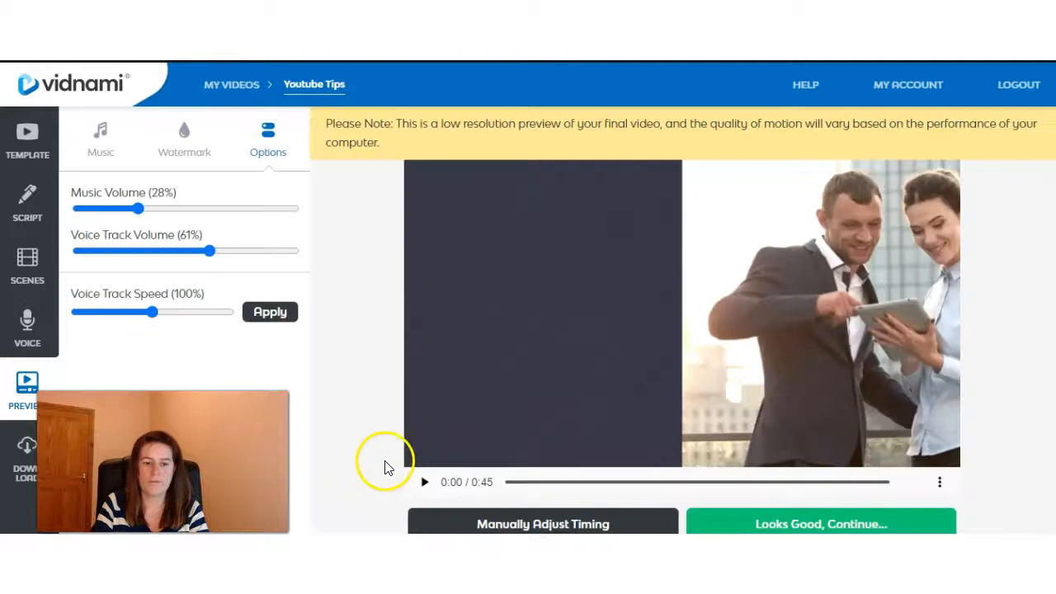
click(424, 482)
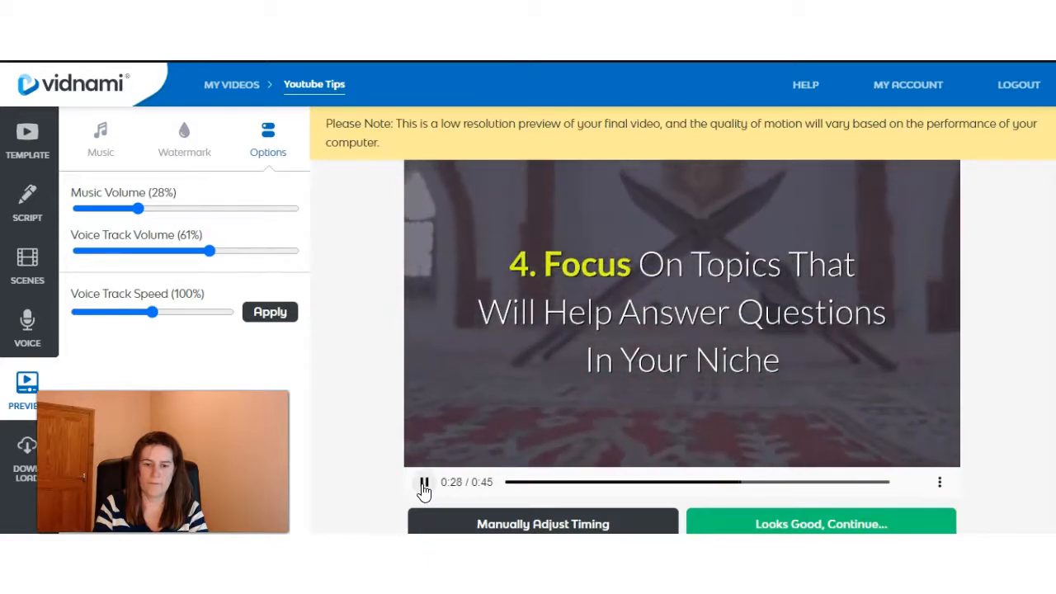
click(422, 482)
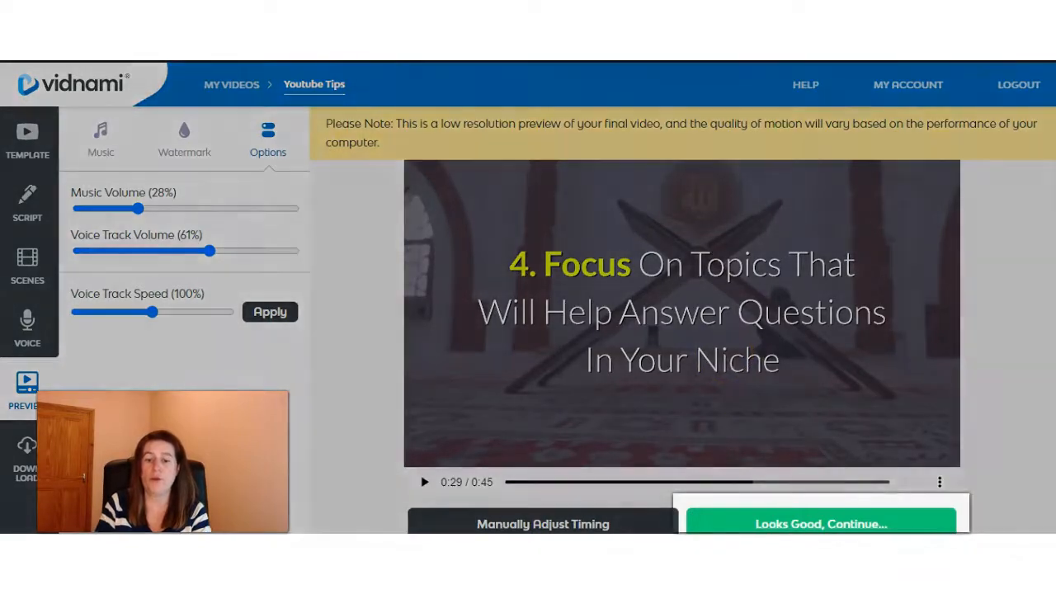
- Accept the preview with 'Looks Good, Continue' and generate the 720p HD video
click(822, 523)
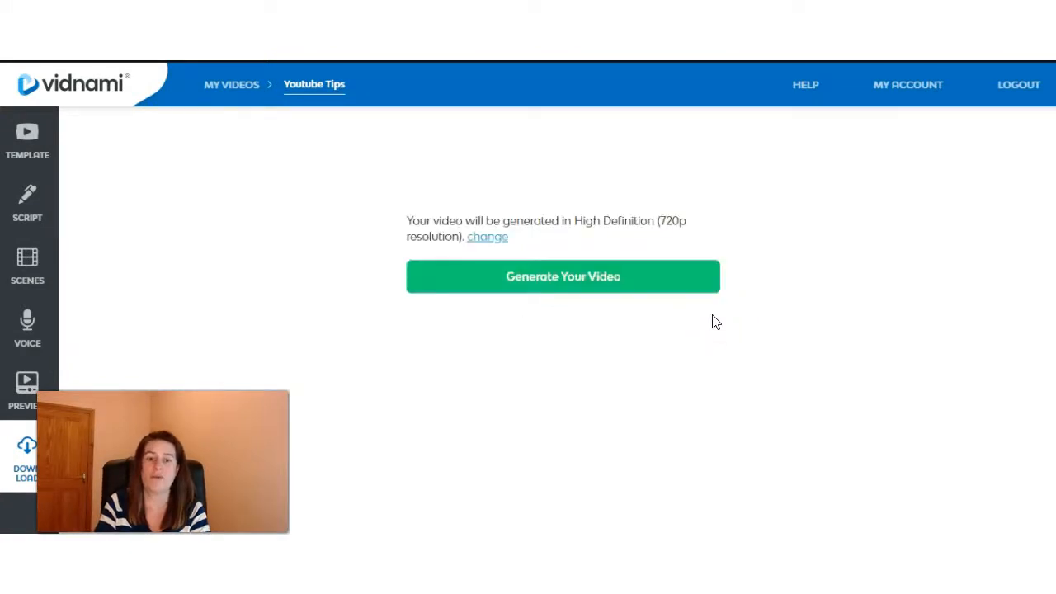
click(563, 275)
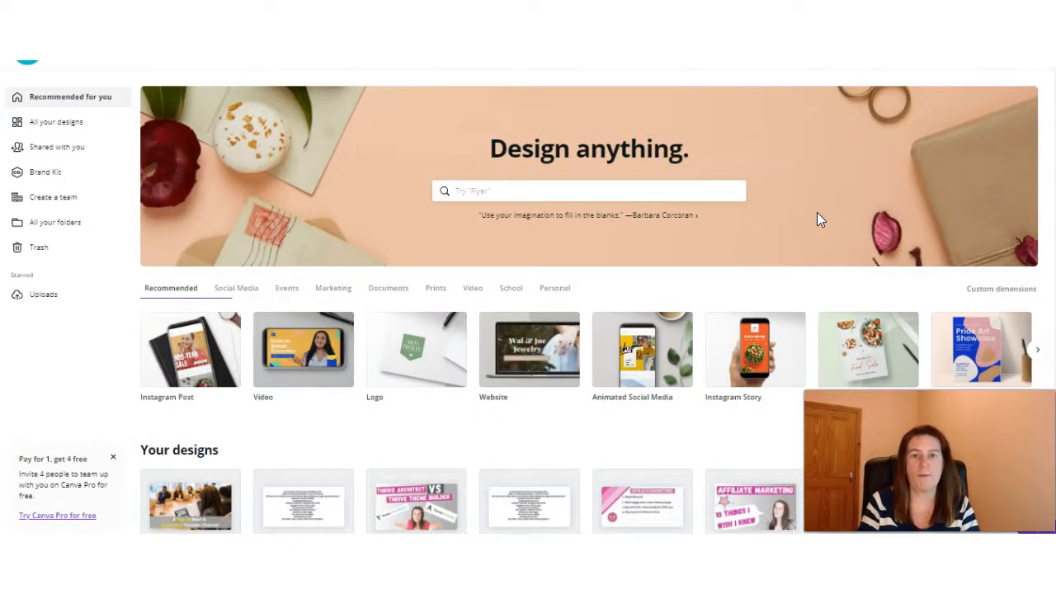
- Search Canva for 'youtube' and start a blank YouTube Intro design
click(567, 192)
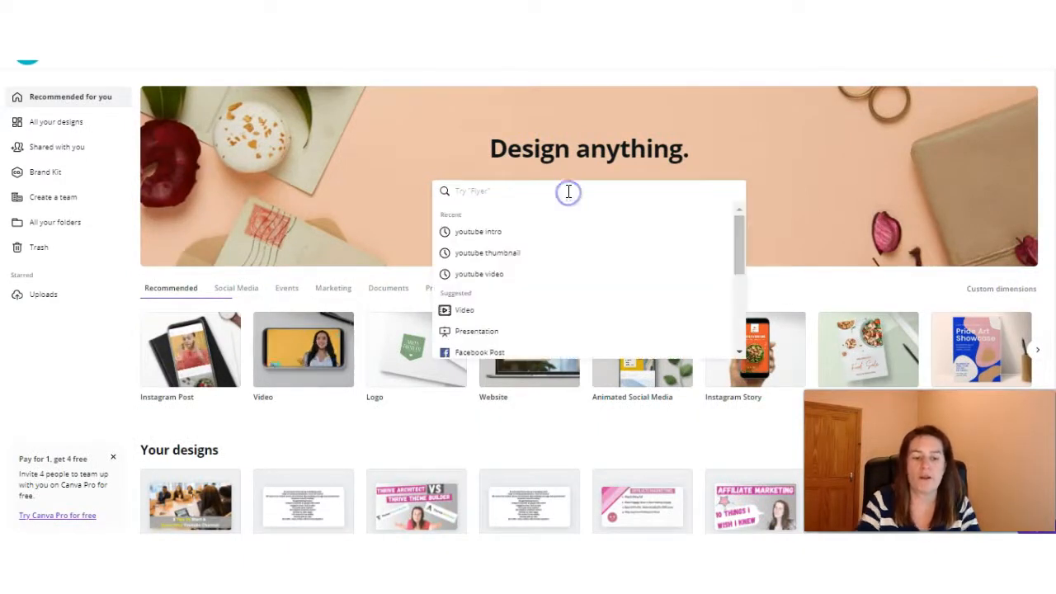
text(youtube)
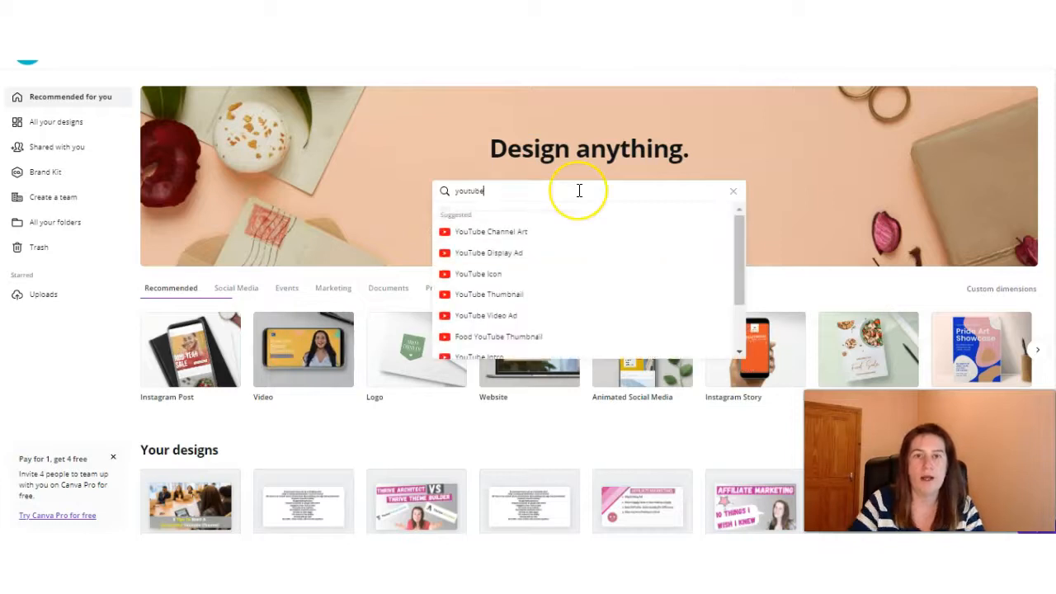
scroll(down, 3)
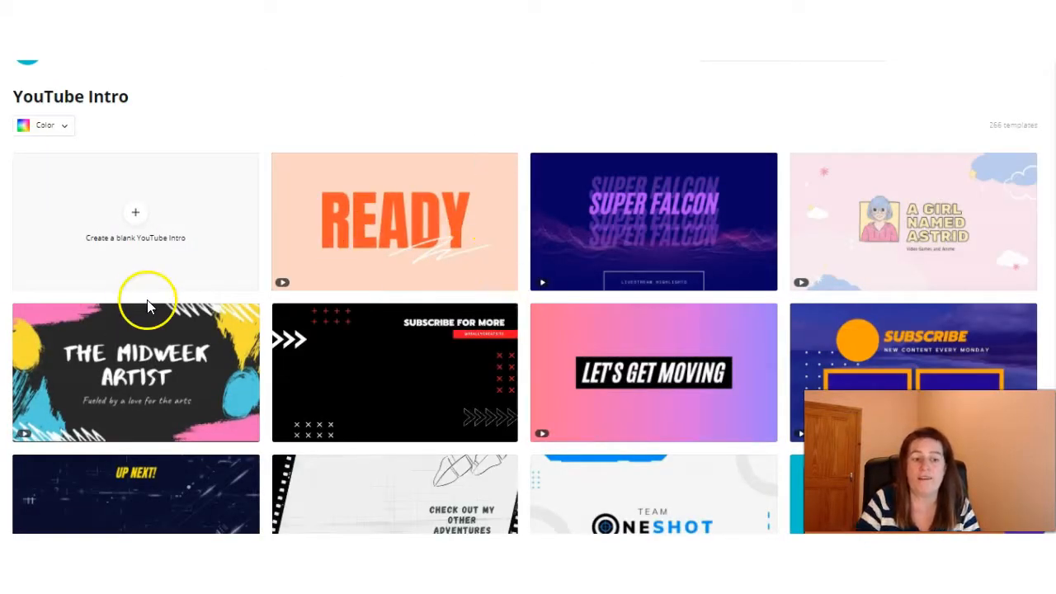
click(135, 212)
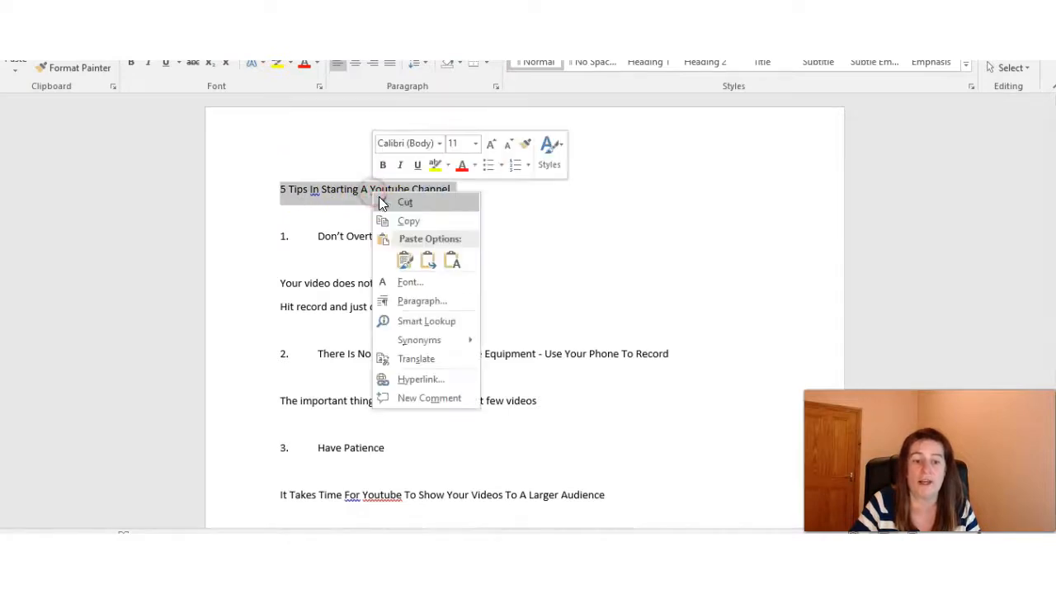
- Add the heading '5 Tips In Starting A Youtube Channel' at font size 70 on one line
click(493, 380)
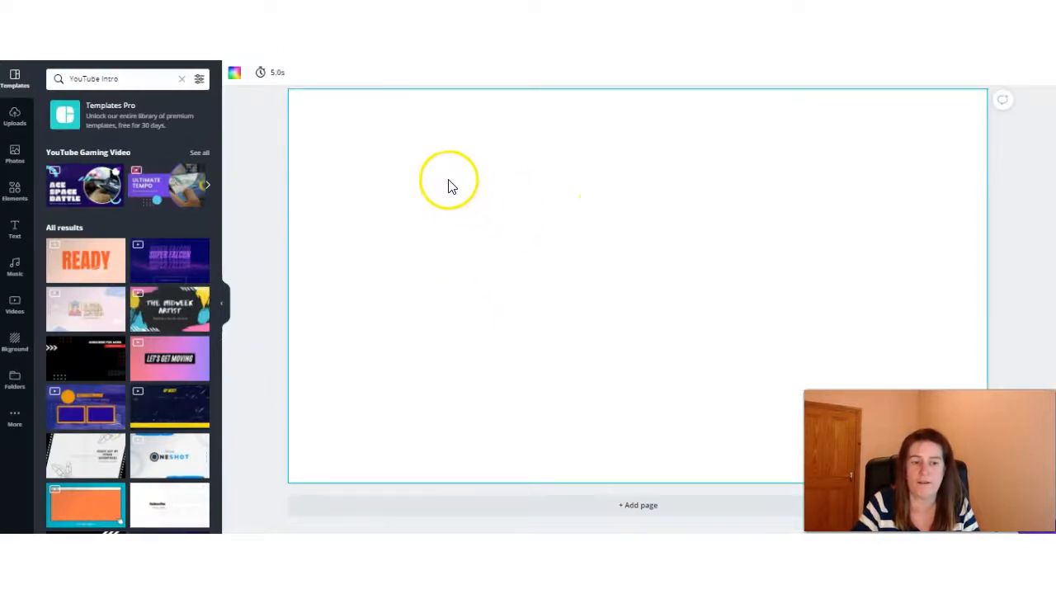
click(14, 230)
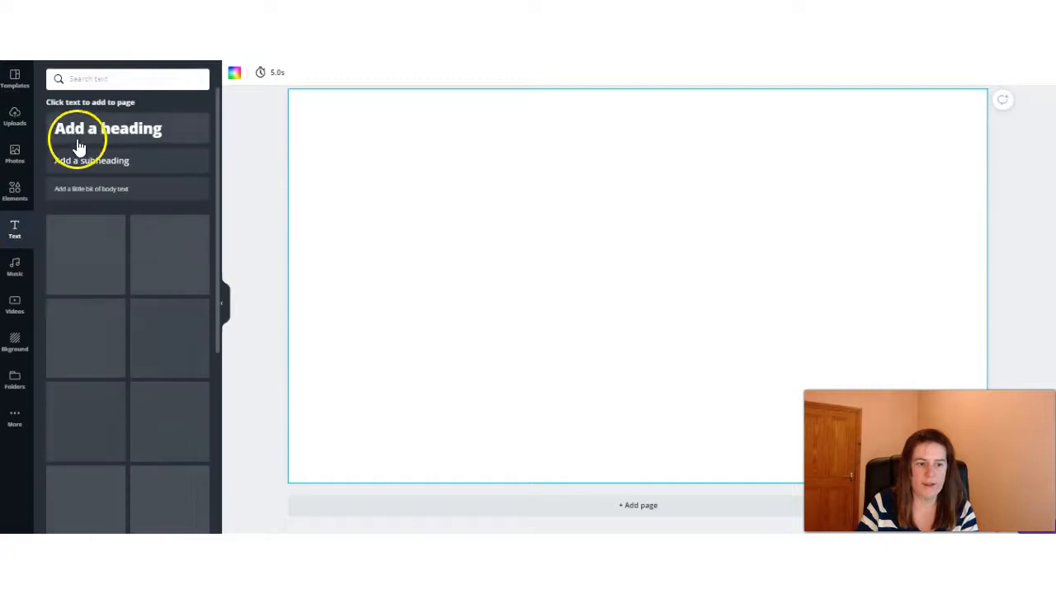
click(108, 129)
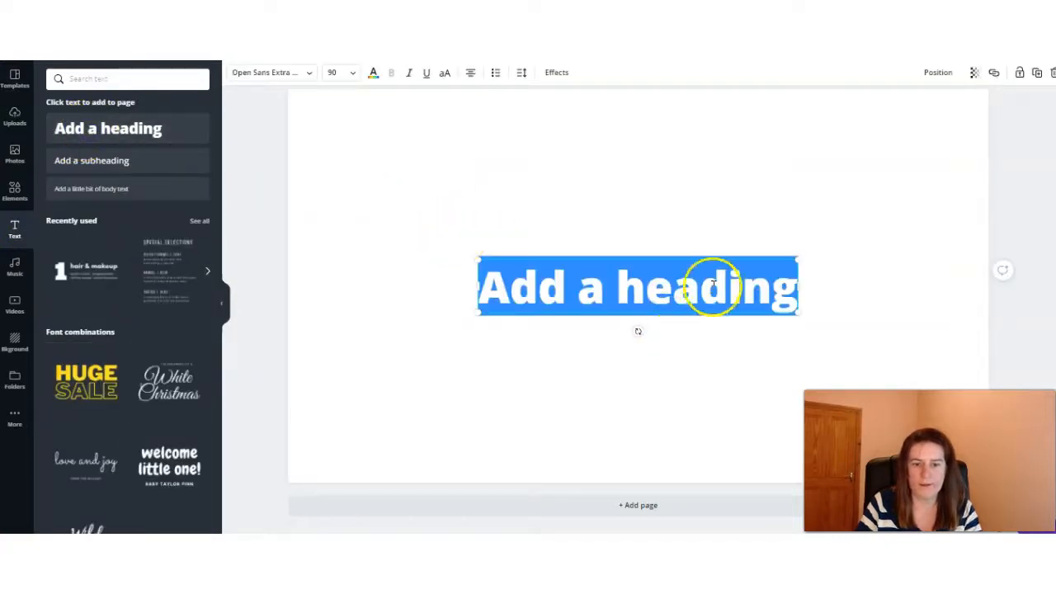
right_click(712, 287)
text(5 Tips In Starting A Youtube Channel)
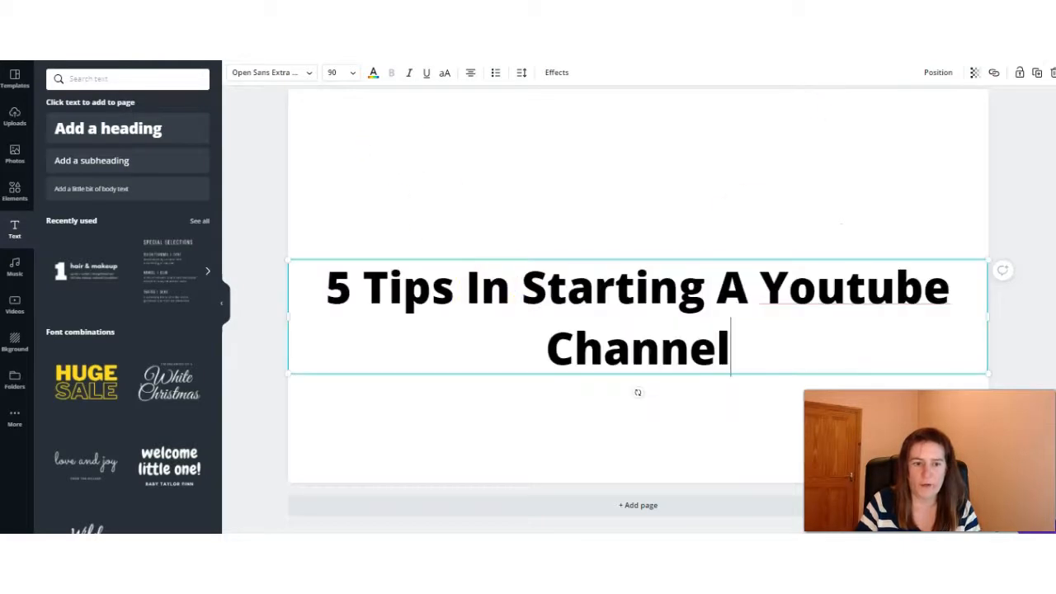
click(337, 73)
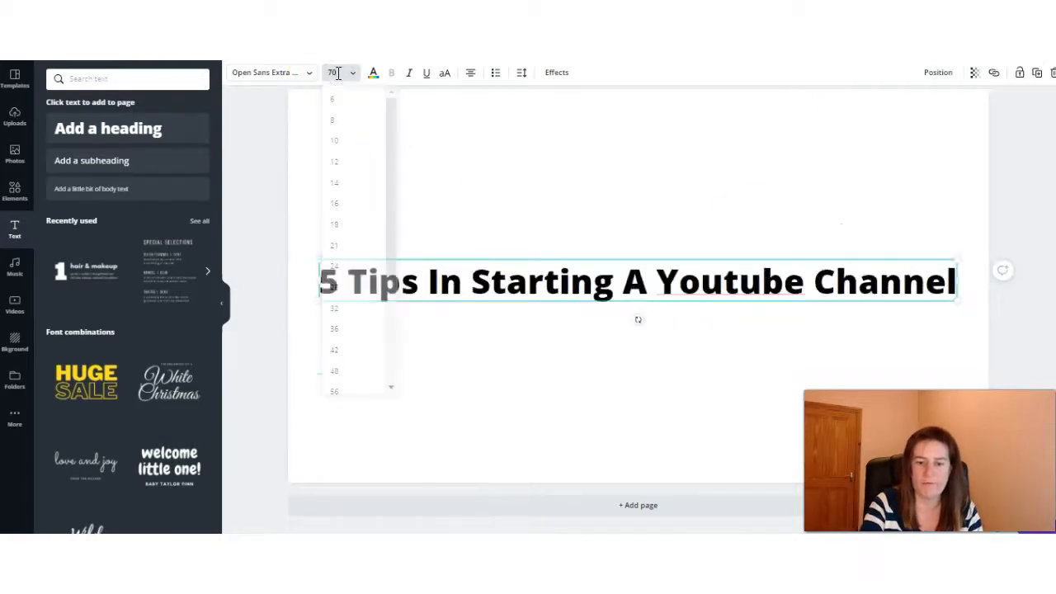
click(568, 261)
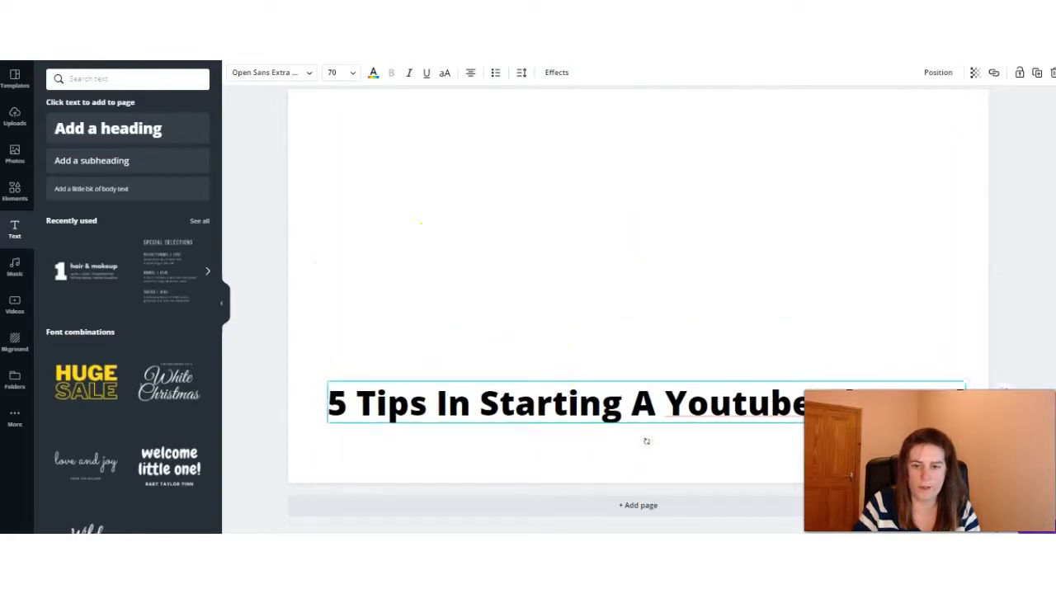
text(Channel)
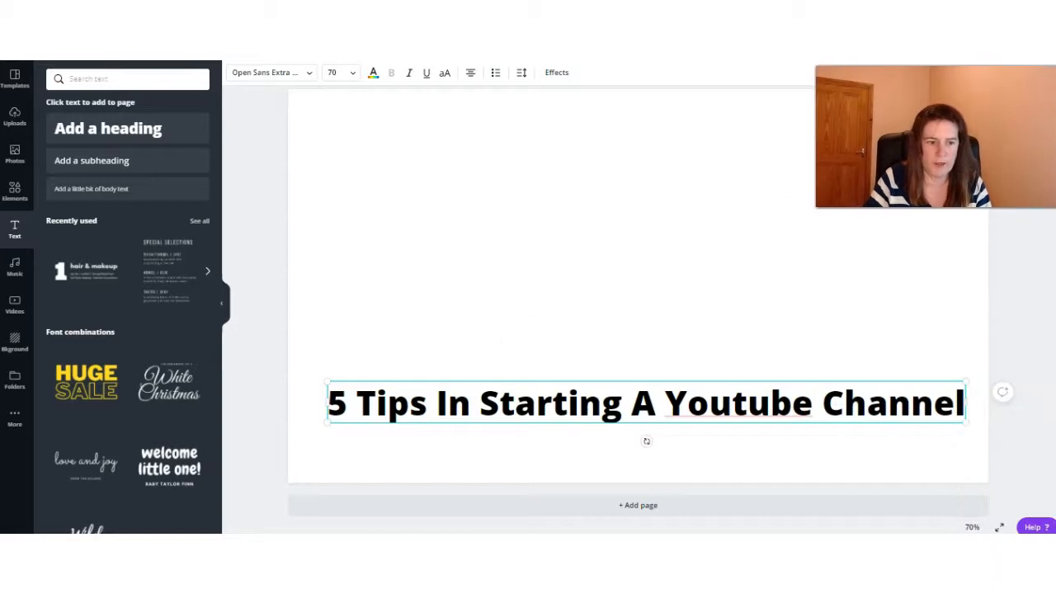
mouse_move(15, 155)
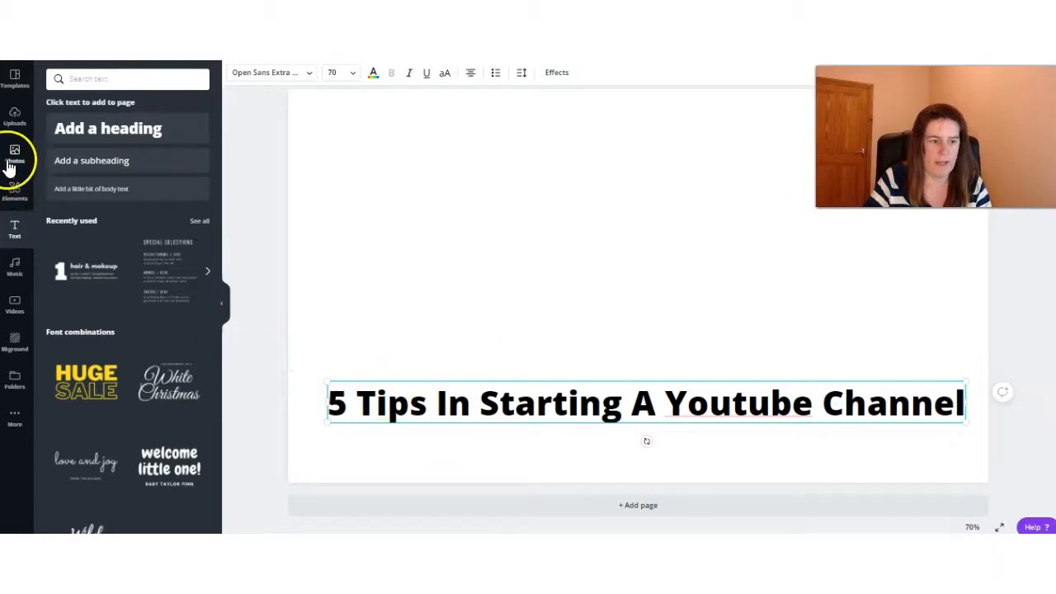
- Add a square from Elements behind the title, colour it grey and lower its transparency
click(13, 191)
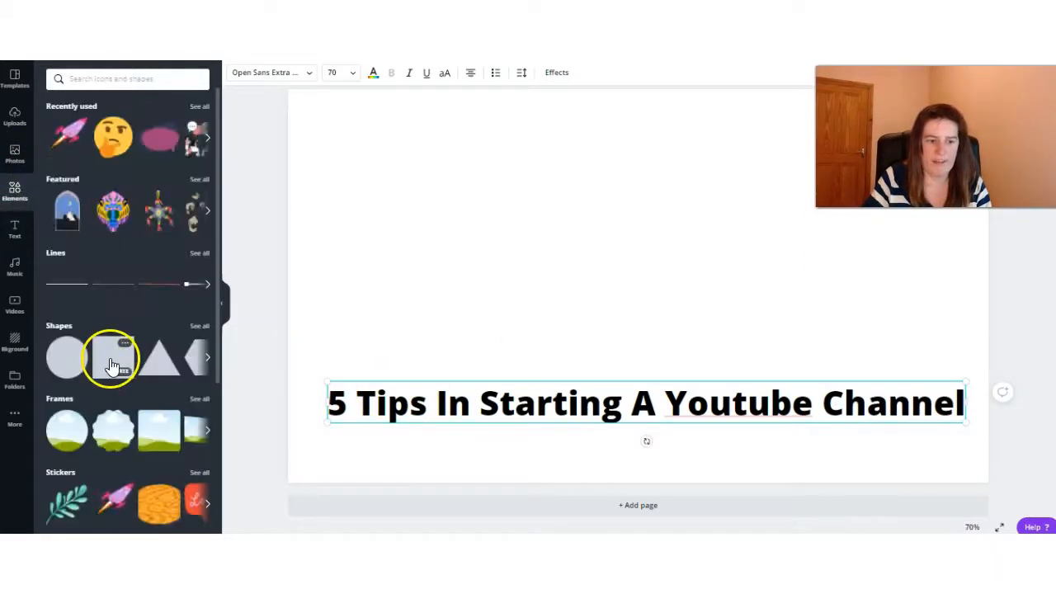
click(112, 358)
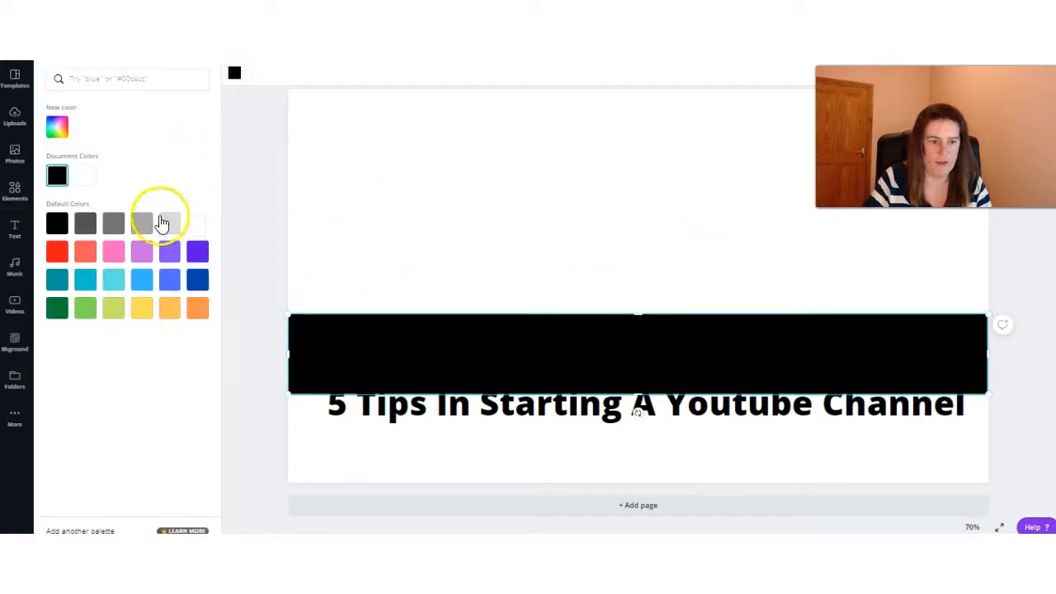
click(142, 223)
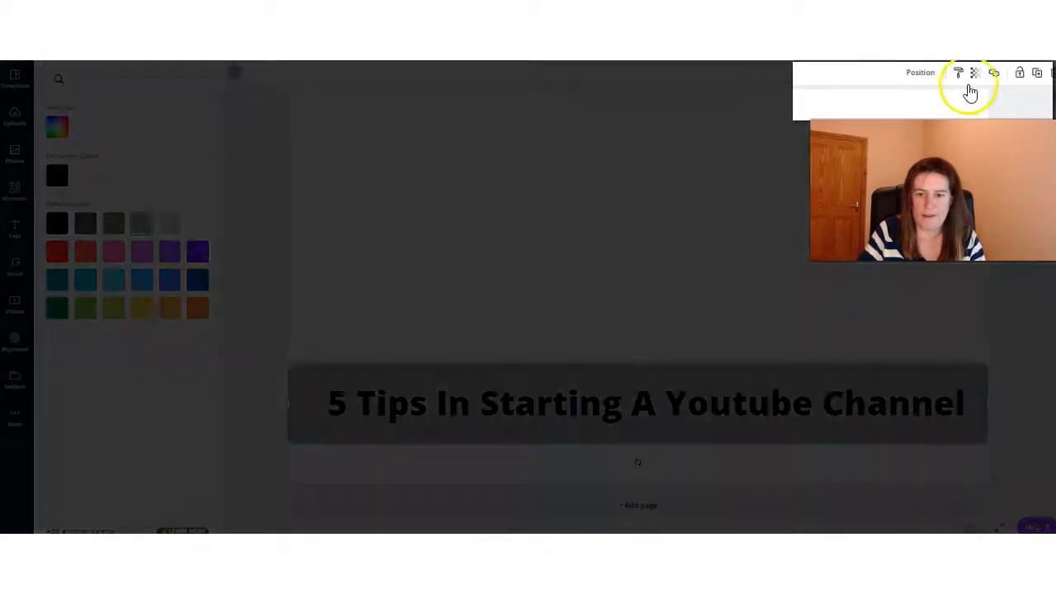
click(973, 72)
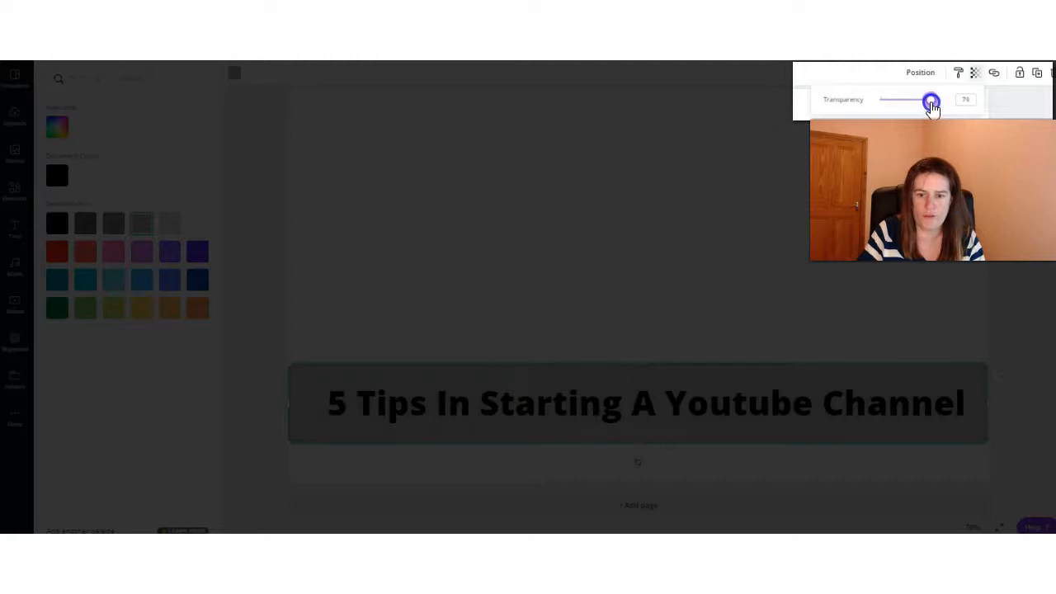
drag(930, 100, 927, 101)
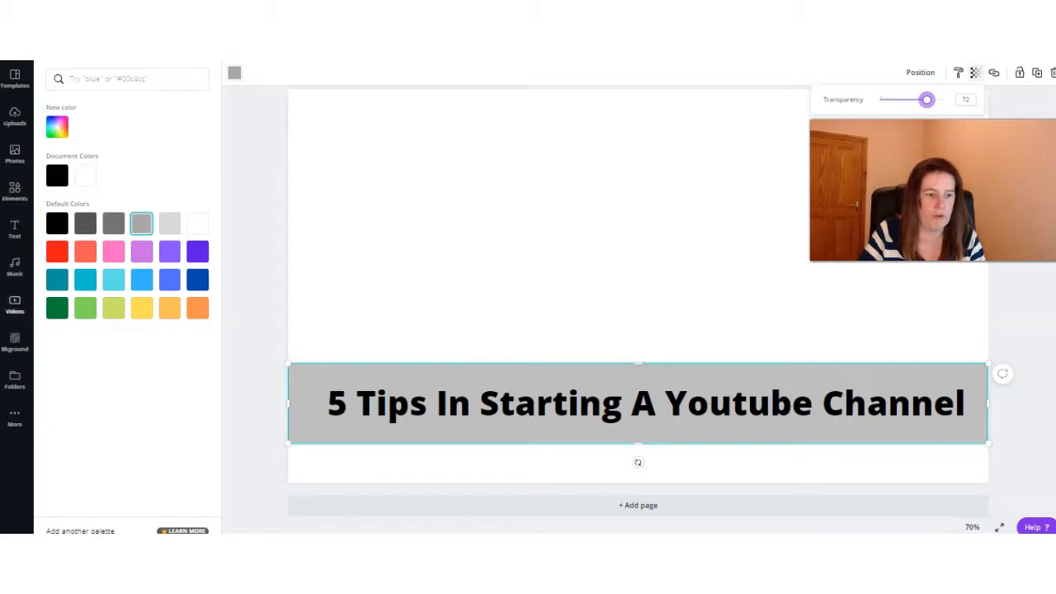
- Search stock videos for 'tips' and layer the typing-hands clip behind the title
click(13, 300)
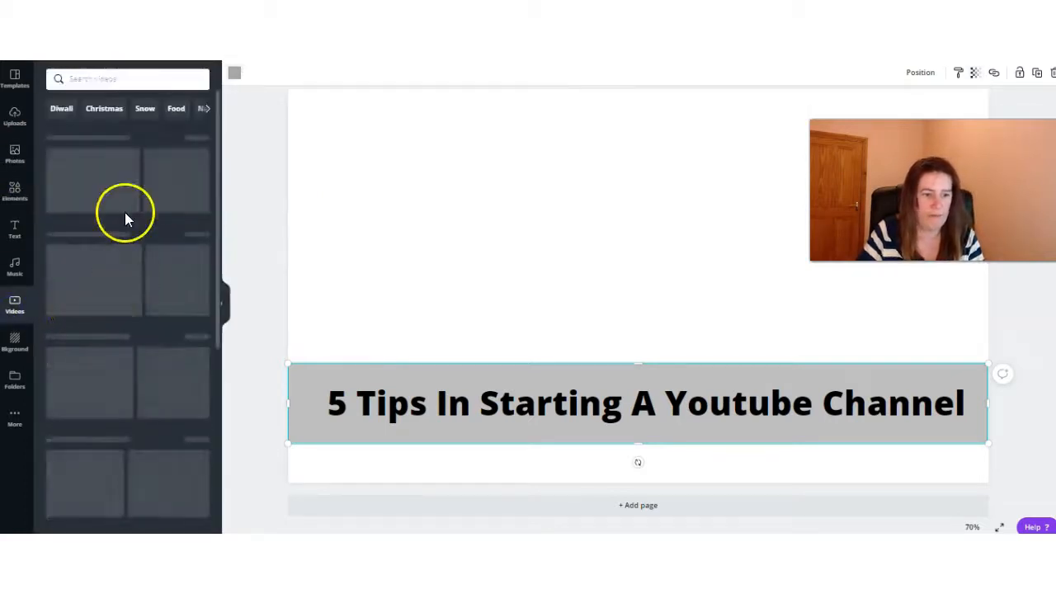
text(tips)
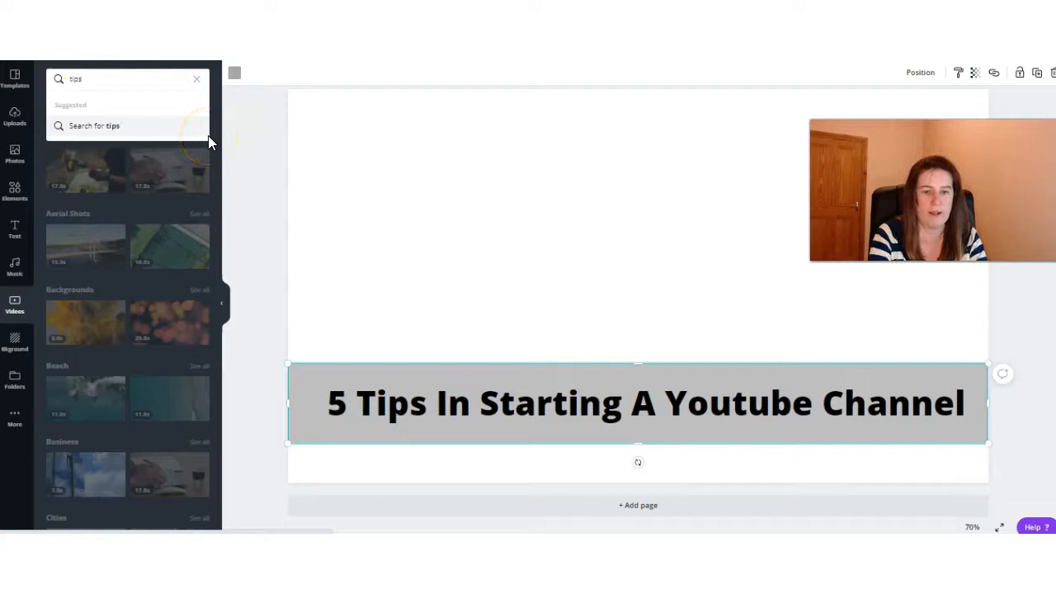
click(94, 125)
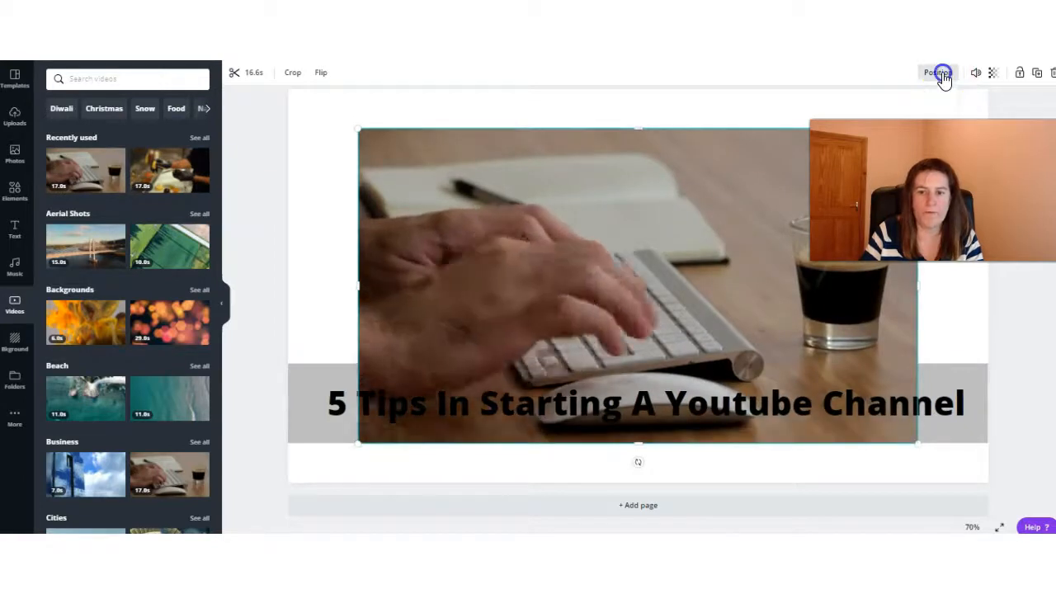
click(938, 73)
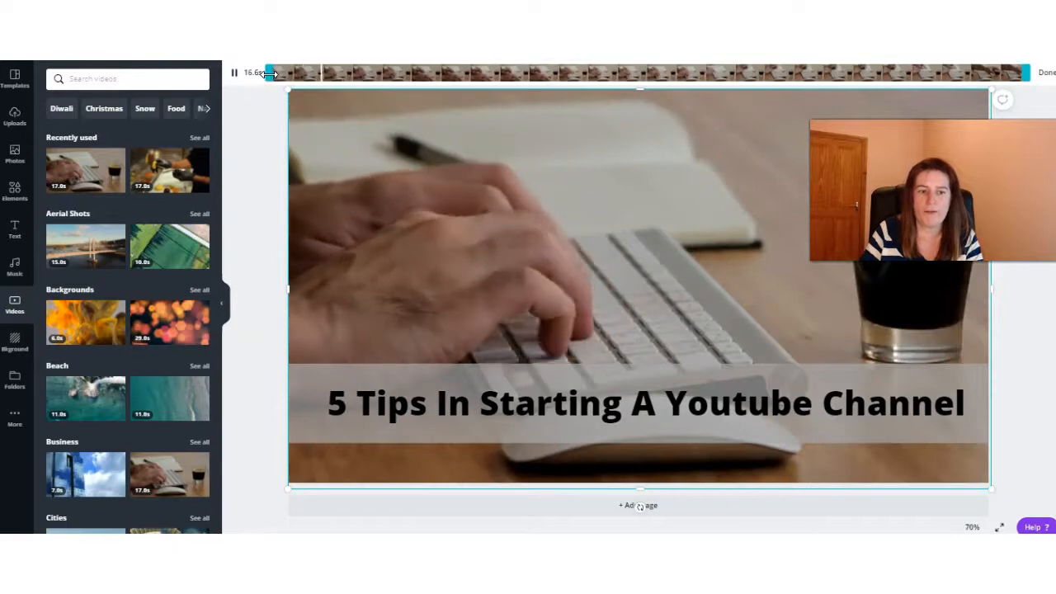
- Trim the title slide's background video to a shorter clip by dragging the timeline handles
drag(270, 72, 301, 73)
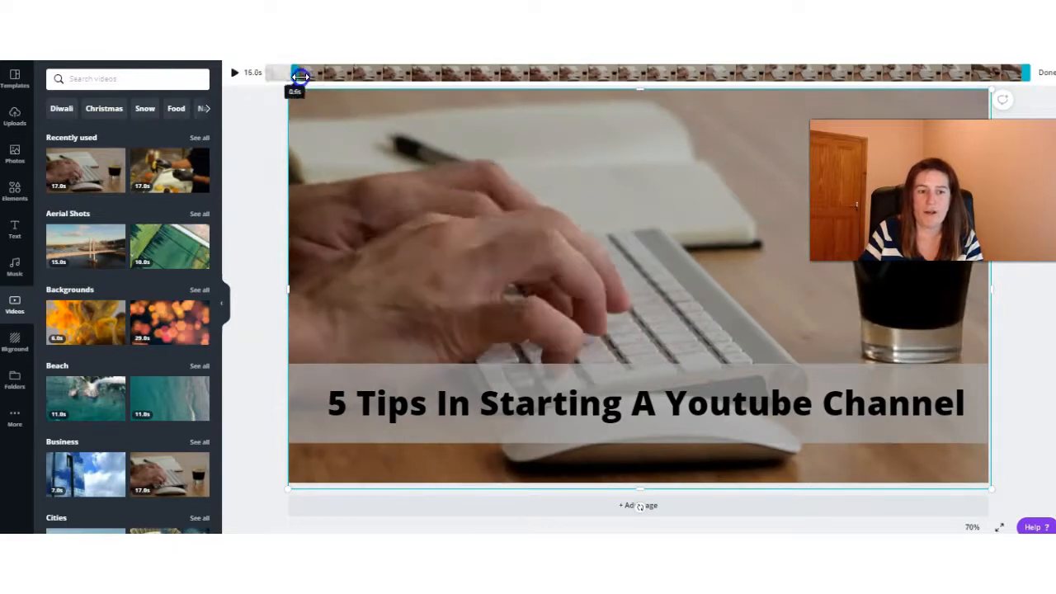
drag(300, 78, 915, 77)
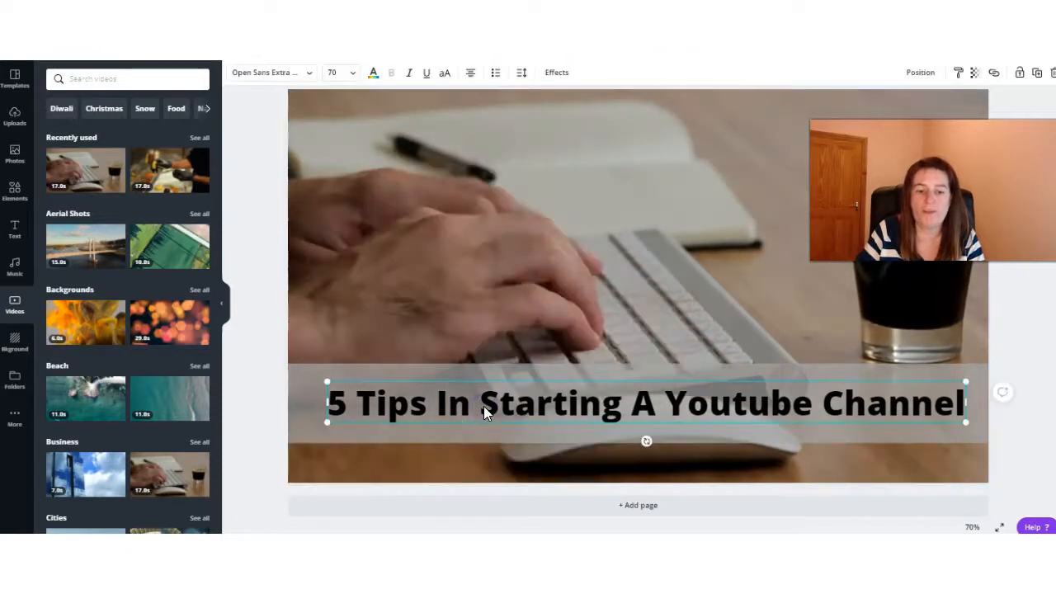
- Colour the words 'Tips' and 'Youtube' in the title caption yellow
click(485, 406)
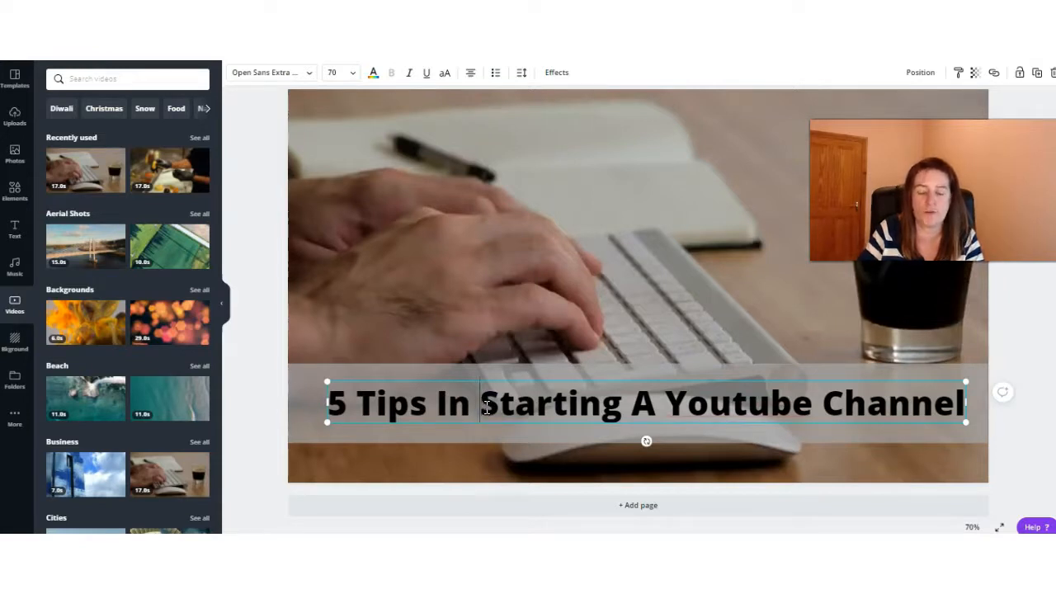
double_click(383, 403)
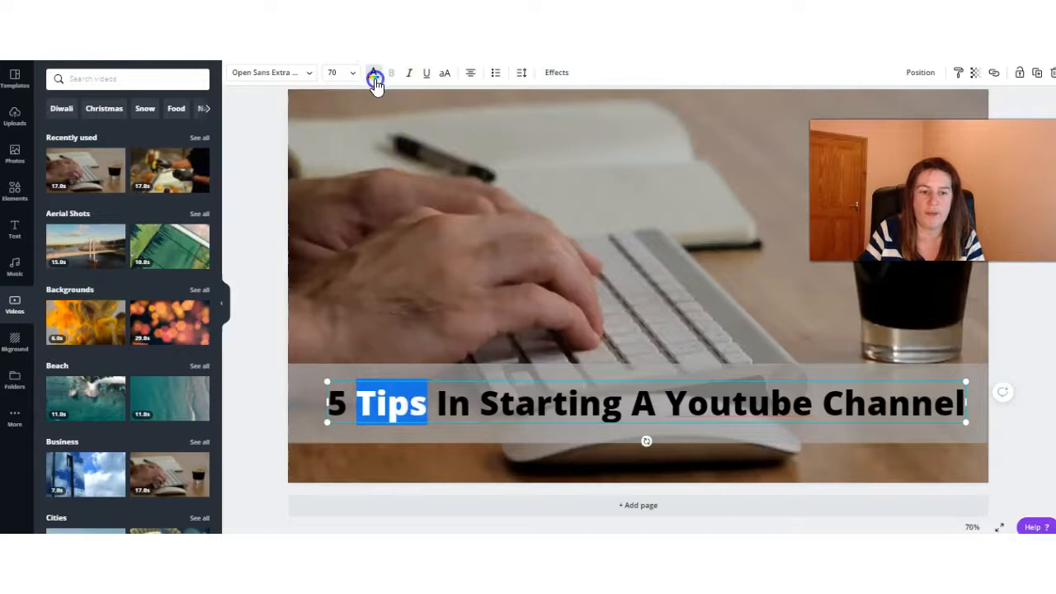
click(373, 72)
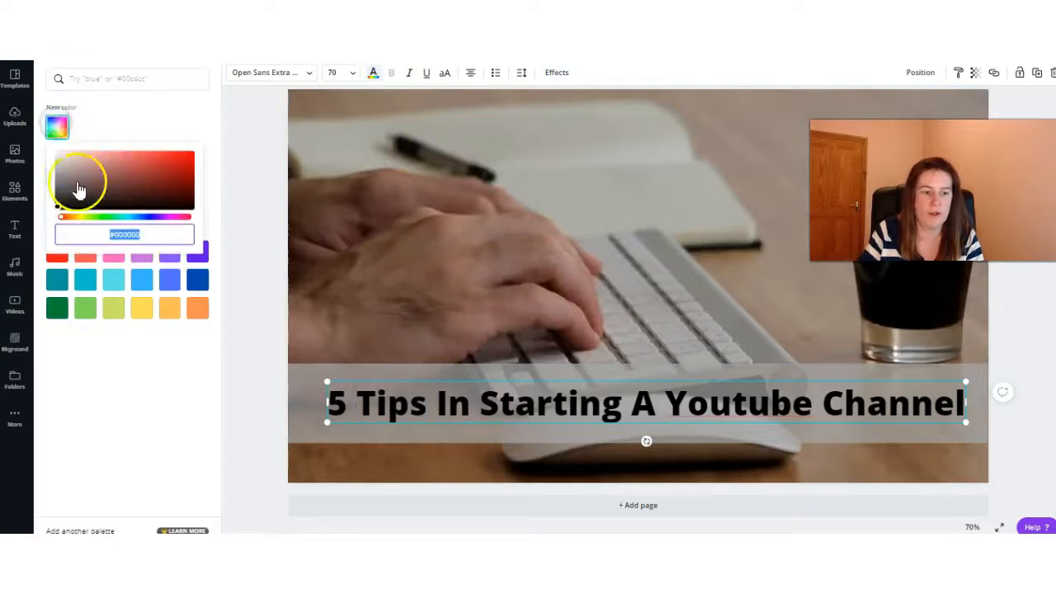
click(184, 159)
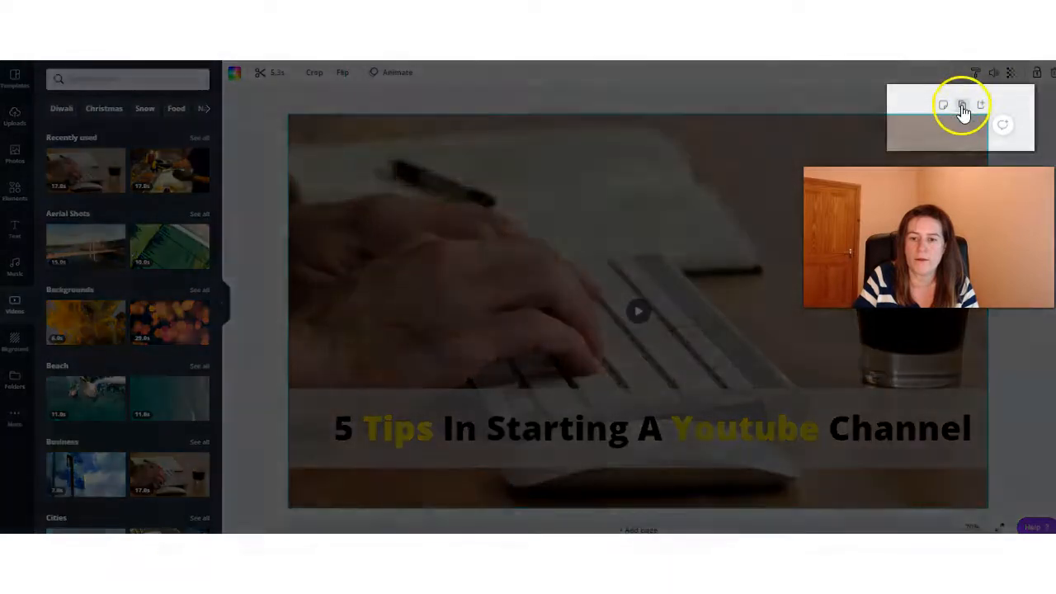
mouse_move(963, 106)
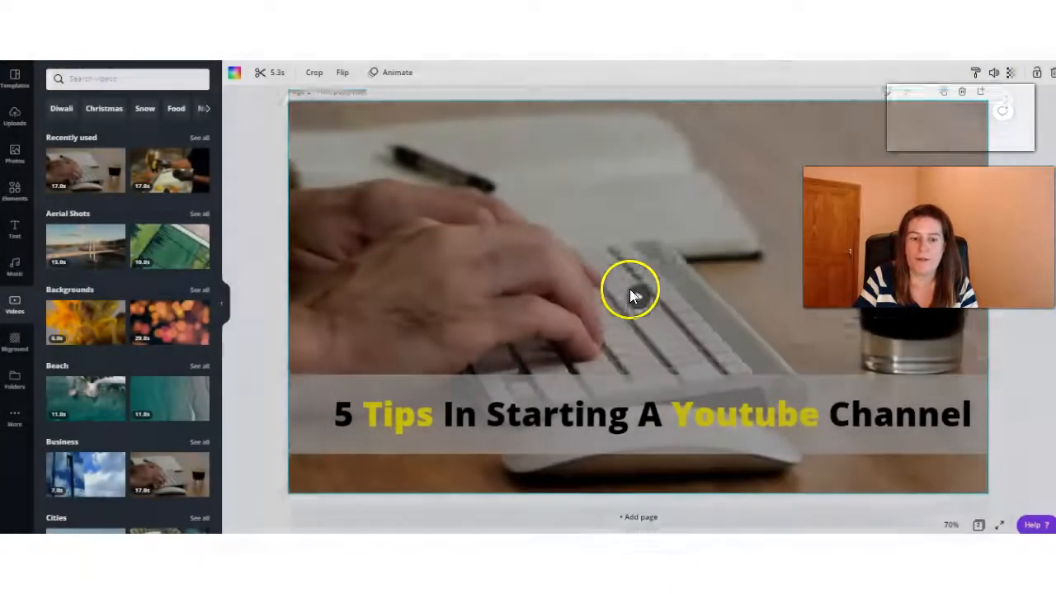
- Scroll to the duplicated second page and preview its background video
scroll(down, 3)
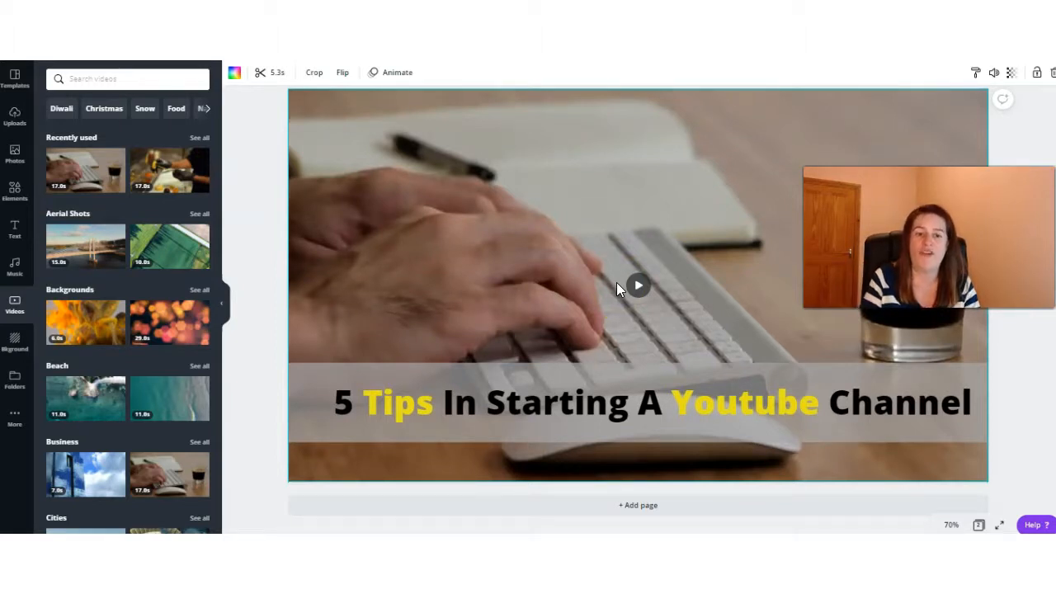
click(722, 422)
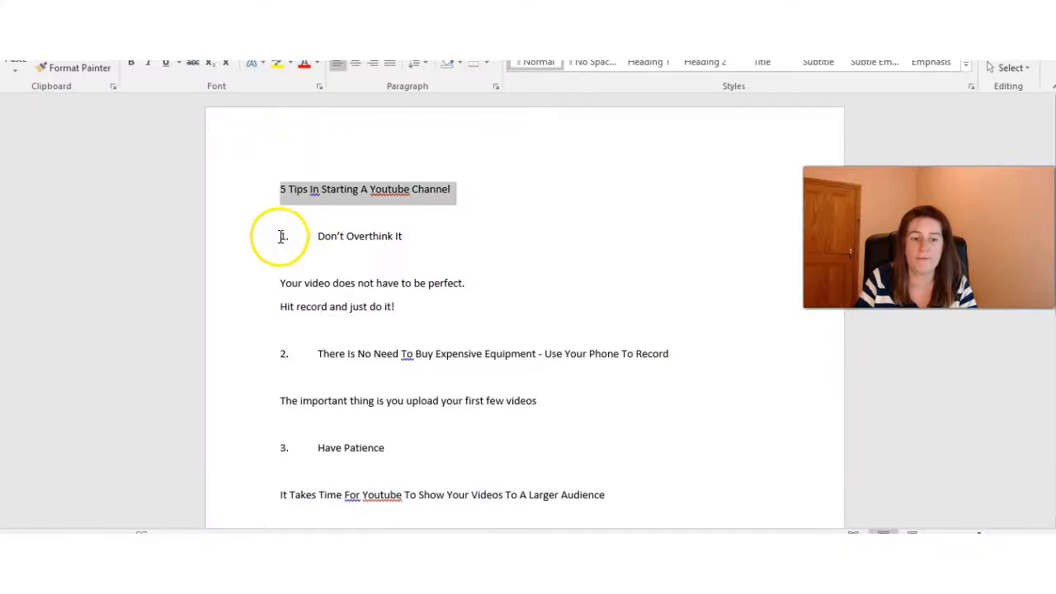
- Paste the Word heading so page two reads '1. Don't Overthink It' with 'Overthink' in yellow
right_click(386, 239)
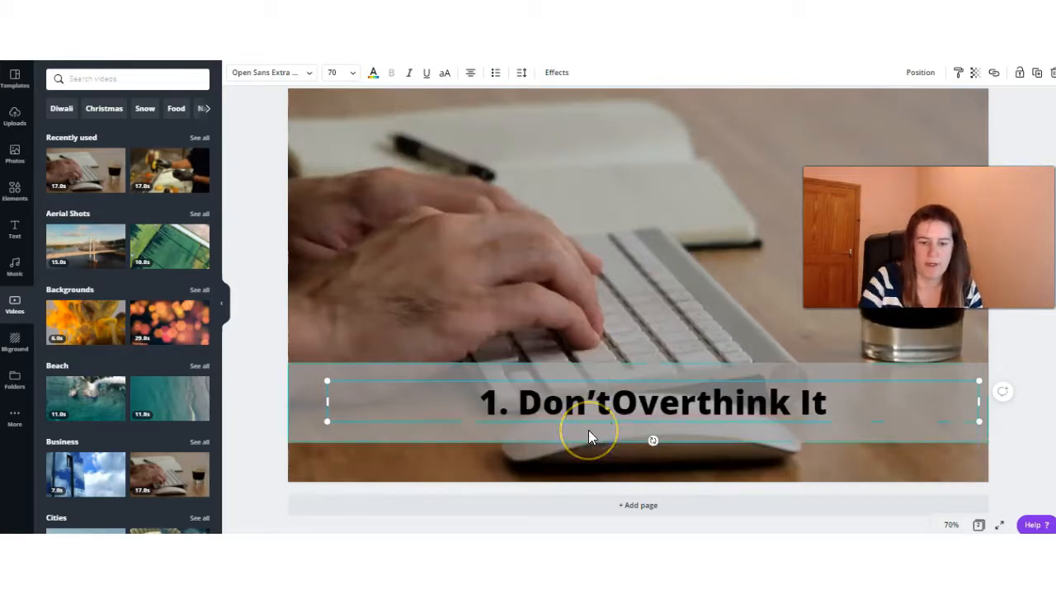
double_click(663, 403)
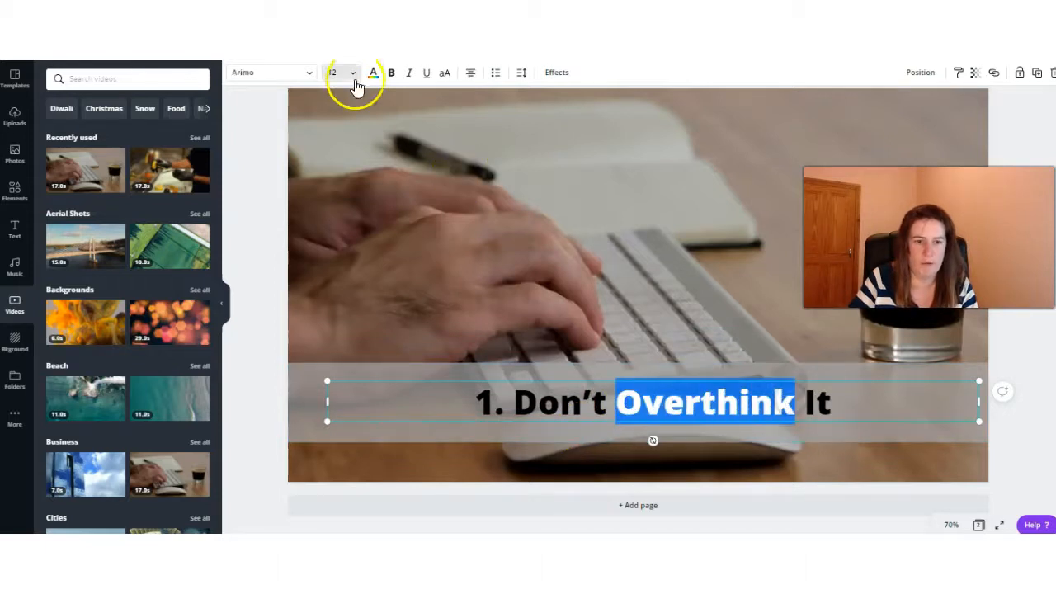
click(373, 73)
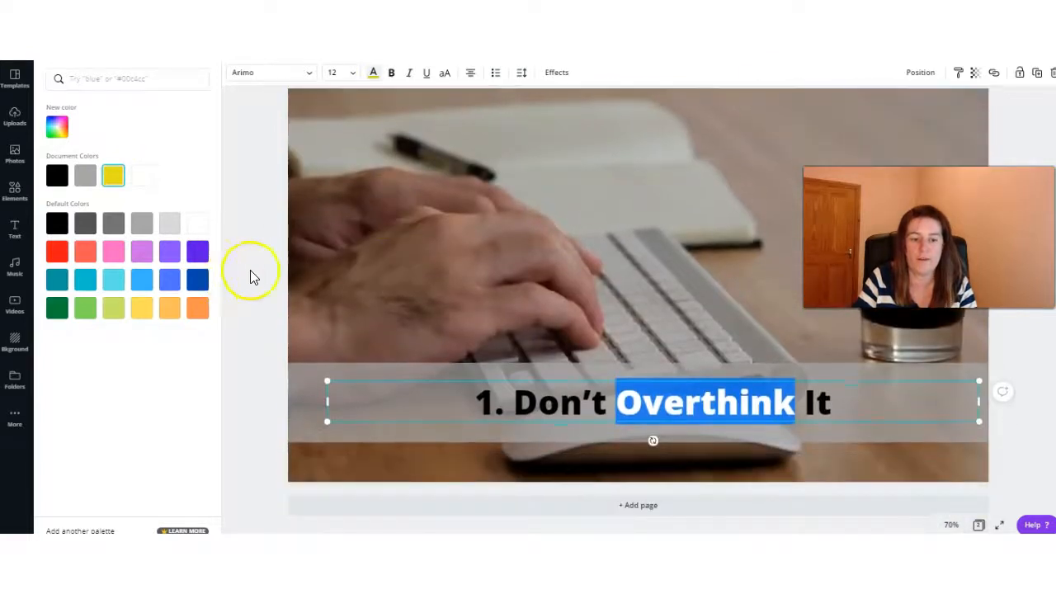
click(482, 278)
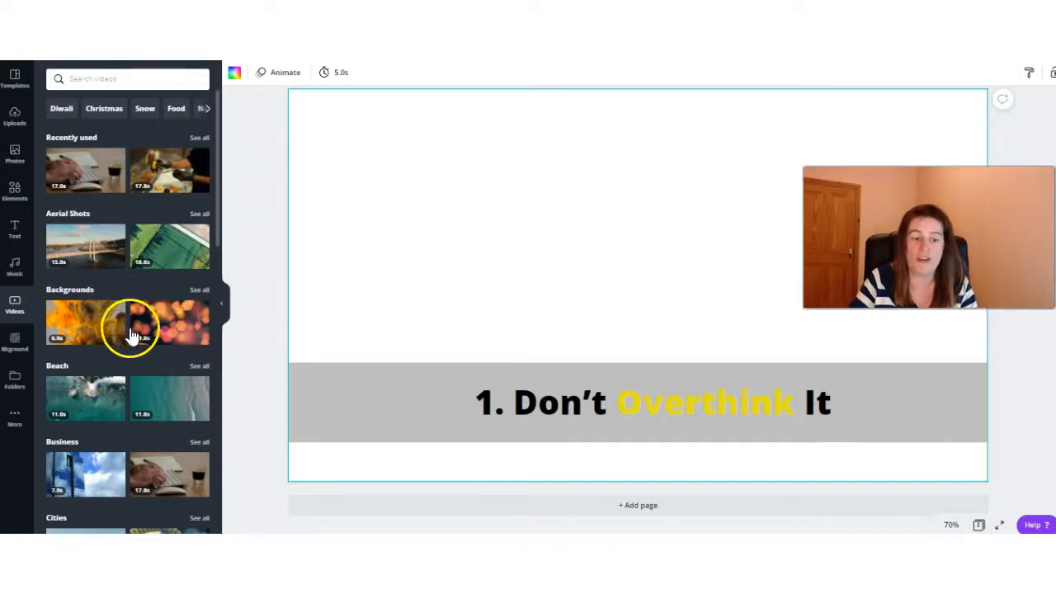
- Add the man-with-phone street video behind the caption, enlarge it to fill the page and trim it
scroll(down, 3)
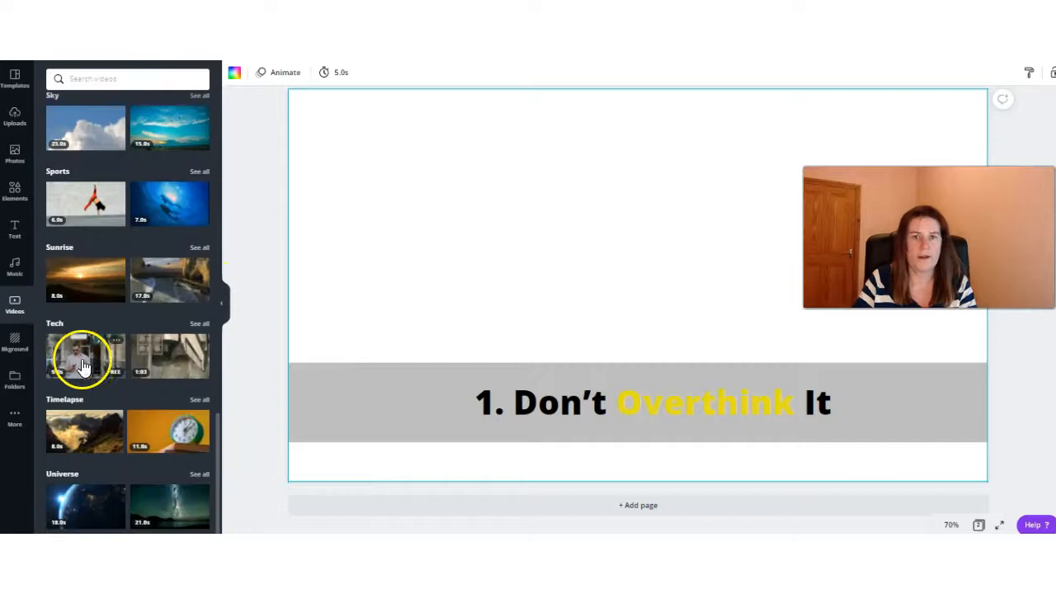
click(86, 356)
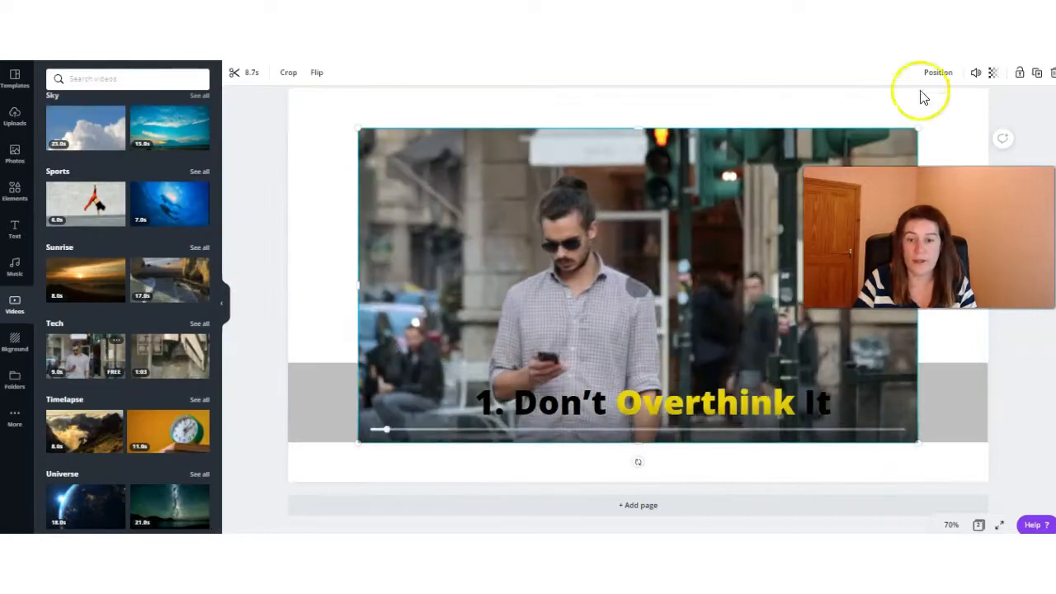
click(937, 72)
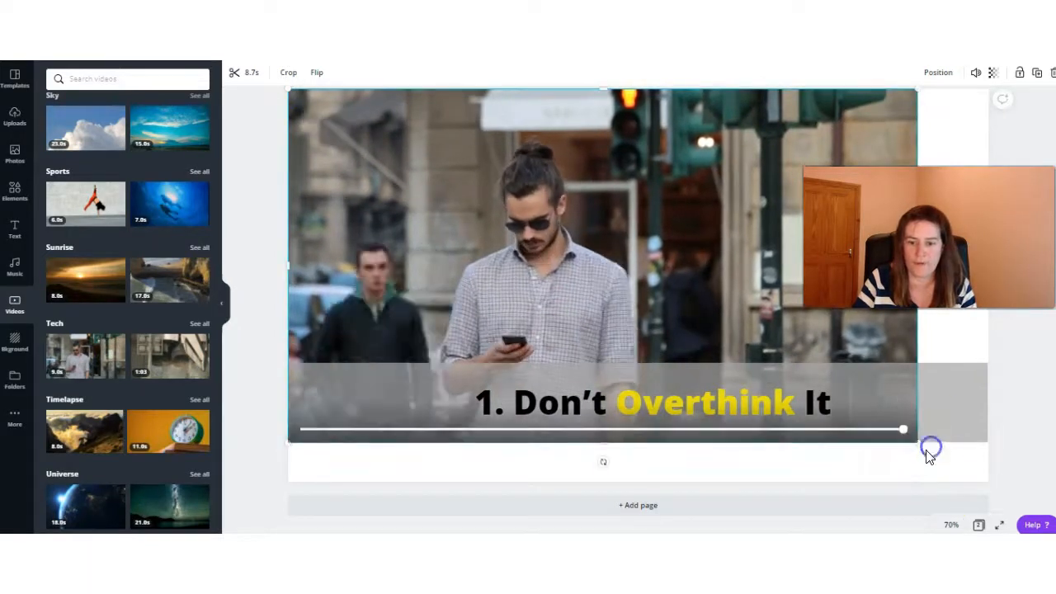
drag(931, 449, 982, 479)
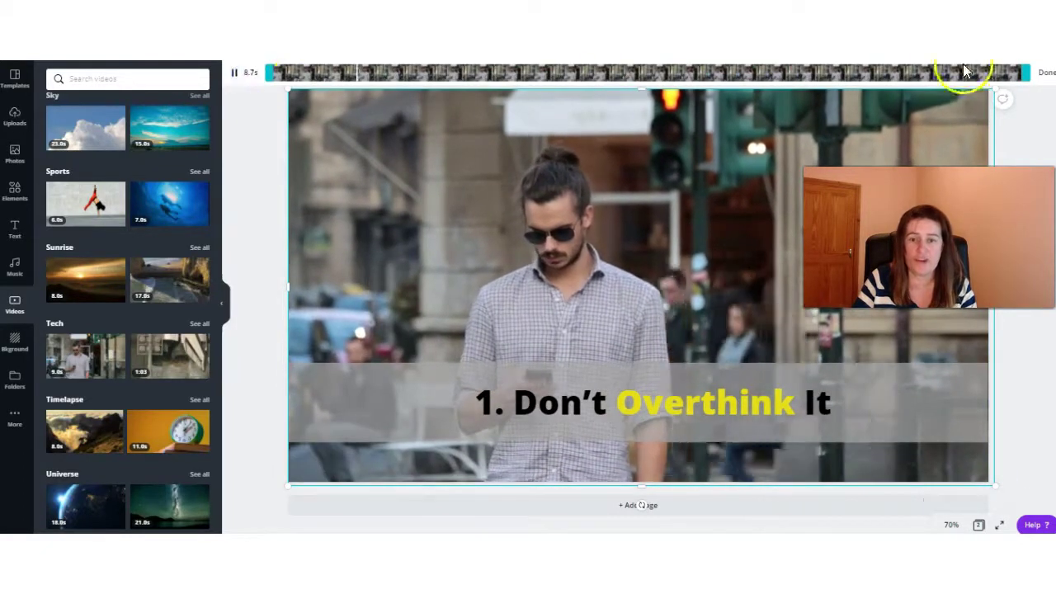
drag(965, 72, 871, 72)
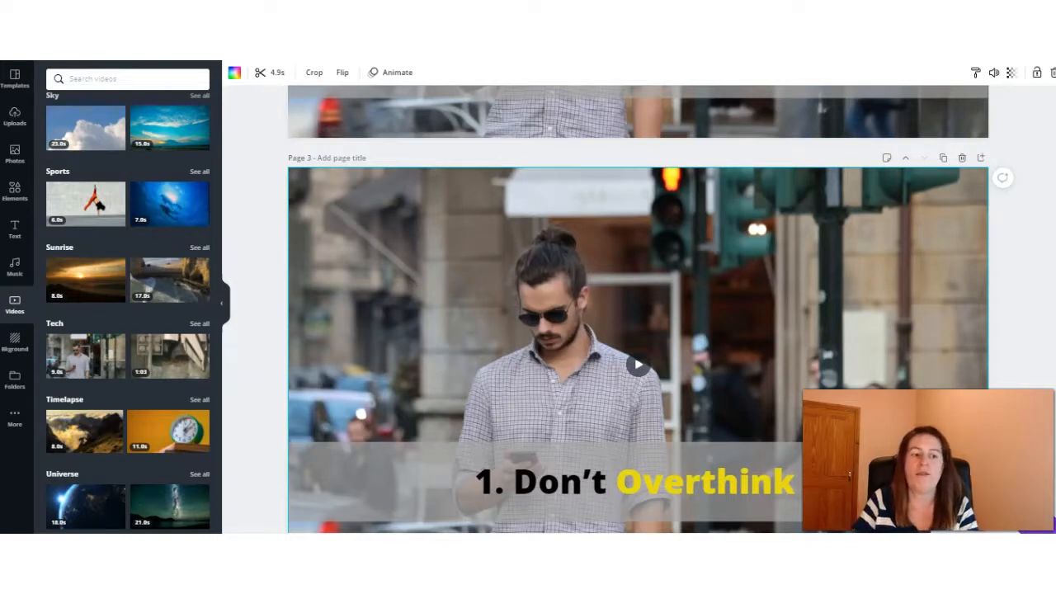
- Paste the 'Your video does not have to be perfect…' tip into page three with 'record' and 'just do it' yellow
click(14, 151)
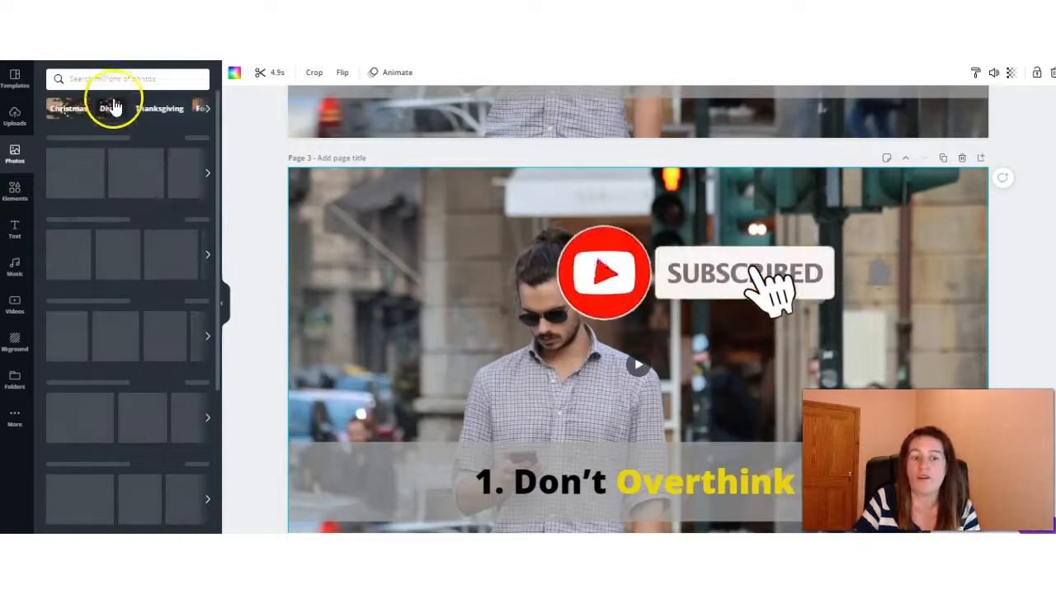
click(123, 79)
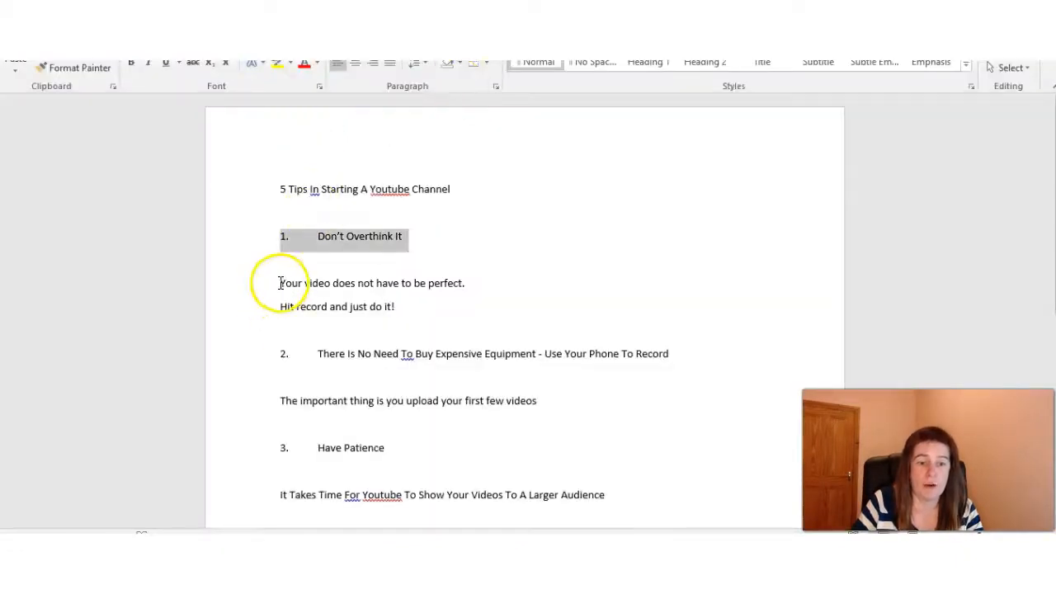
drag(280, 284, 380, 305)
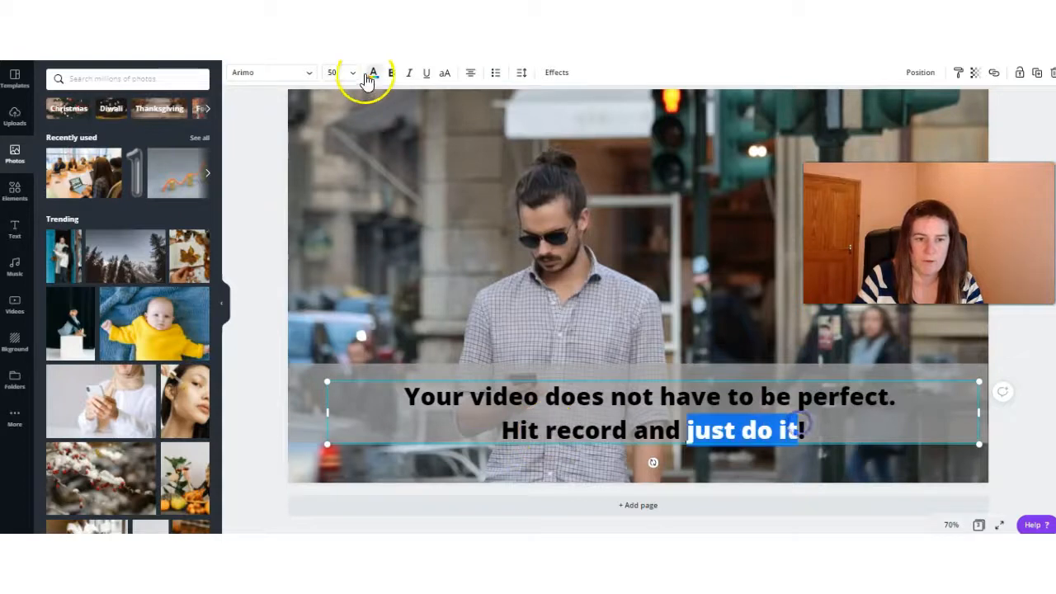
click(373, 72)
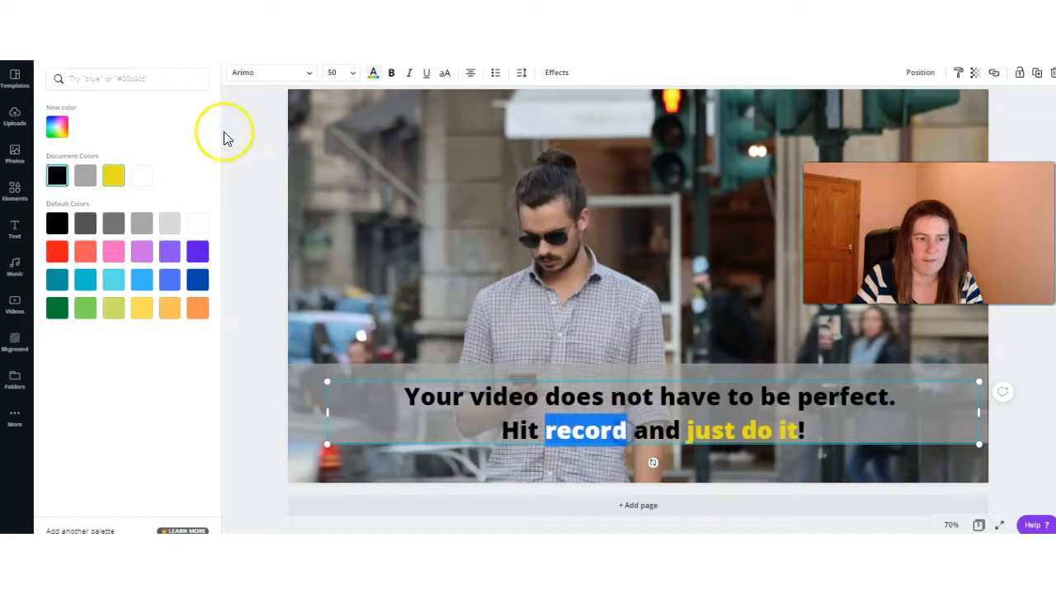
click(112, 175)
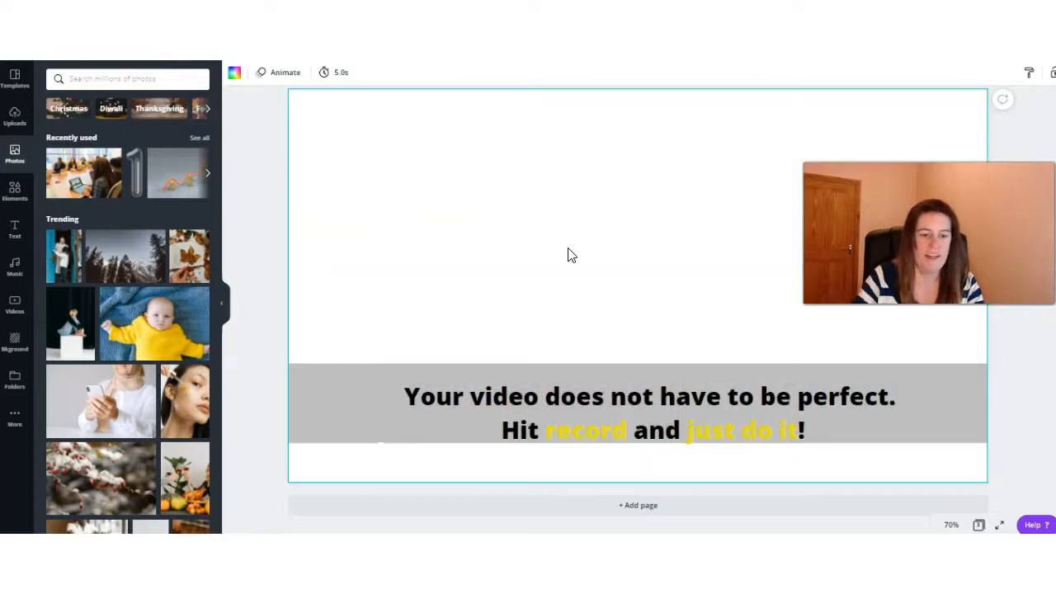
- Search Photos for 'record' and add the phone-filming photo to page three
text(record)
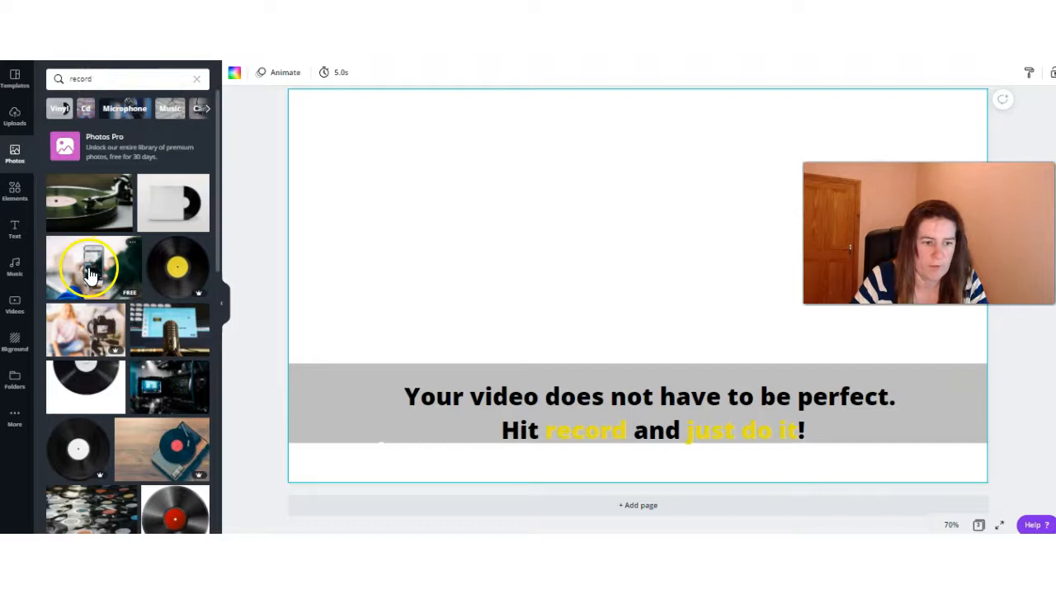
click(89, 268)
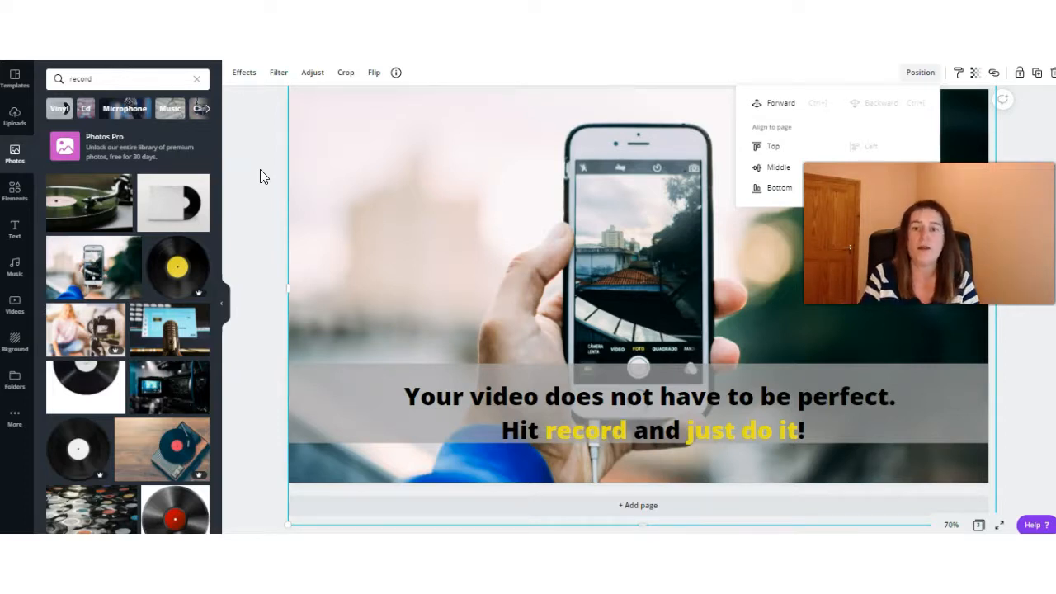
mouse_move(876, 94)
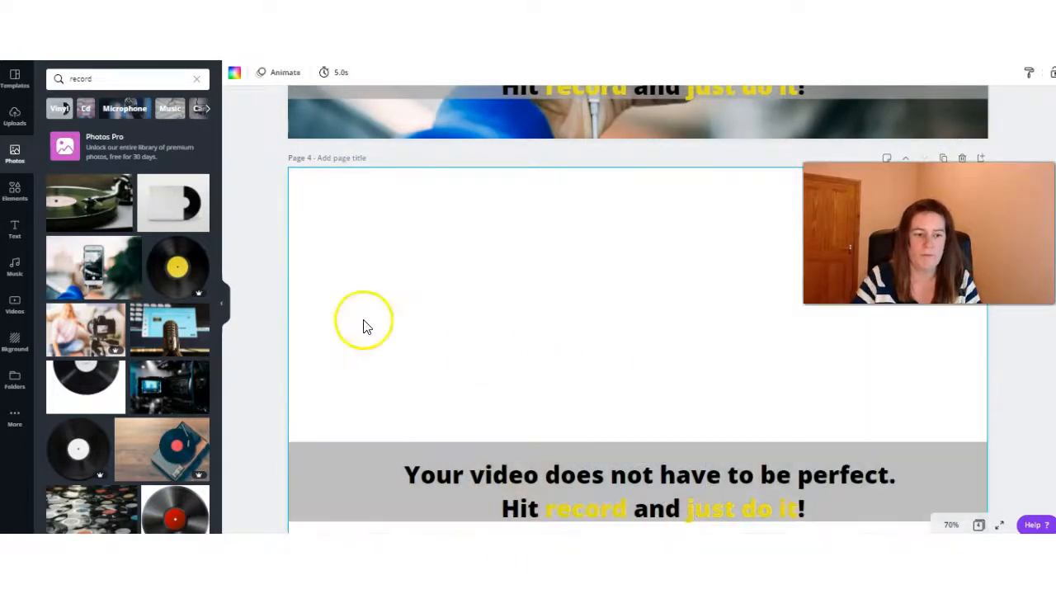
- Enter '2. There Is No Need To Buy Expensive Equipment Use Your Phone To Record' with 'Expensive Equipment' and 'Phone' yellow
click(13, 191)
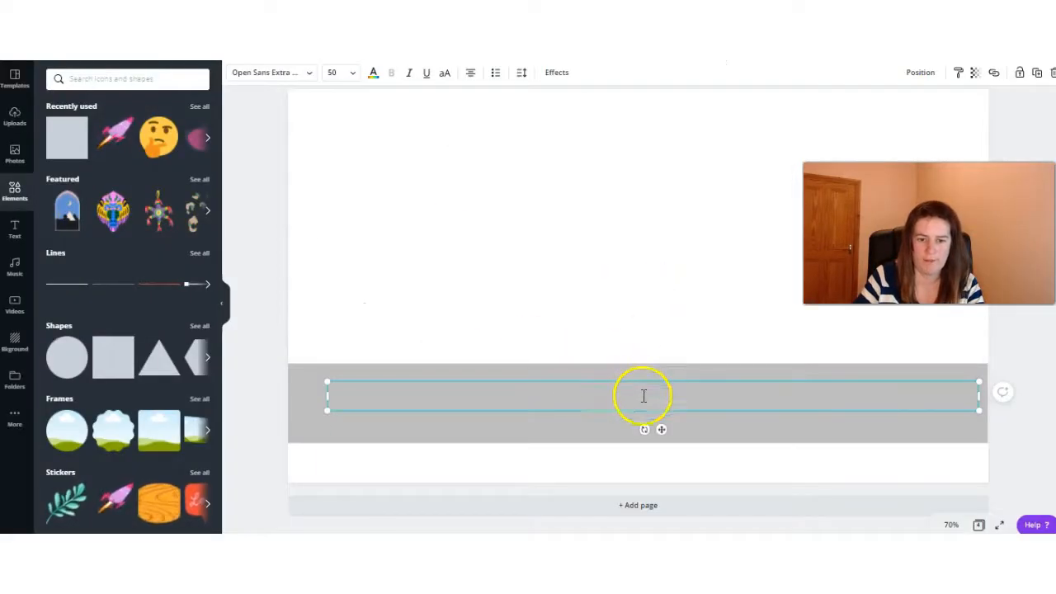
text(2. There Is No Need To Buy Expensive Equipment Use Your Phone To Record)
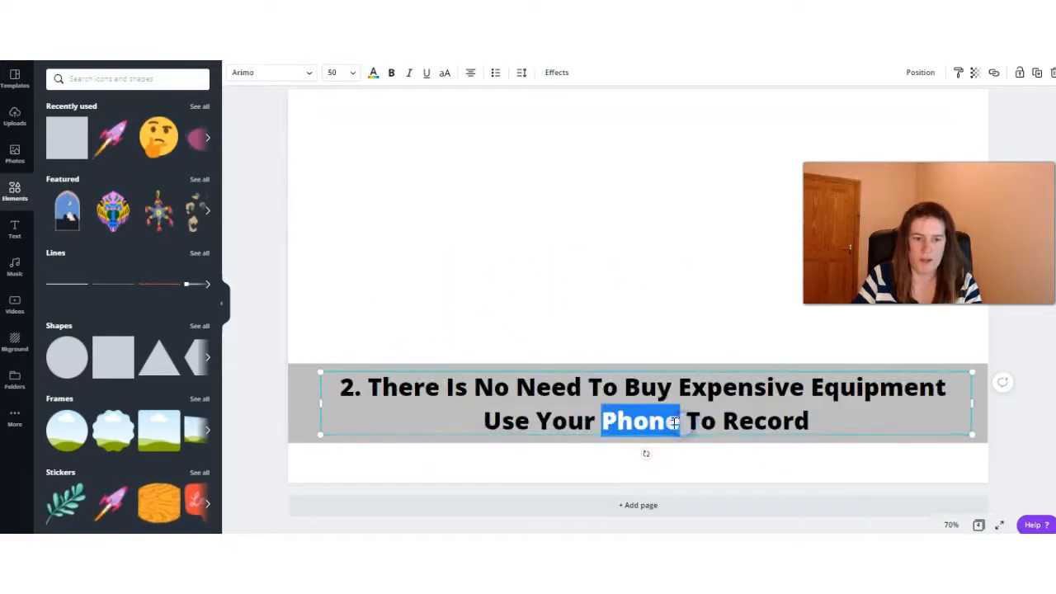
click(373, 72)
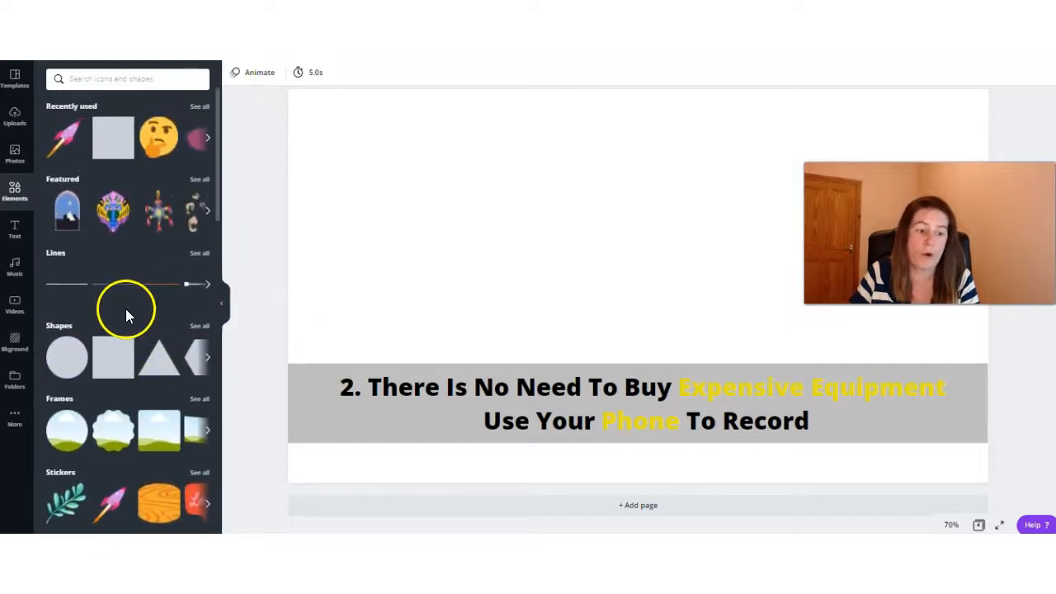
- Search Elements for 'Duo Color Avatar' and add an avatar illustration above the caption
scroll(down, 3)
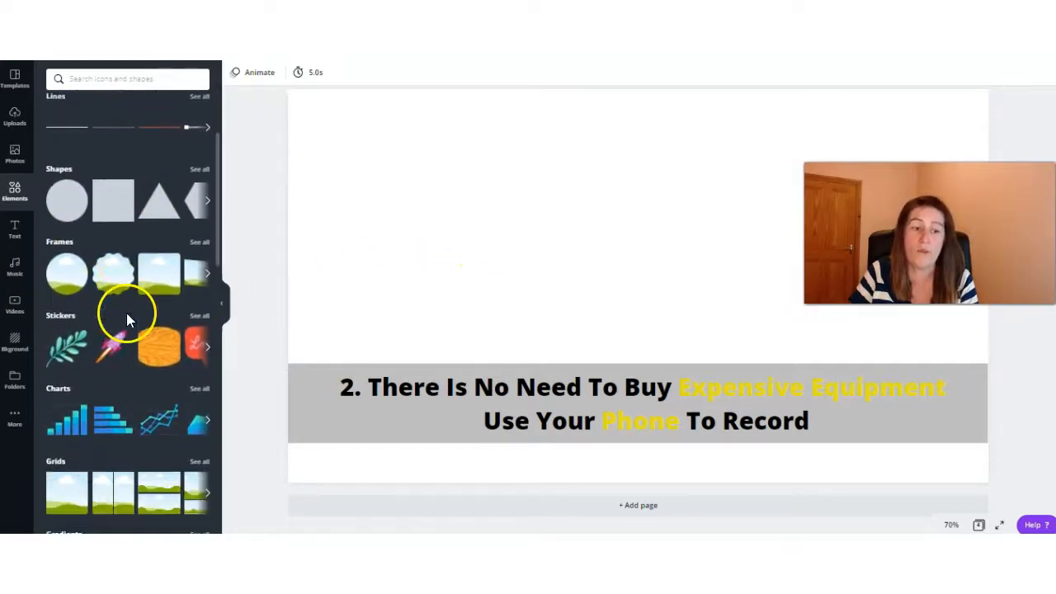
text(Duo Color Avatar)
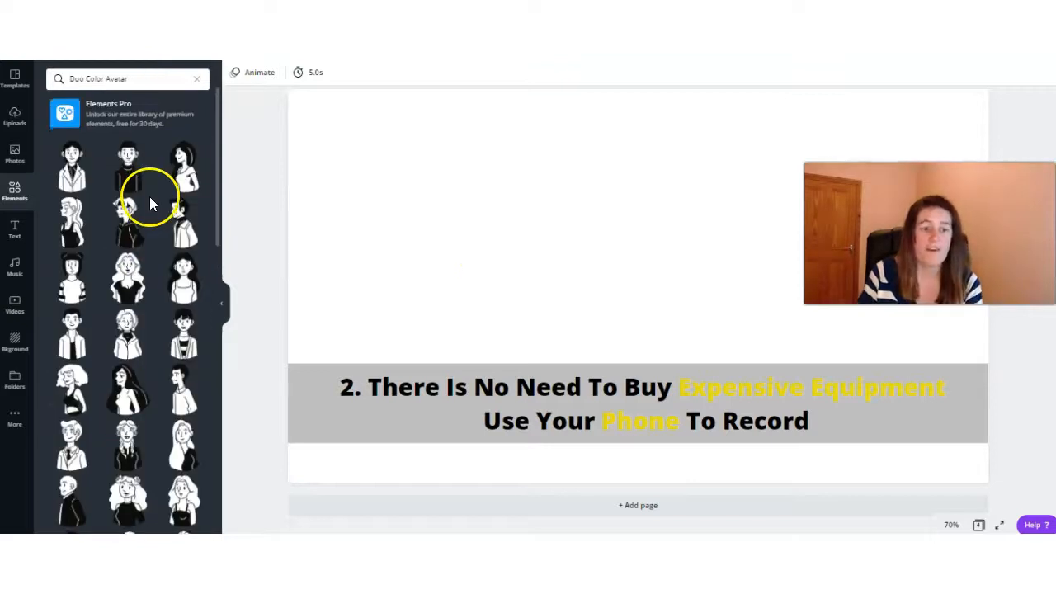
scroll(down, 3)
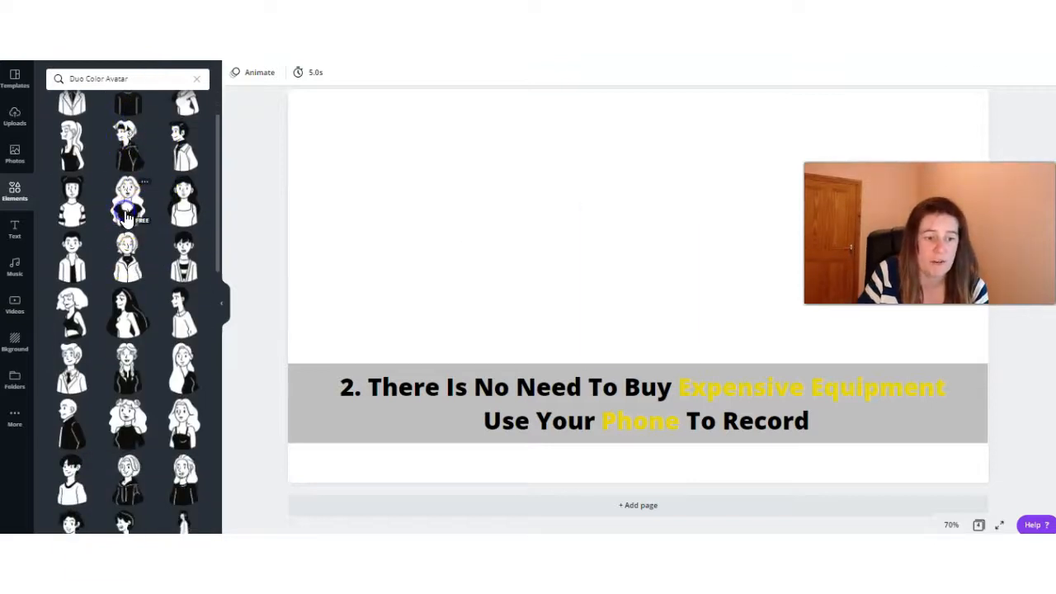
click(129, 201)
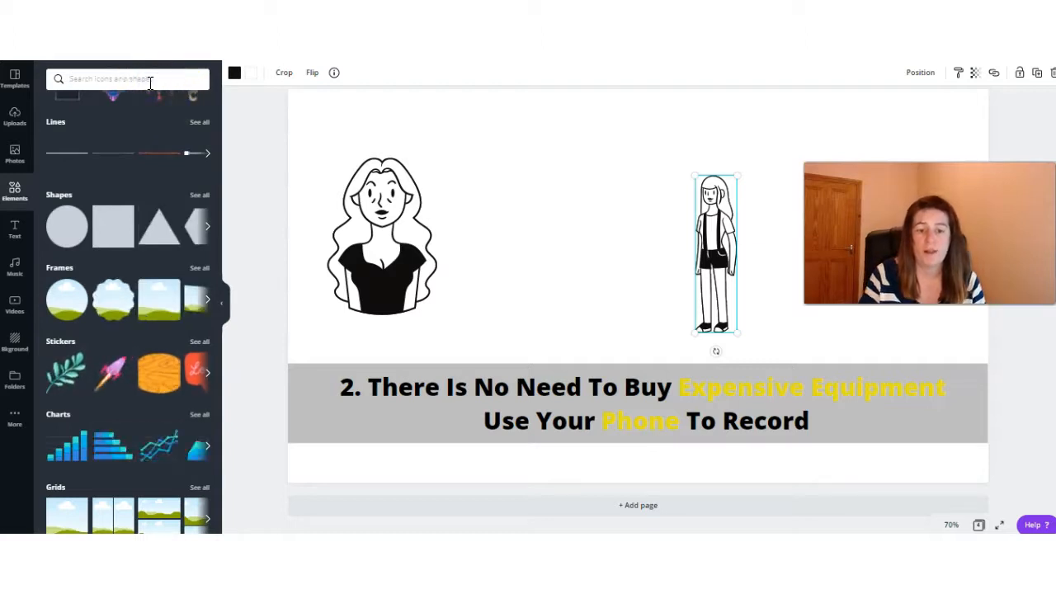
- Search Elements for 'phone' and add the hand-holding-phone illustration
text(ph)
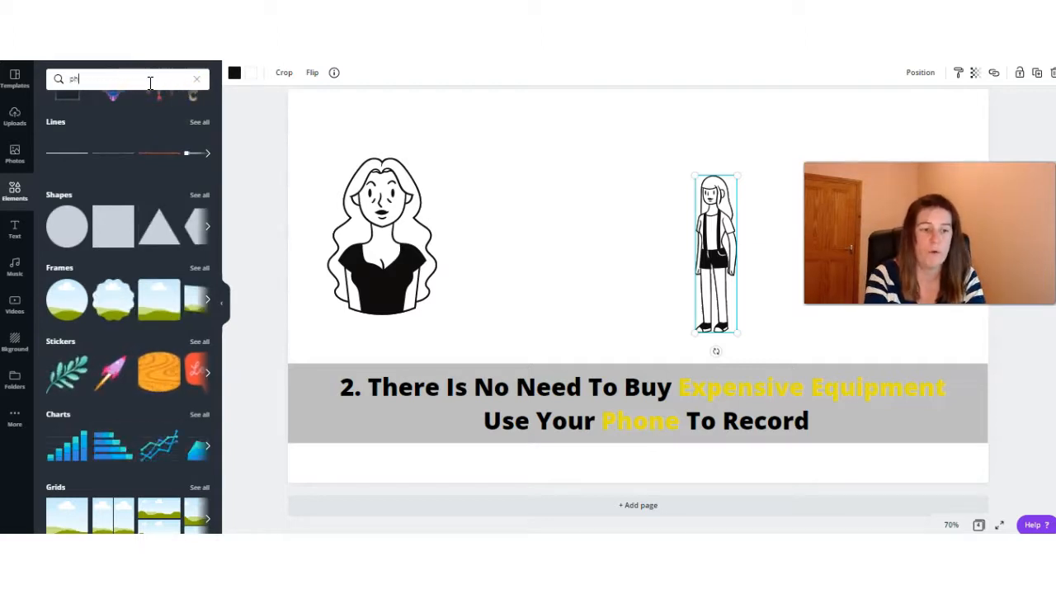
text(phone)
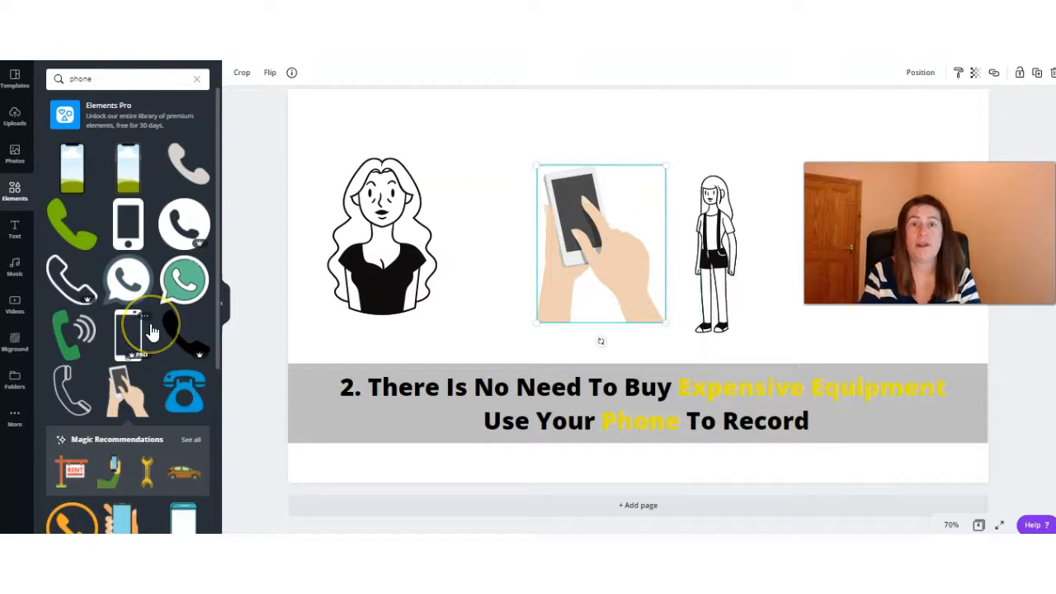
mouse_move(503, 314)
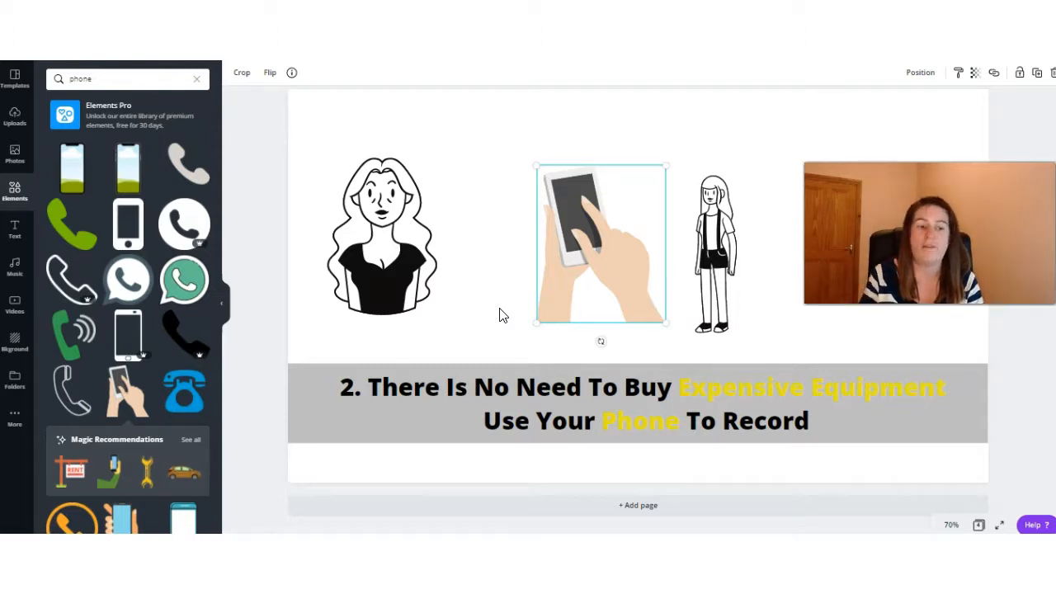
mouse_move(270, 178)
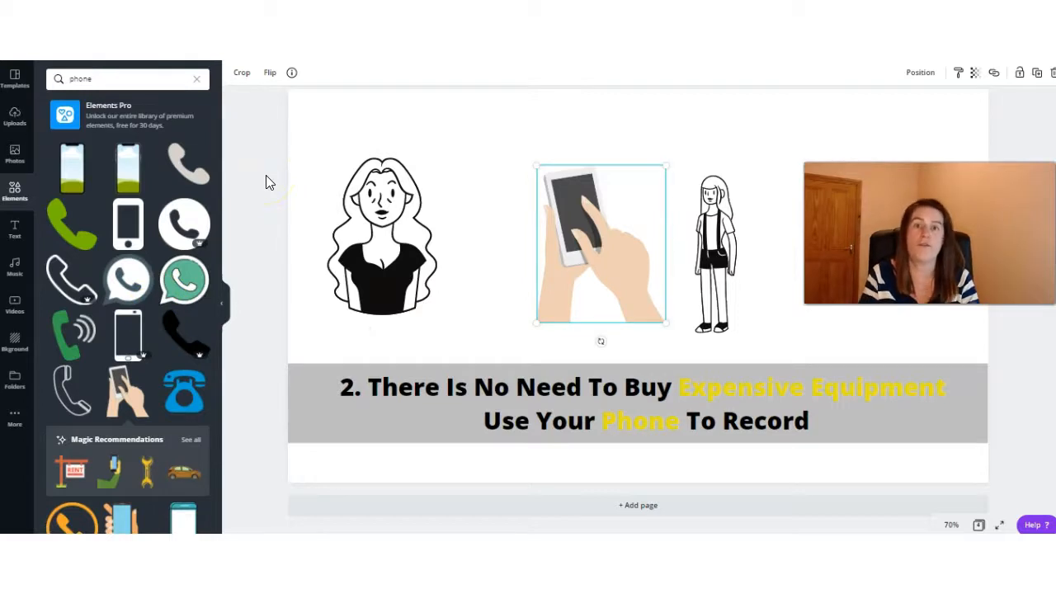
click(196, 79)
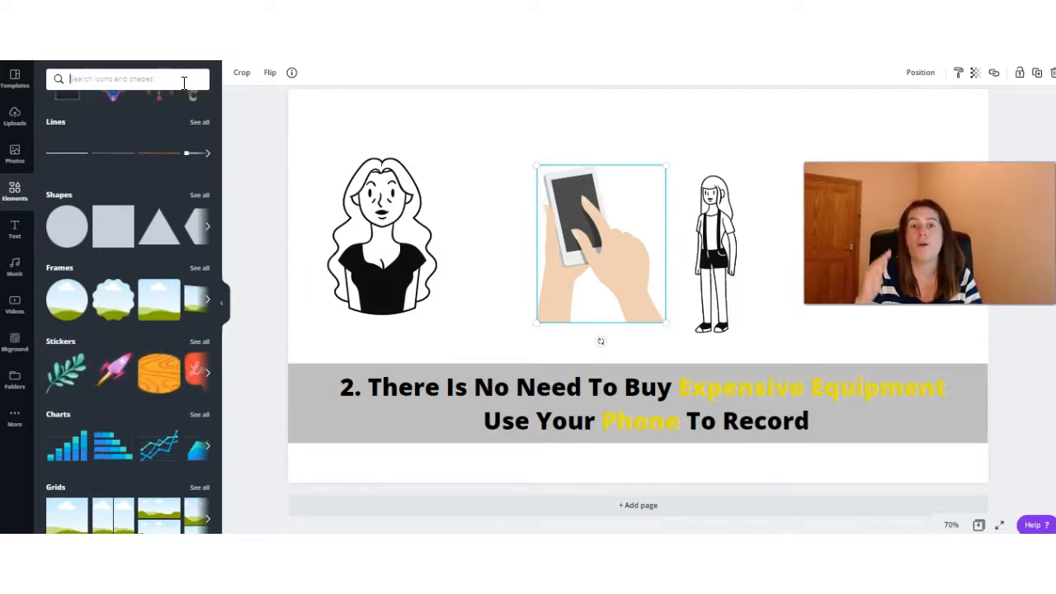
mouse_move(157, 77)
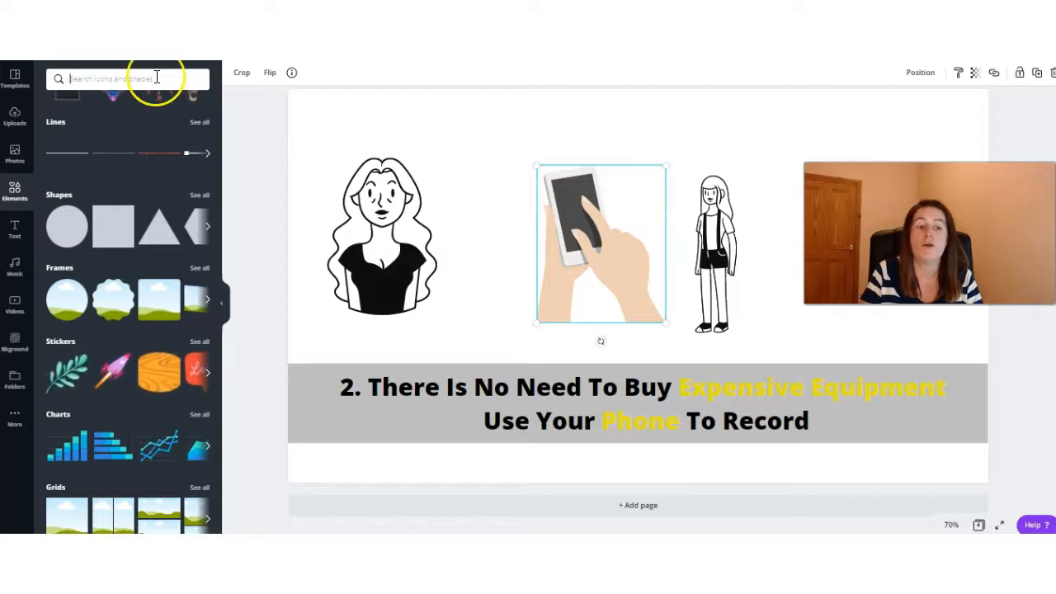
text(banner)
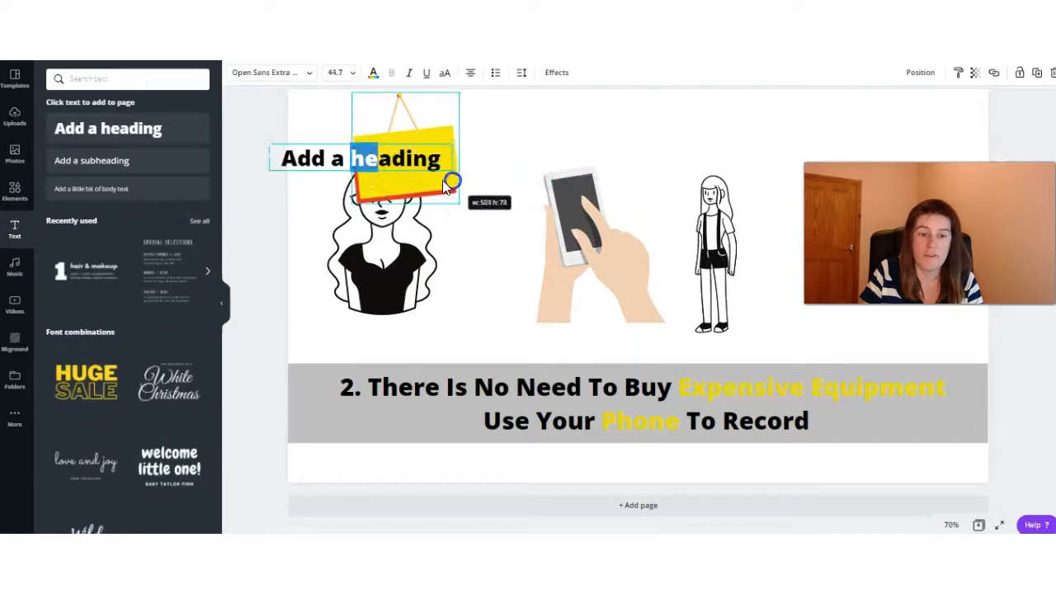
drag(452, 180, 394, 195)
text(Visit www.website.com)
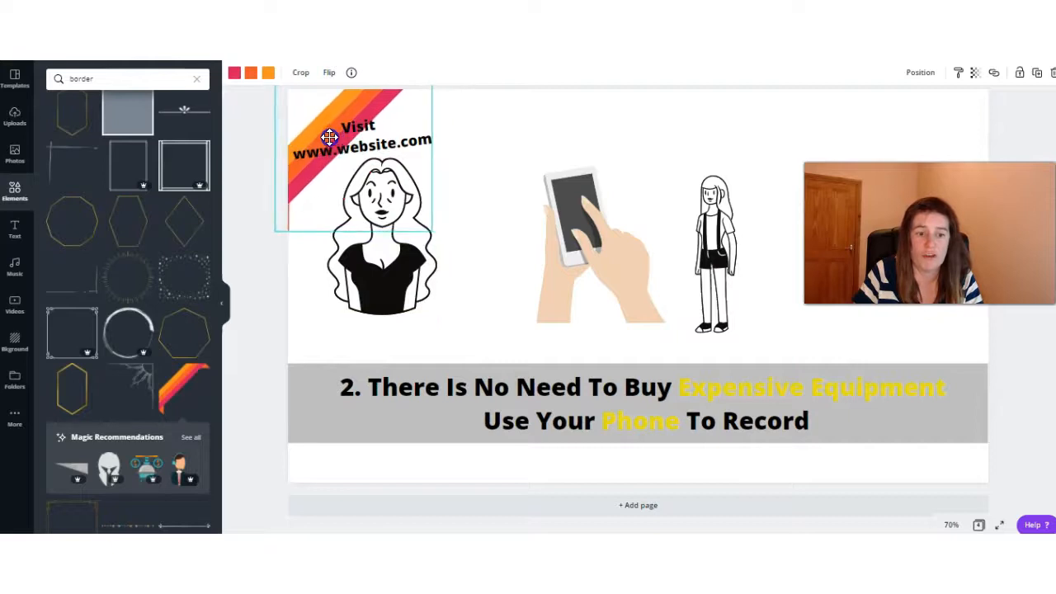
click(360, 132)
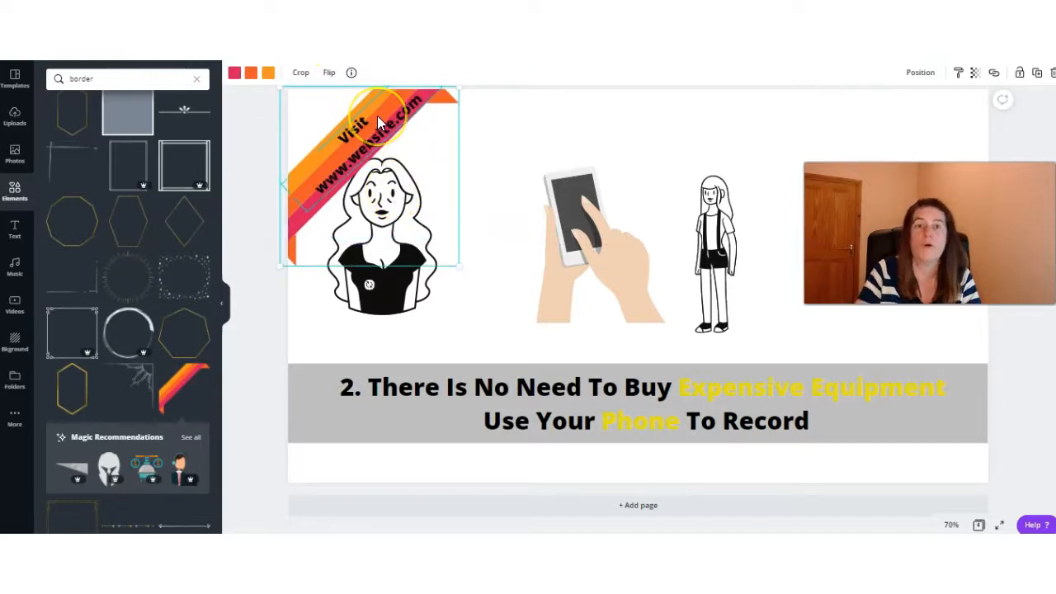
click(234, 73)
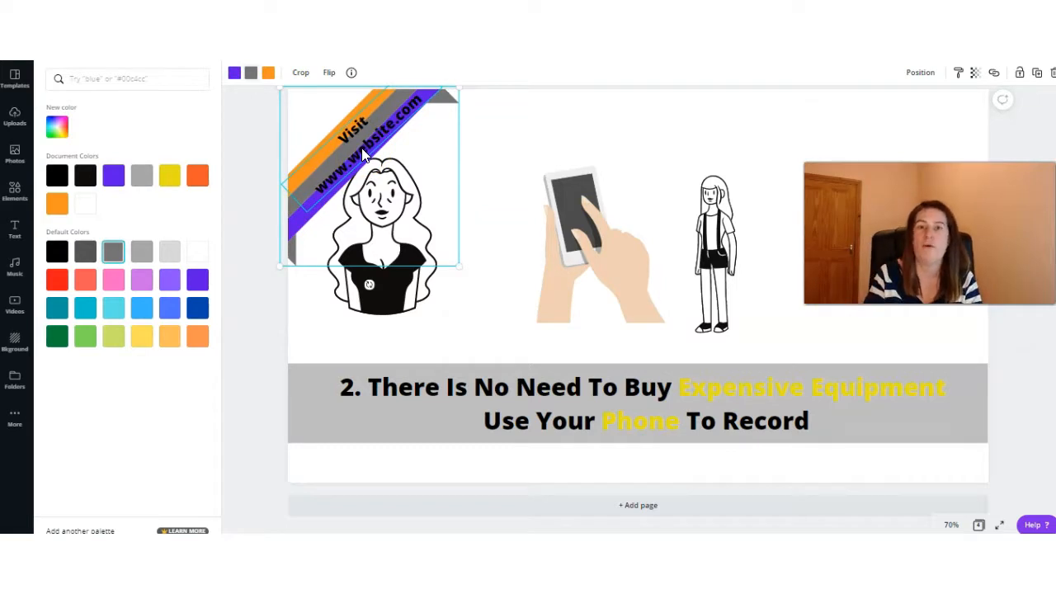
scroll(down, 3)
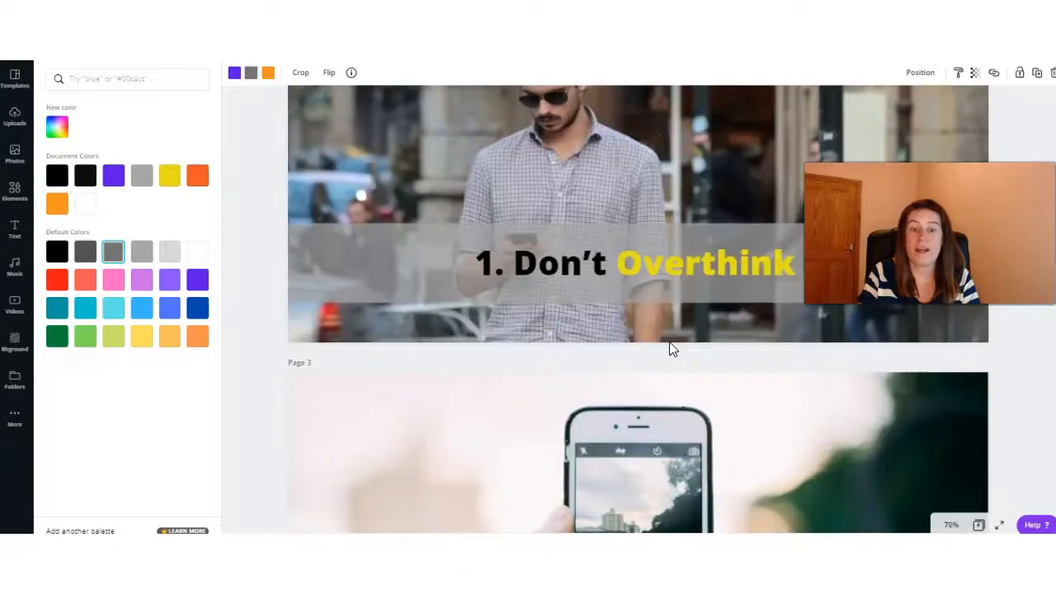
- Filter the Music library to Free tracks only and browse the results
scroll(down, 3)
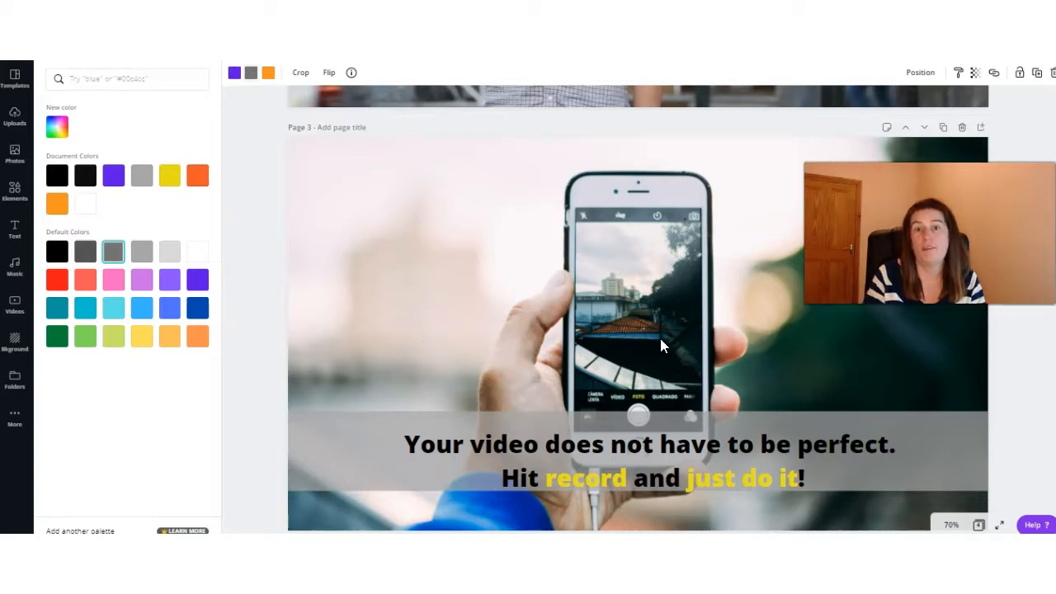
mouse_move(327, 339)
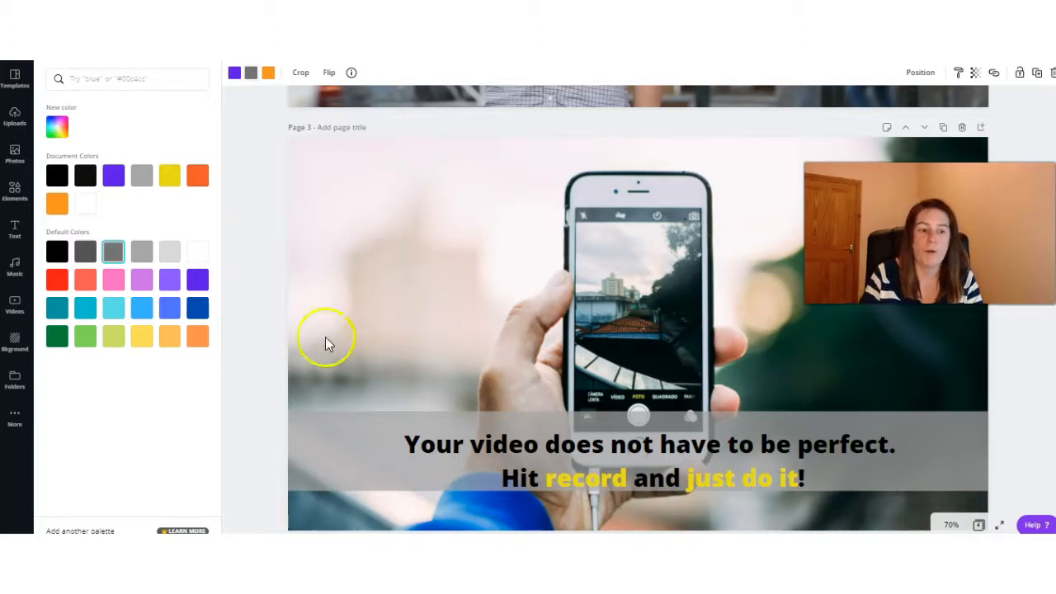
click(13, 264)
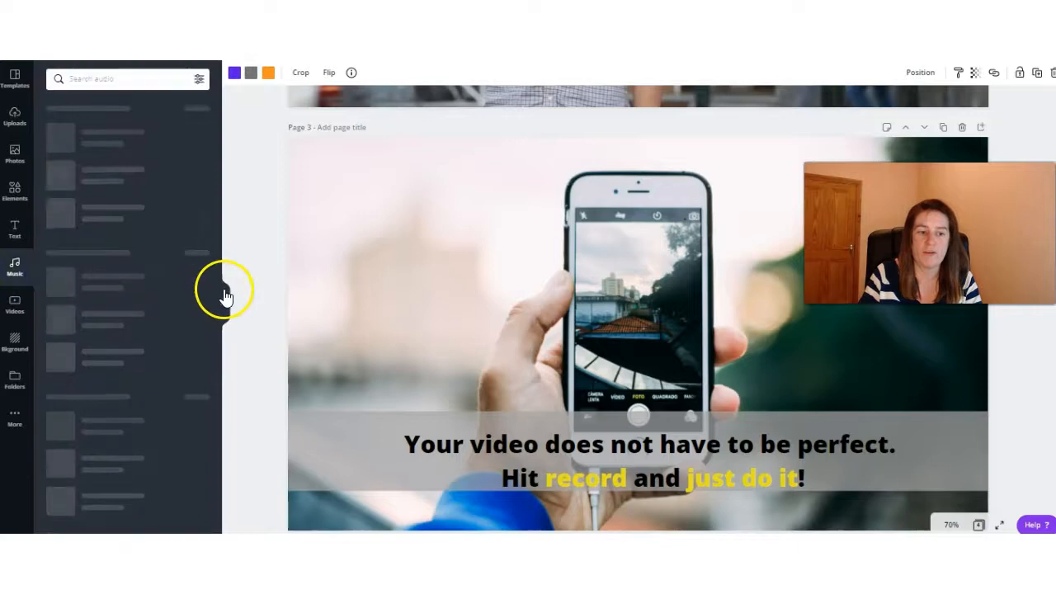
click(198, 79)
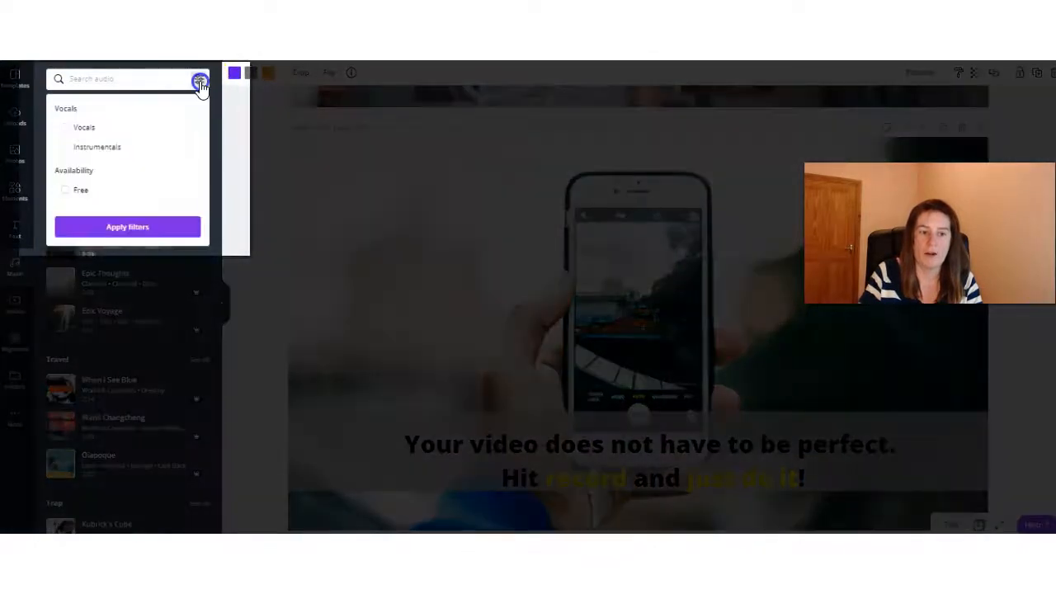
click(66, 190)
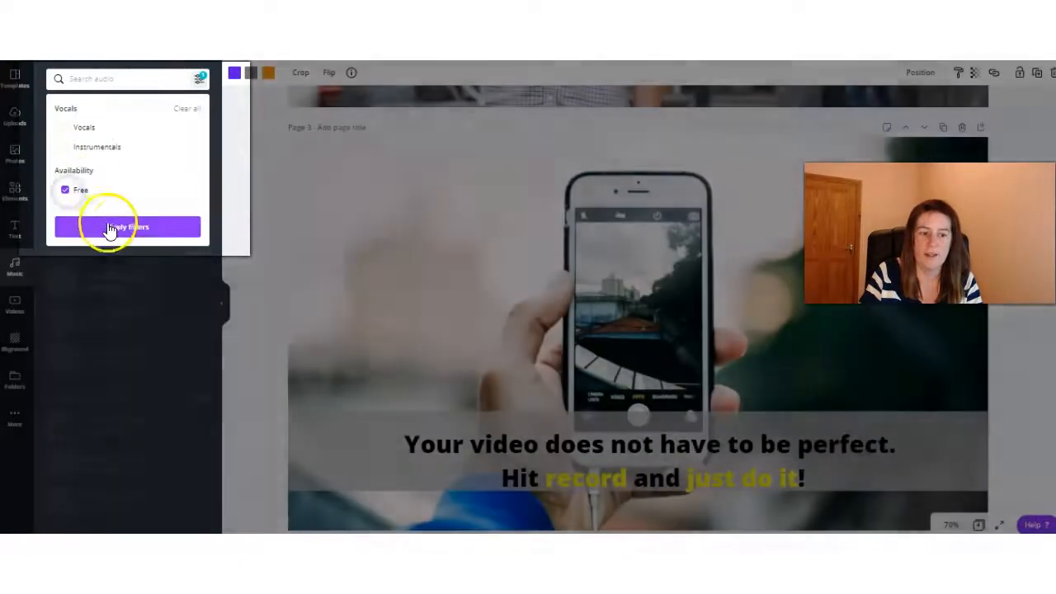
click(129, 228)
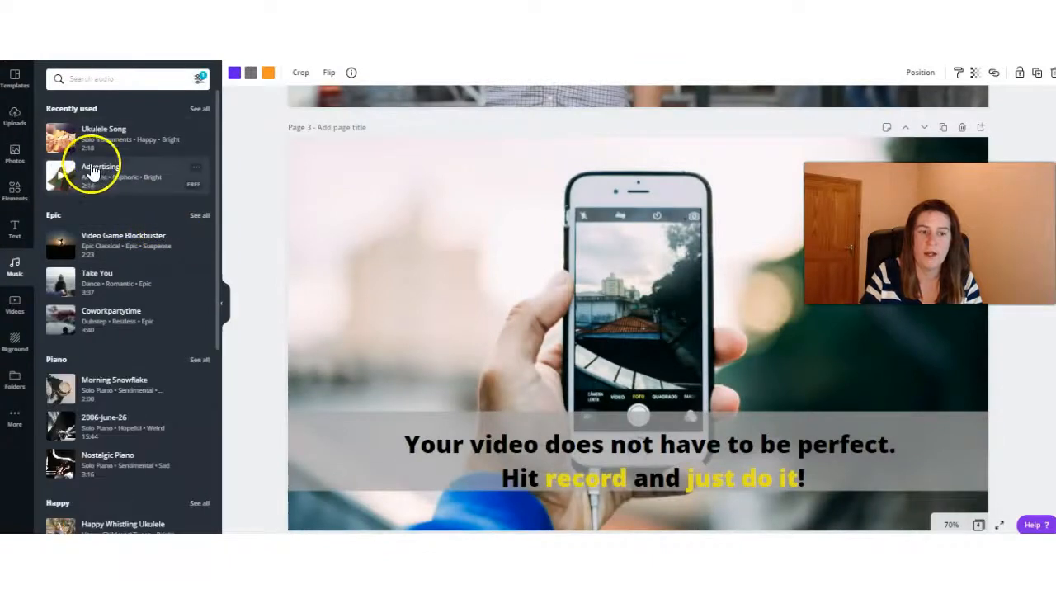
scroll(down, 3)
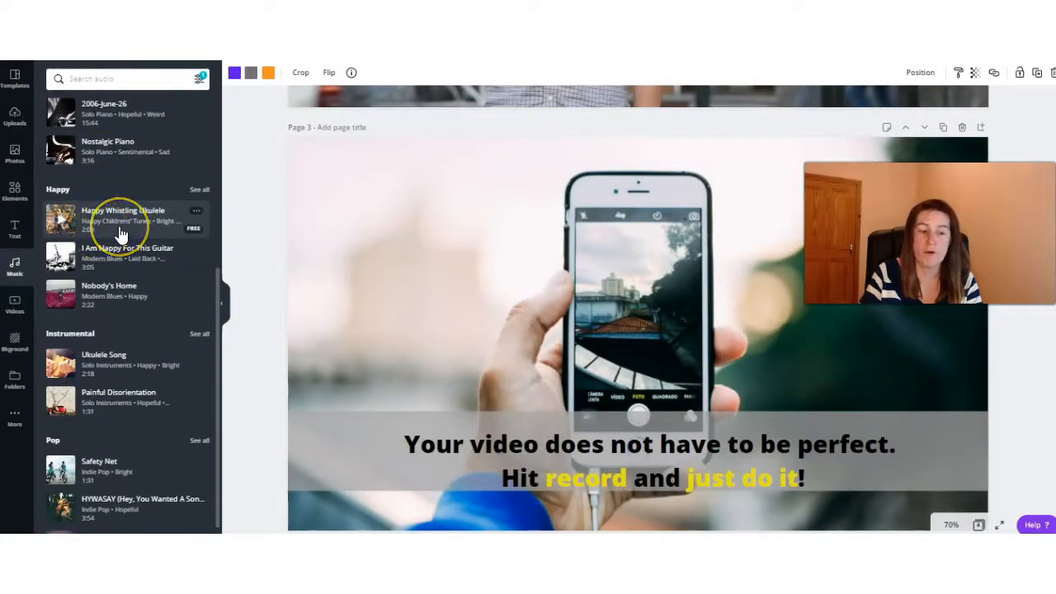
scroll(down, 3)
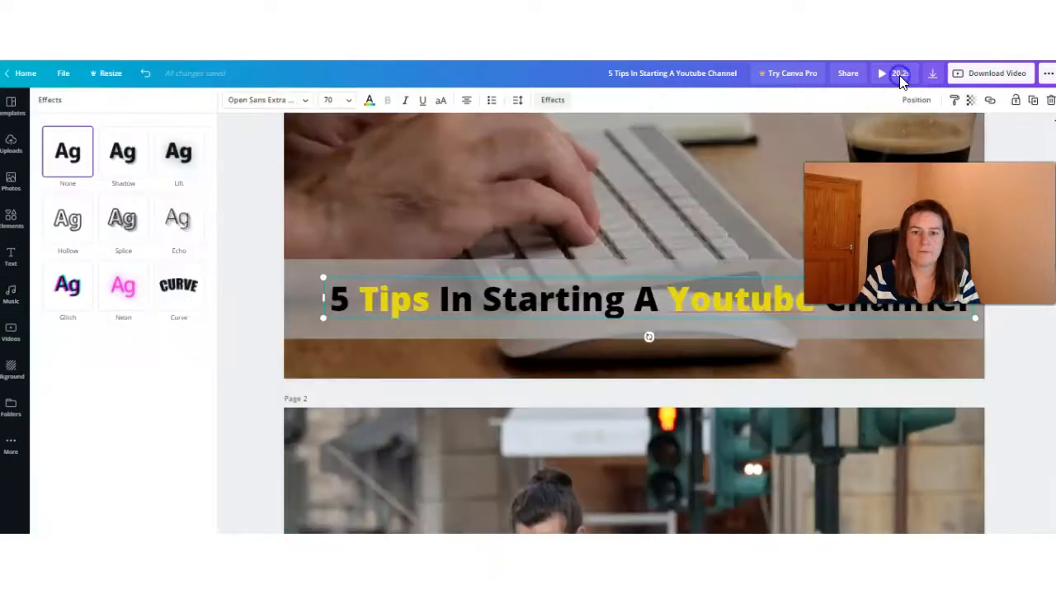
- Play the whole video as a full-screen preview from the title slide
click(881, 73)
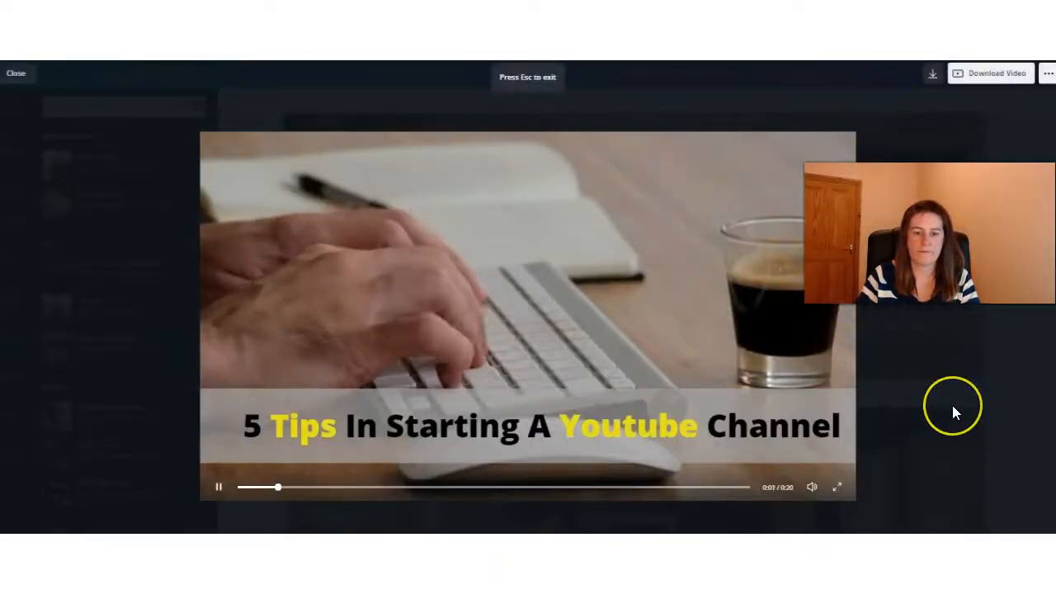